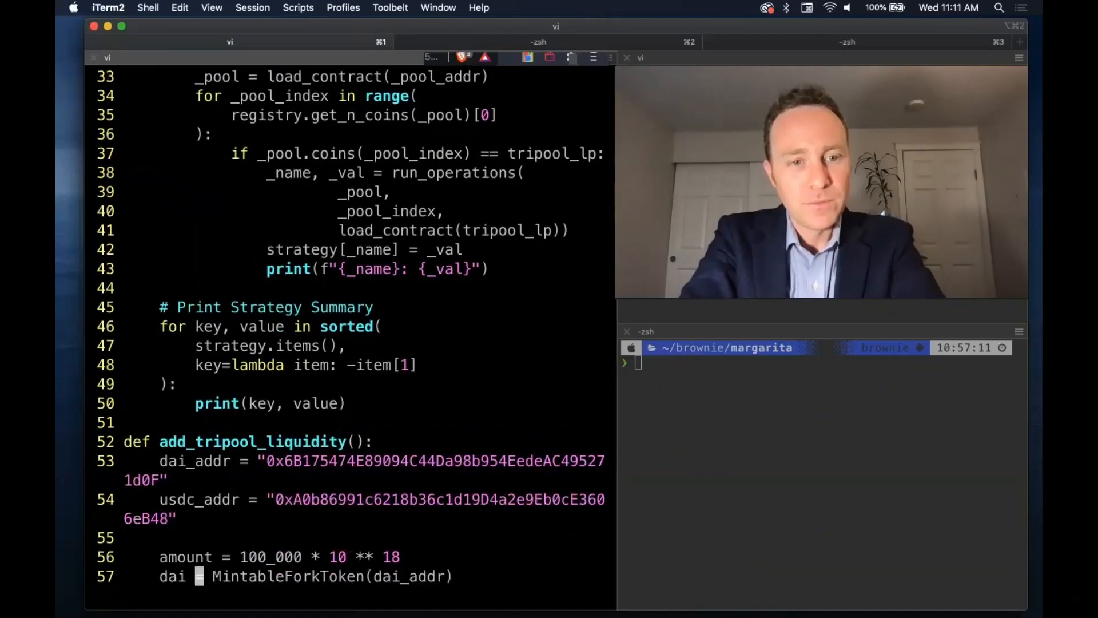
- Declare def run_operations(_pool, _pool_index, tripool_lp): below add_tripool_liquidity
scroll(down, 3)
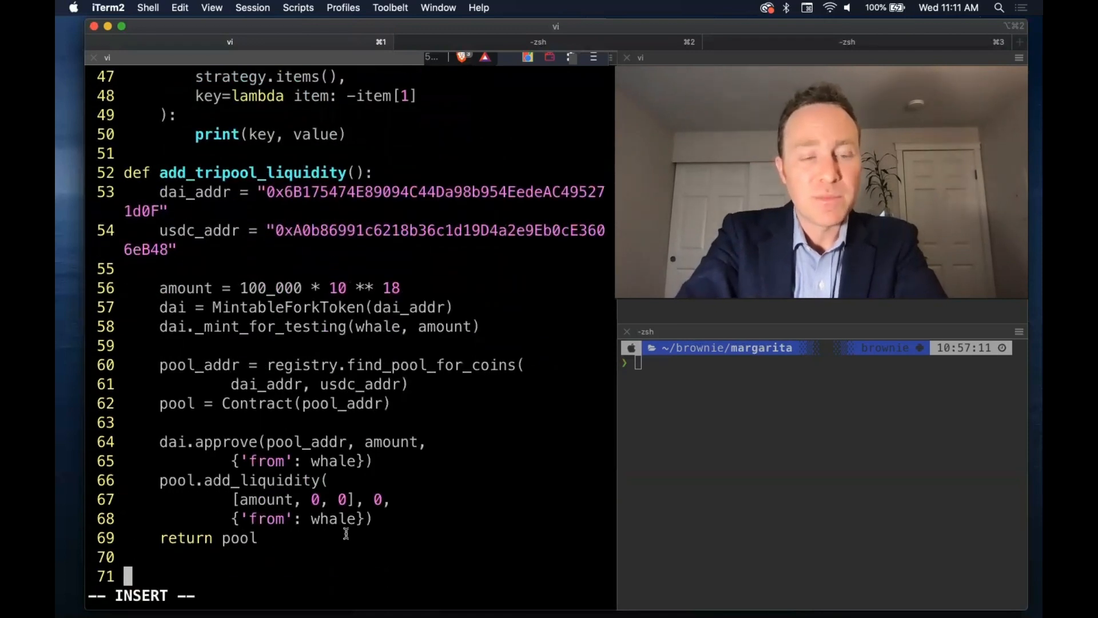
text(def run_)
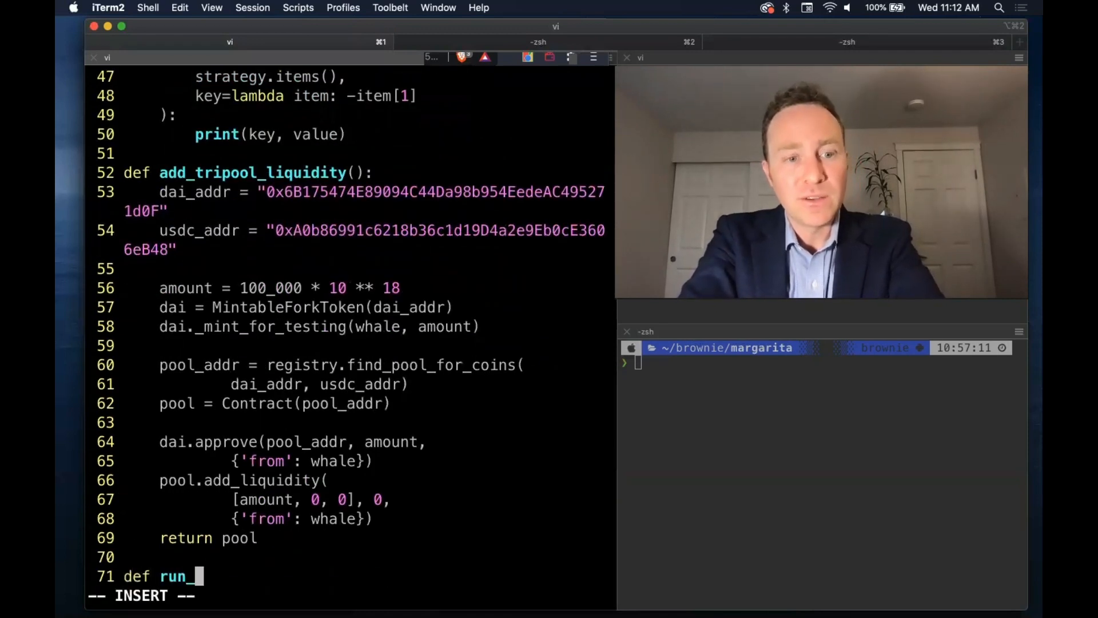
text(operations()
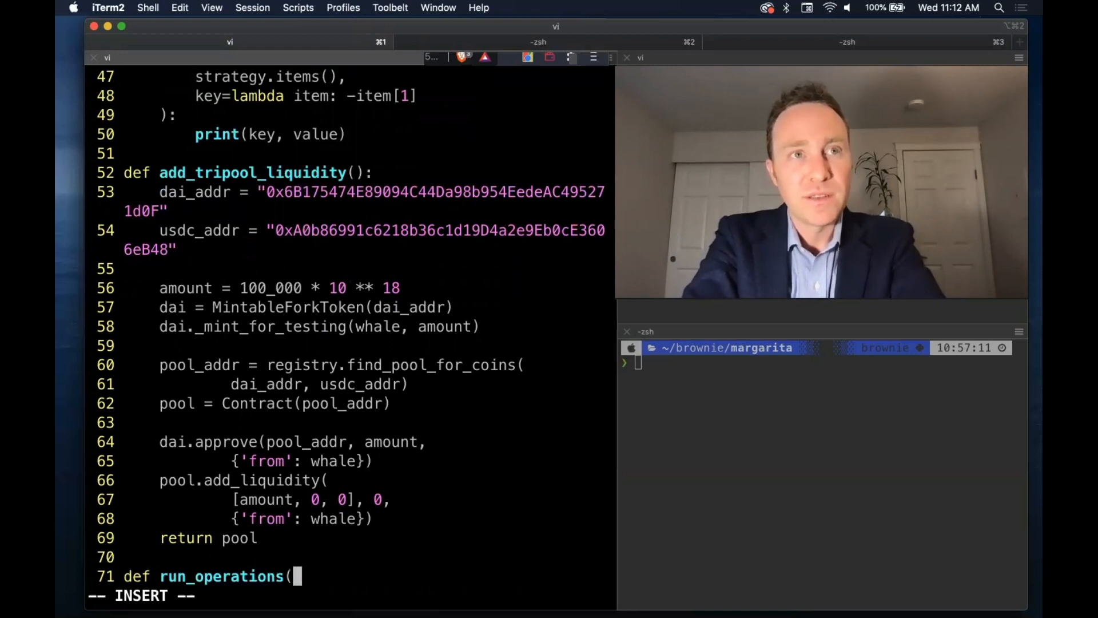
text(_pool)
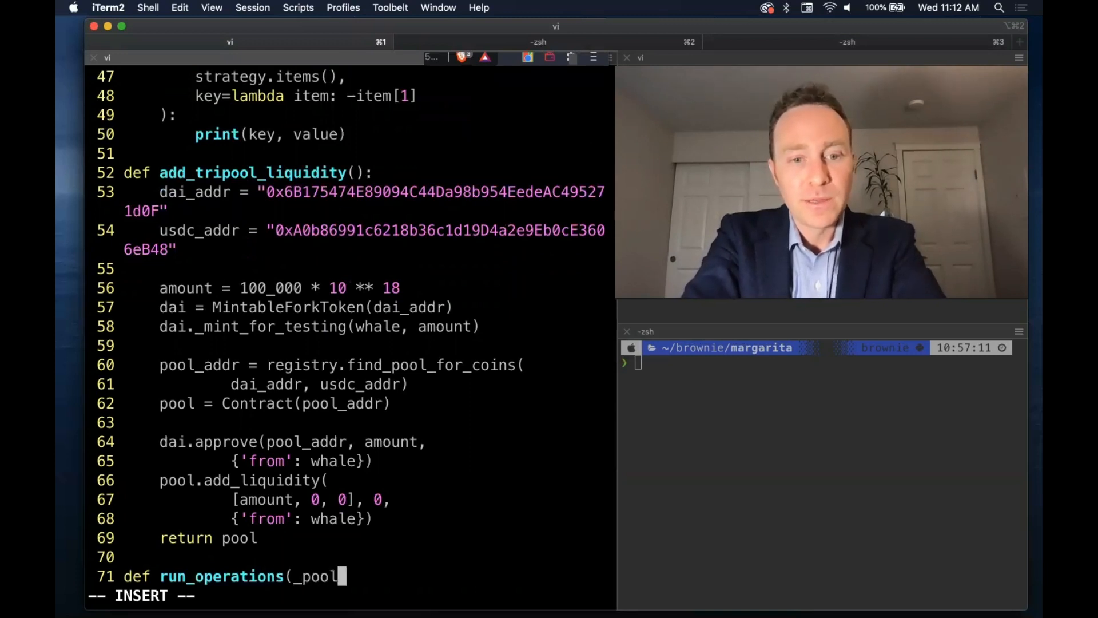
text(, _pool_)
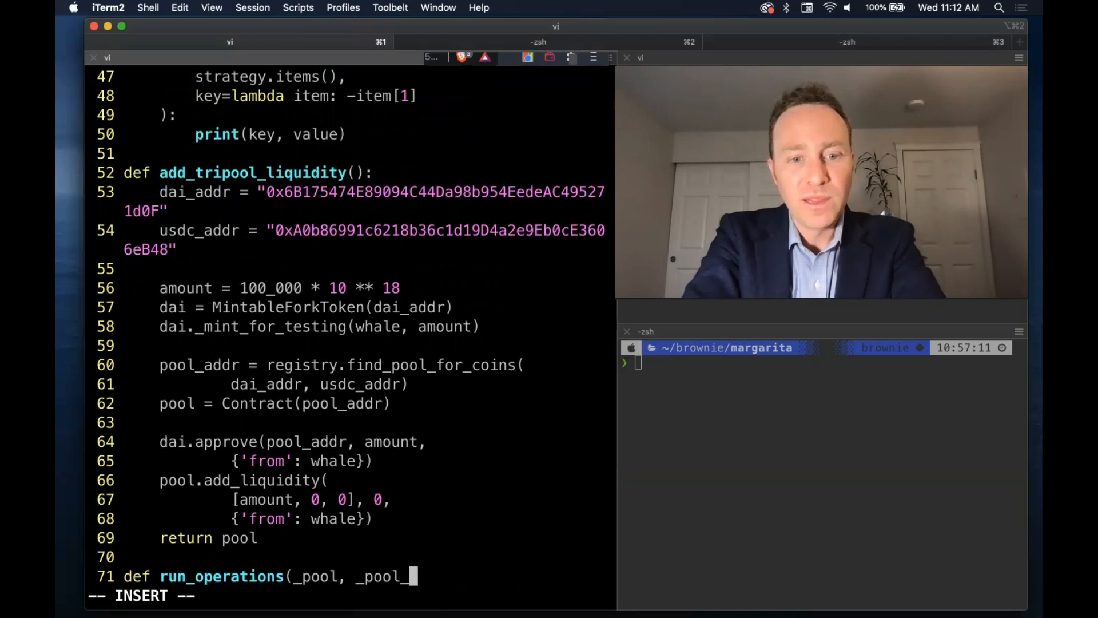
text(index, tri)
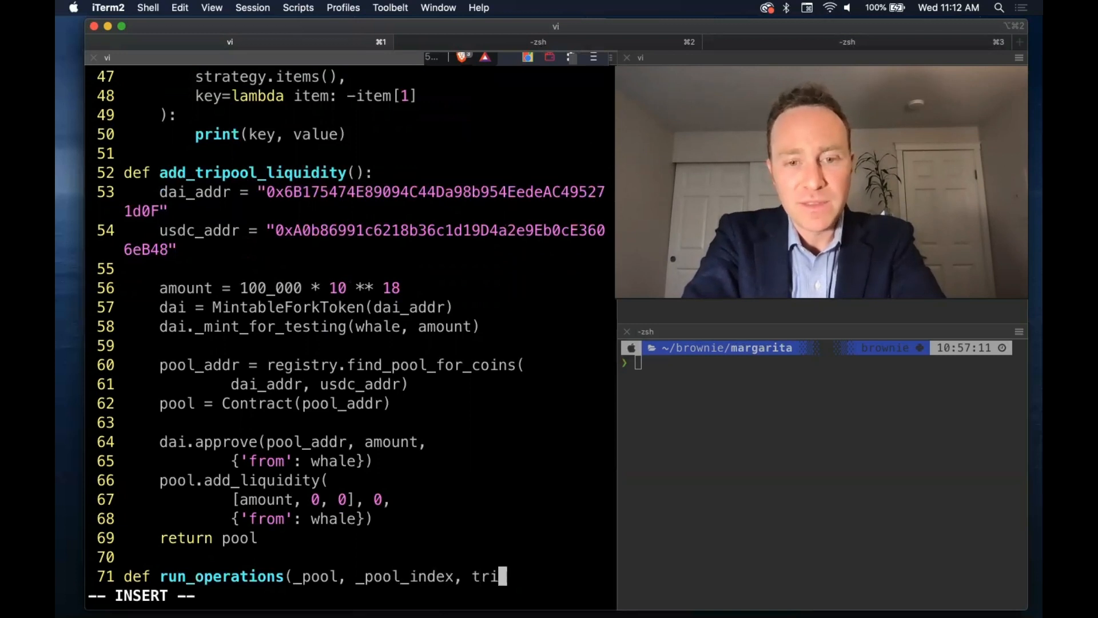
text(pool_lp):)
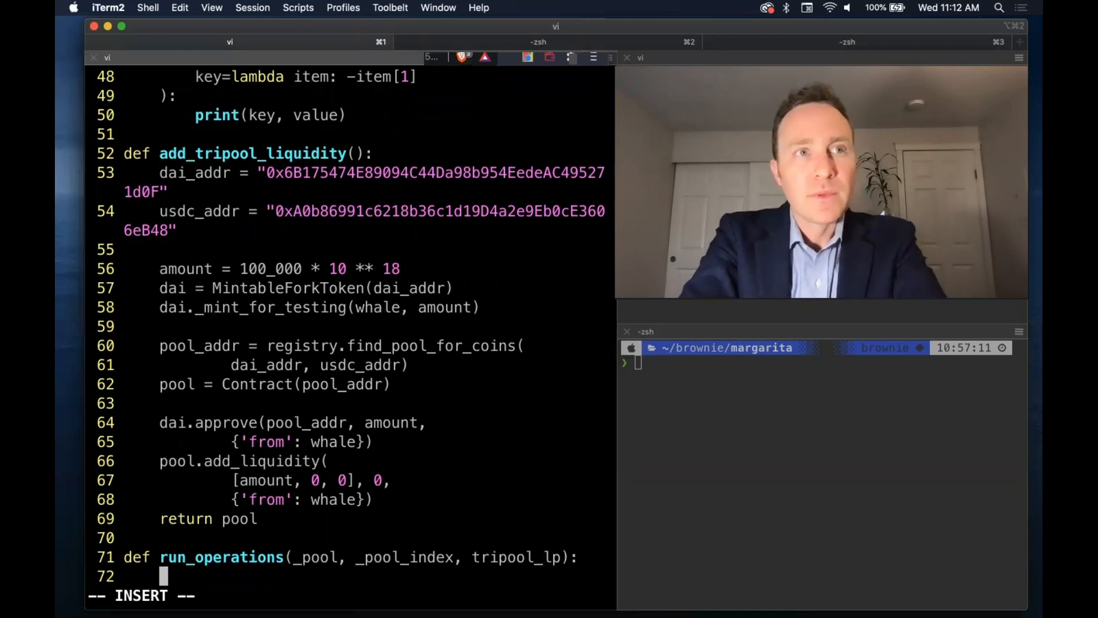
- Write outline comments: chain snapshot, ape into pool, skip forward a day, check CRV balance, revert
text(# Take a)
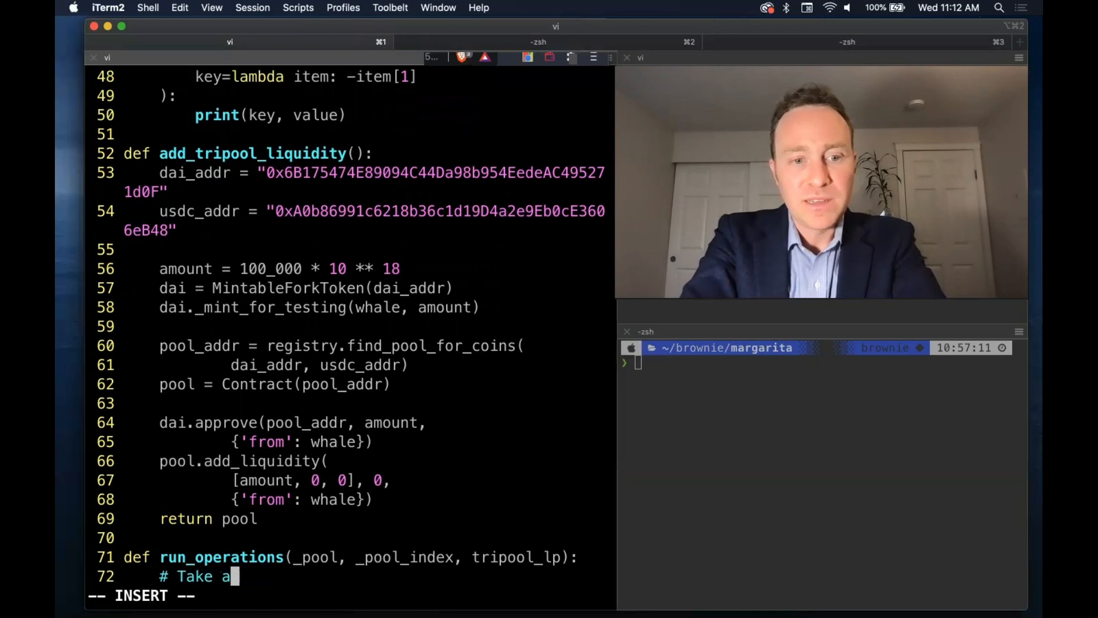
text(chain snapshot)
text(#)
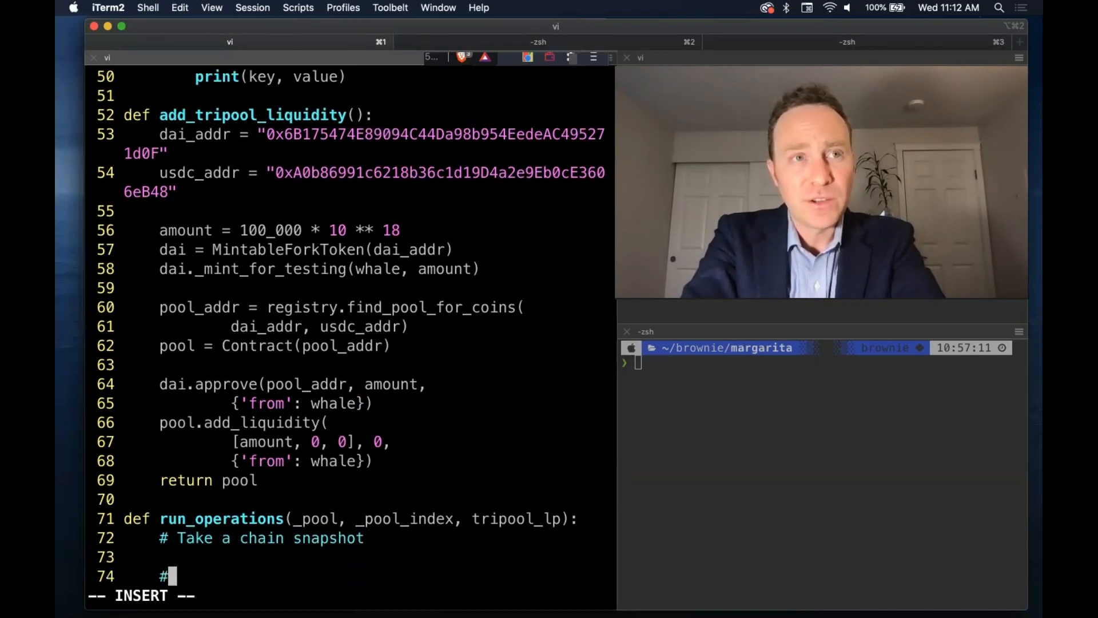
text(Ape i)
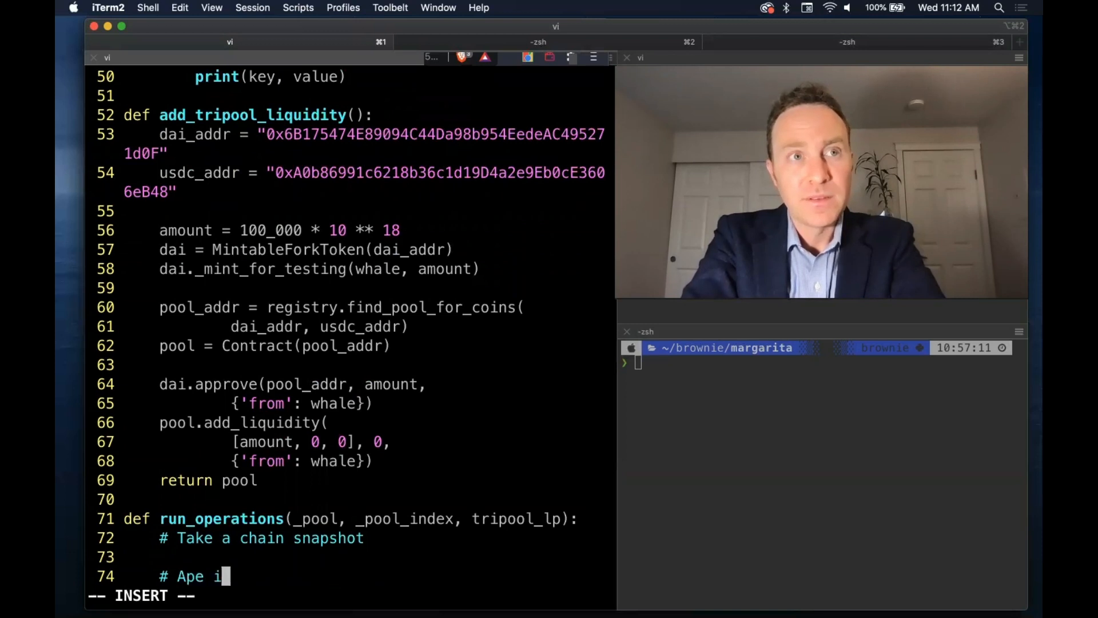
text(nto poo,)
text(#)
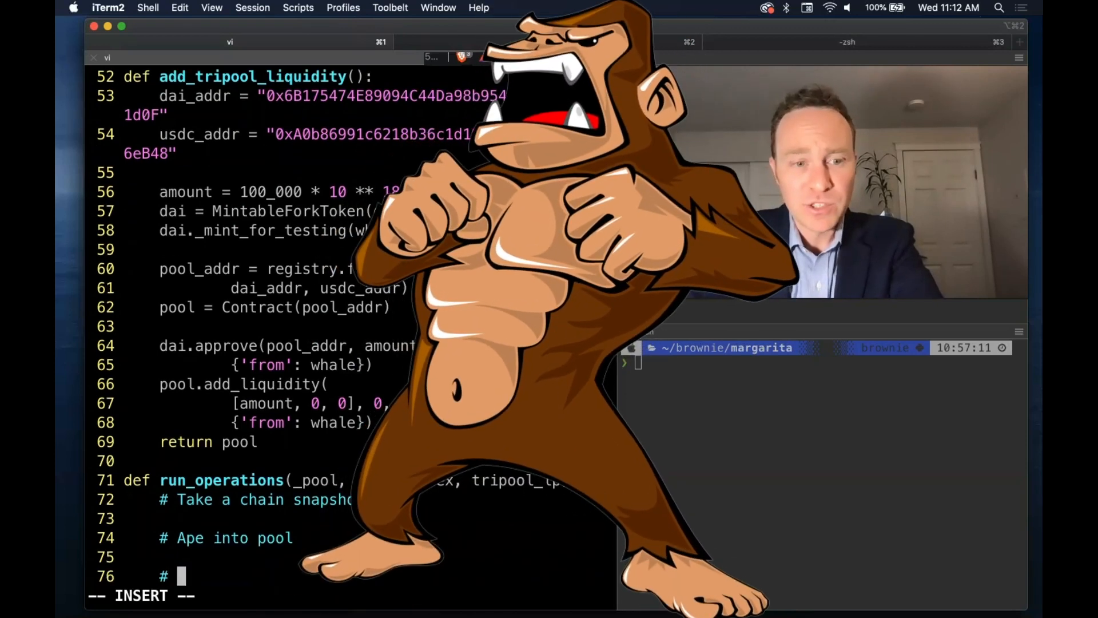
text(Skip forward 1 d)
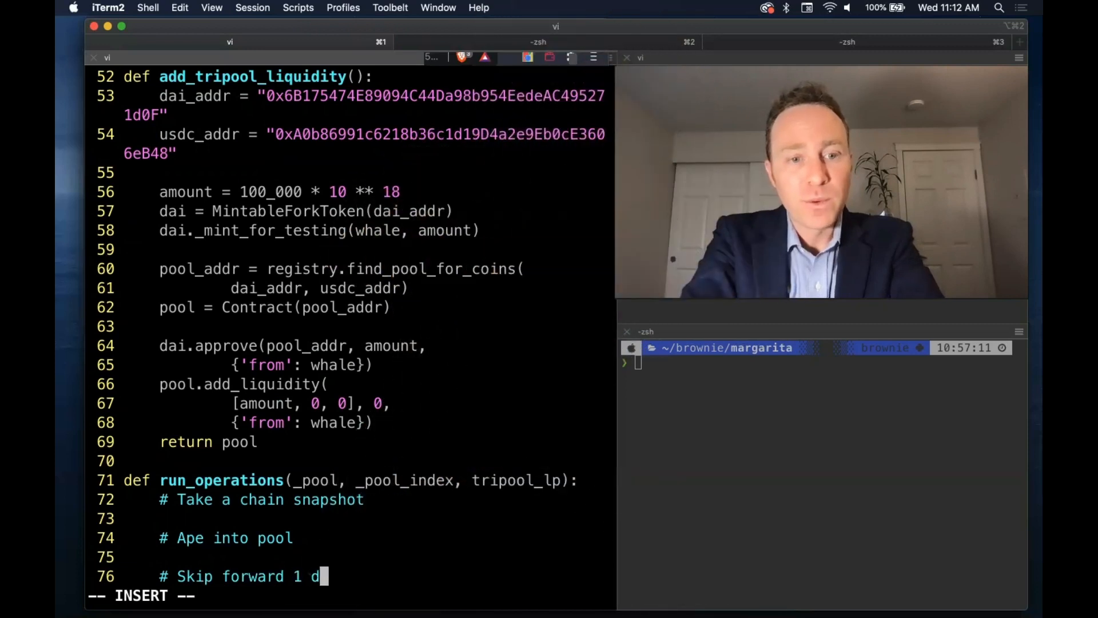
text(ay)
text(# Check our CRV balance)
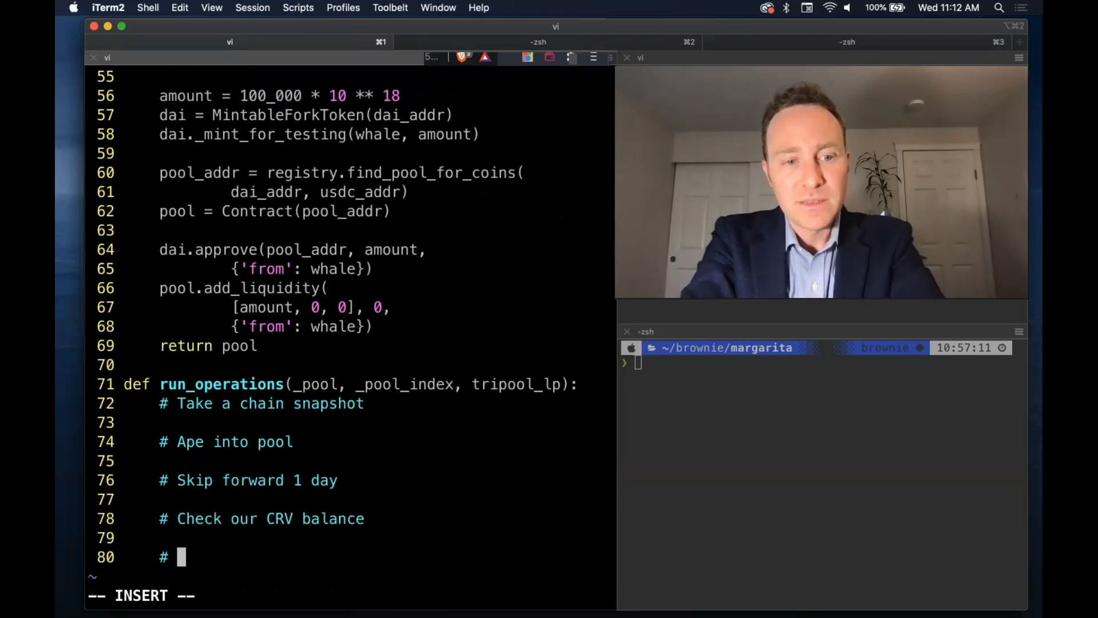
text(Revert)
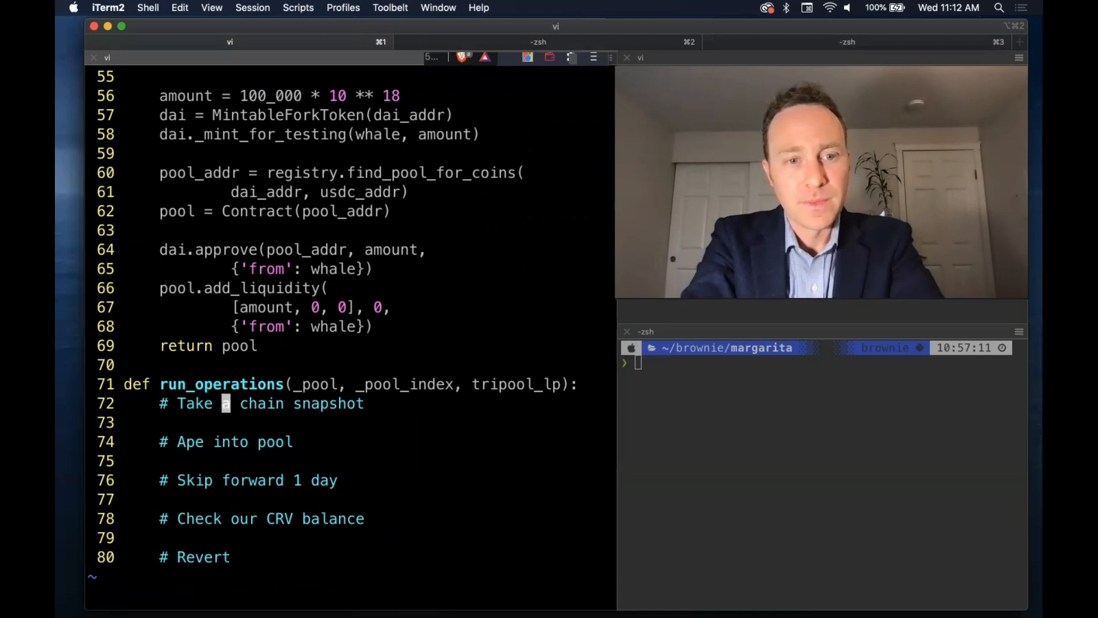
- Add chain.snapshot() and the ape(_pool, _pool_index, tripool_lp) call under their comments
key(o)
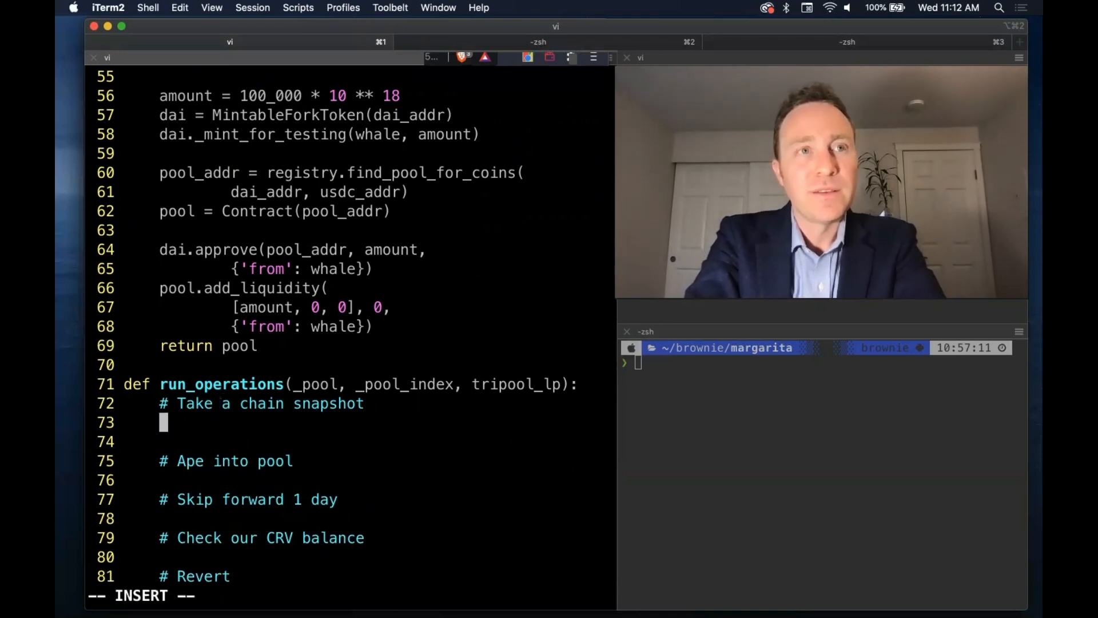
text(chain.sn)
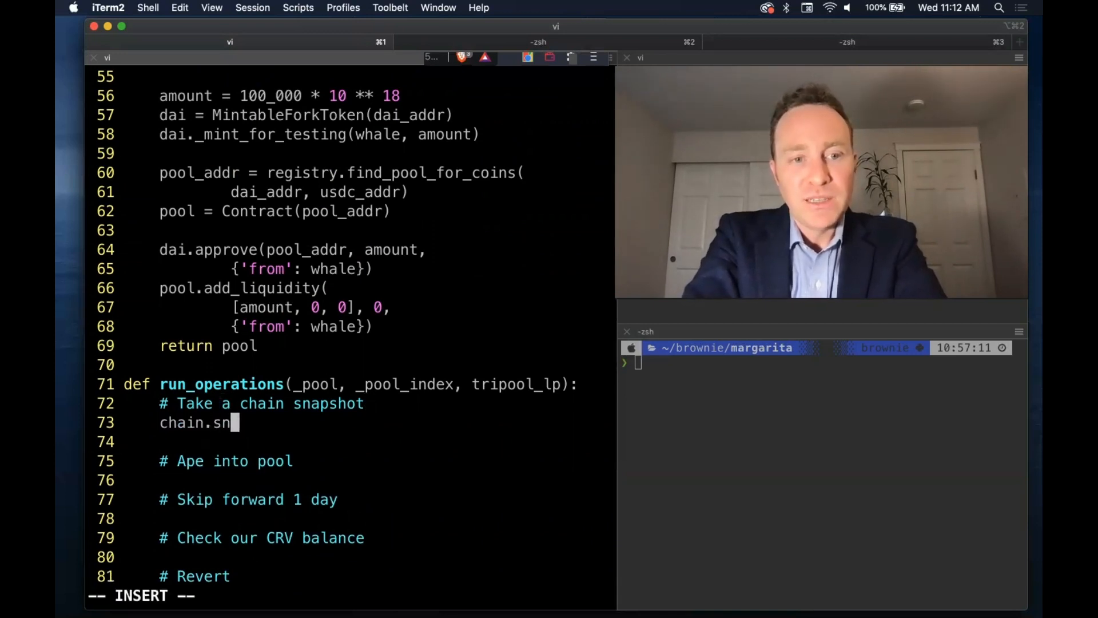
text(apshot())
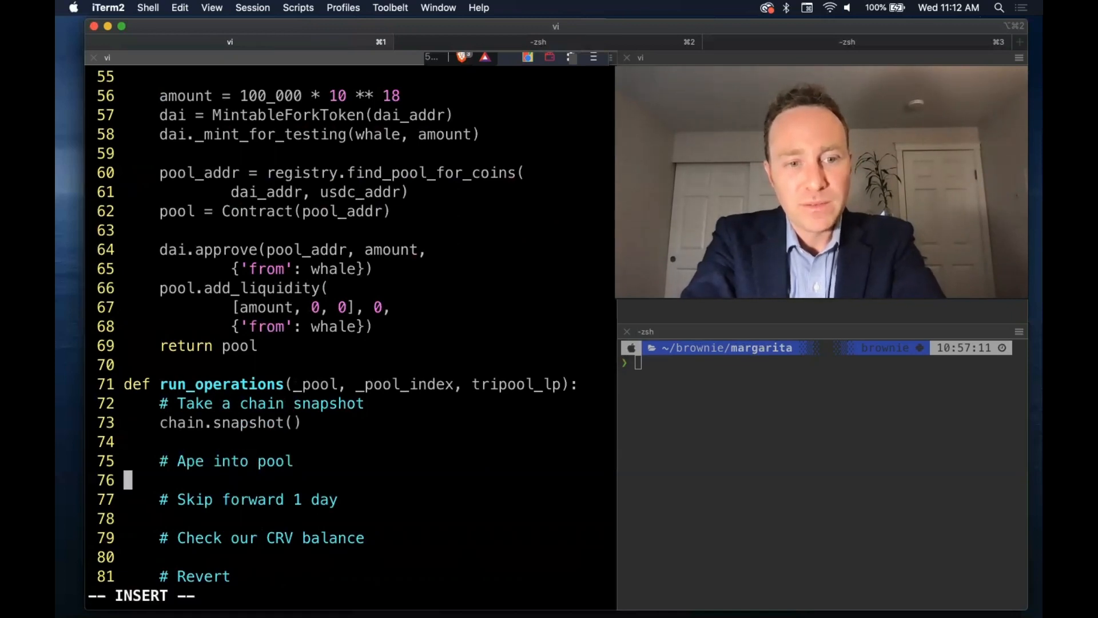
text(ape()
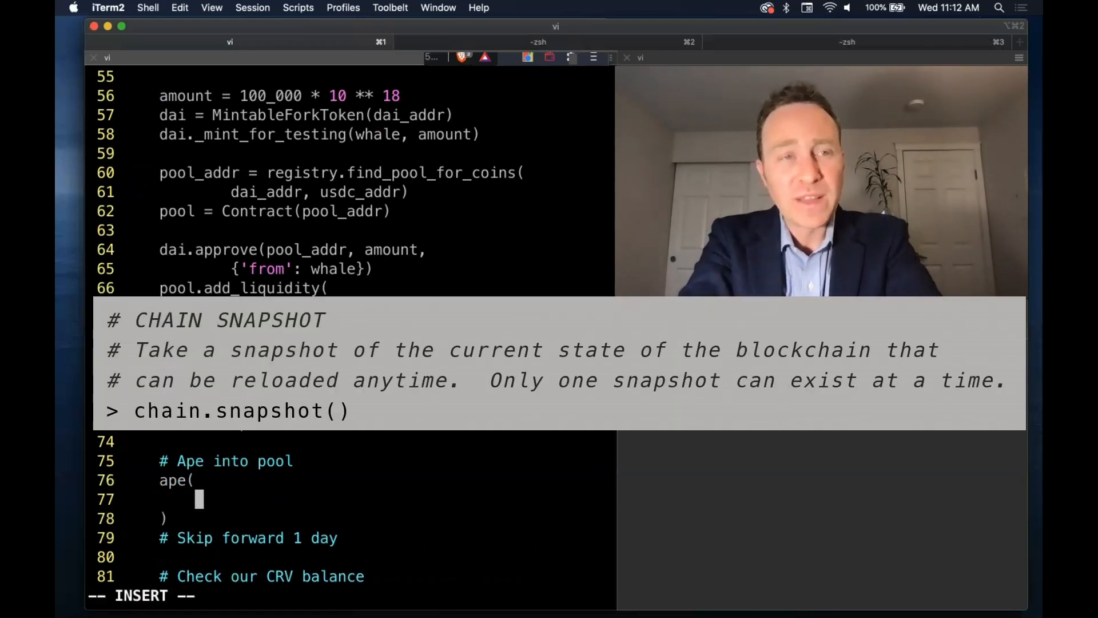
text(_pool,)
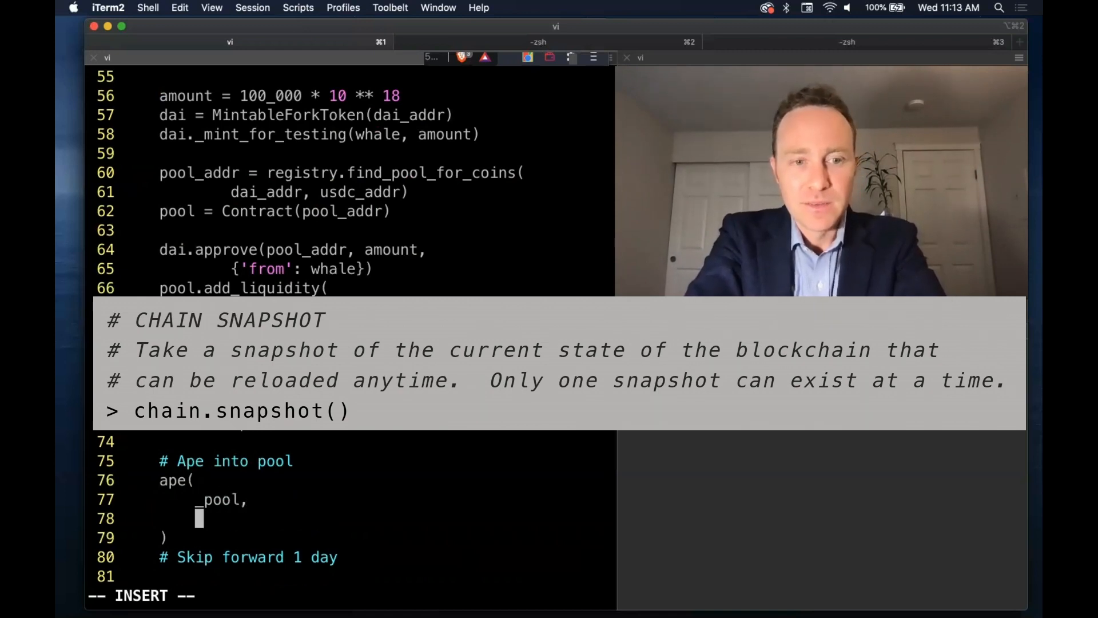
text(_pool_index,)
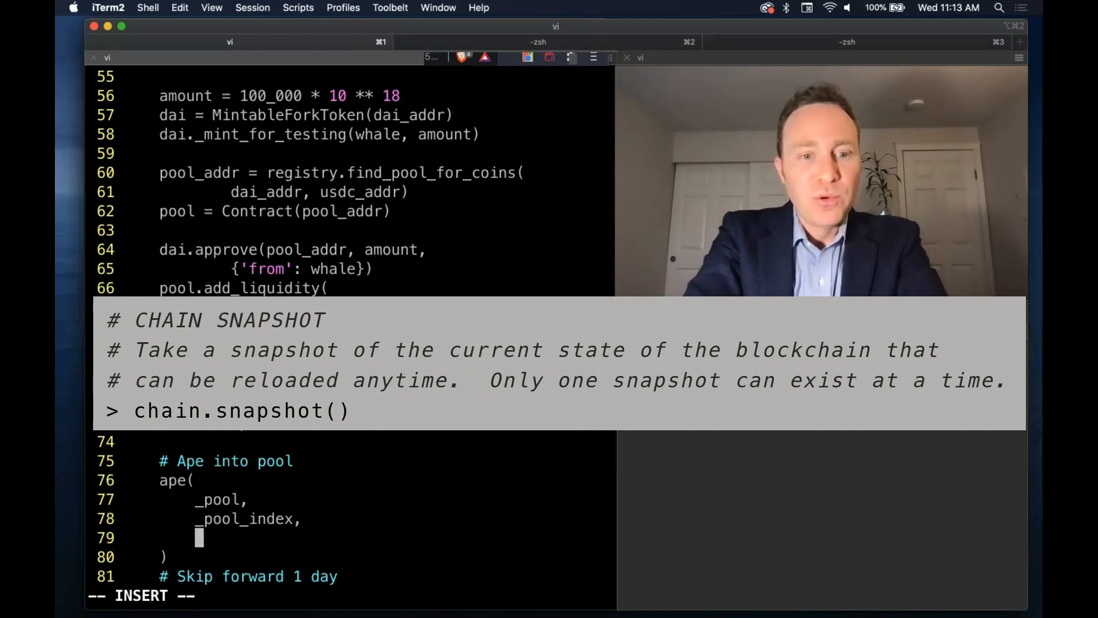
text(tripool_lp)
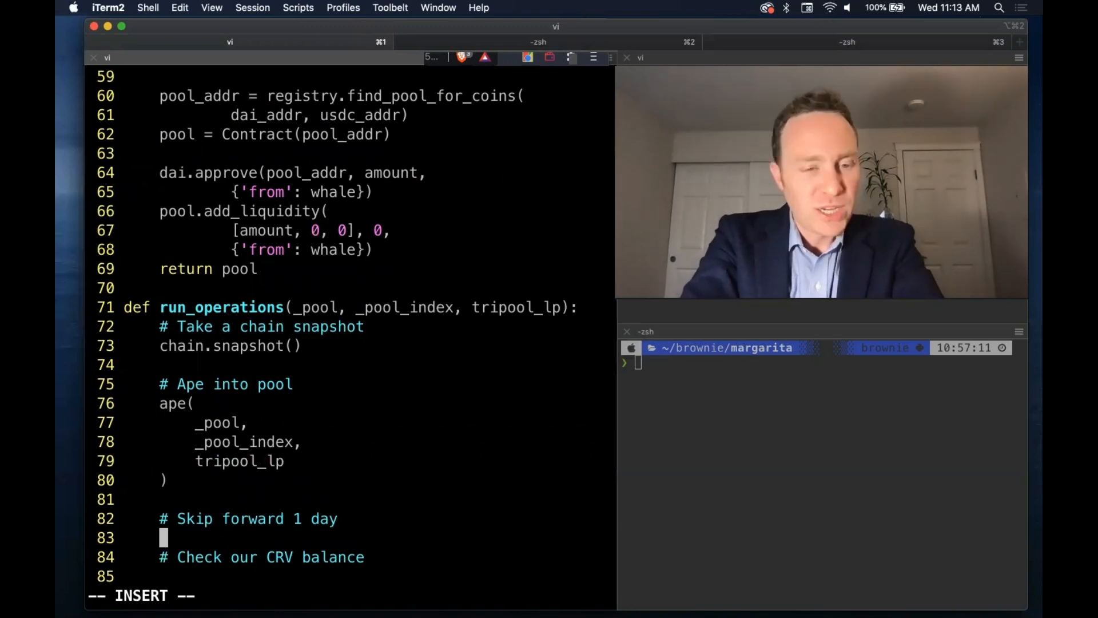
- Skip forward one day with chain.mine(timedelta=60*60*24)
text(chia)
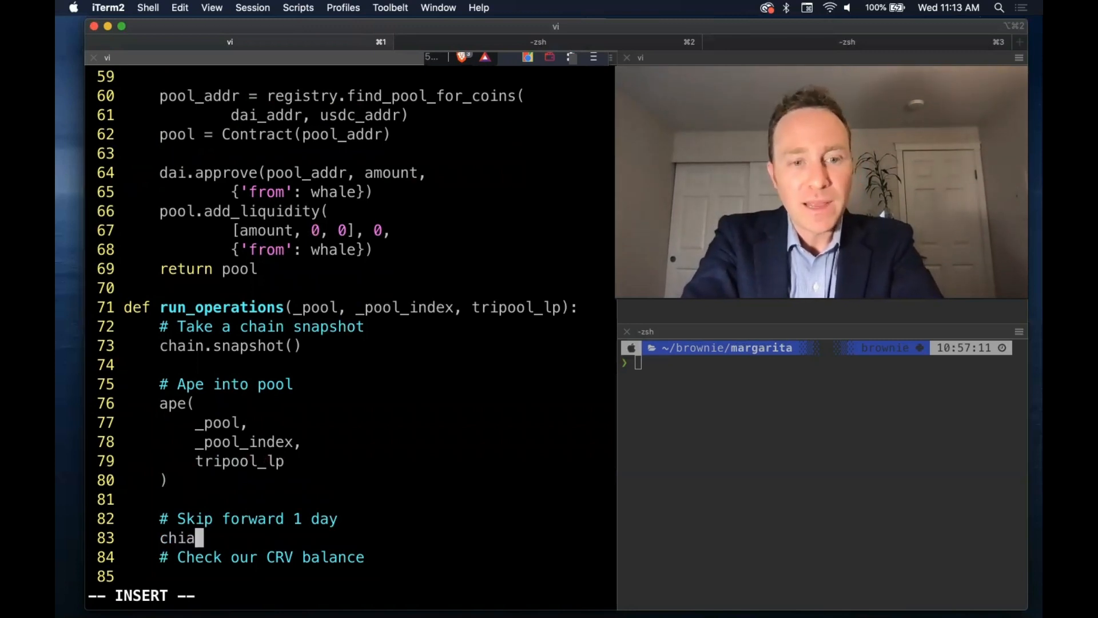
text(n.)
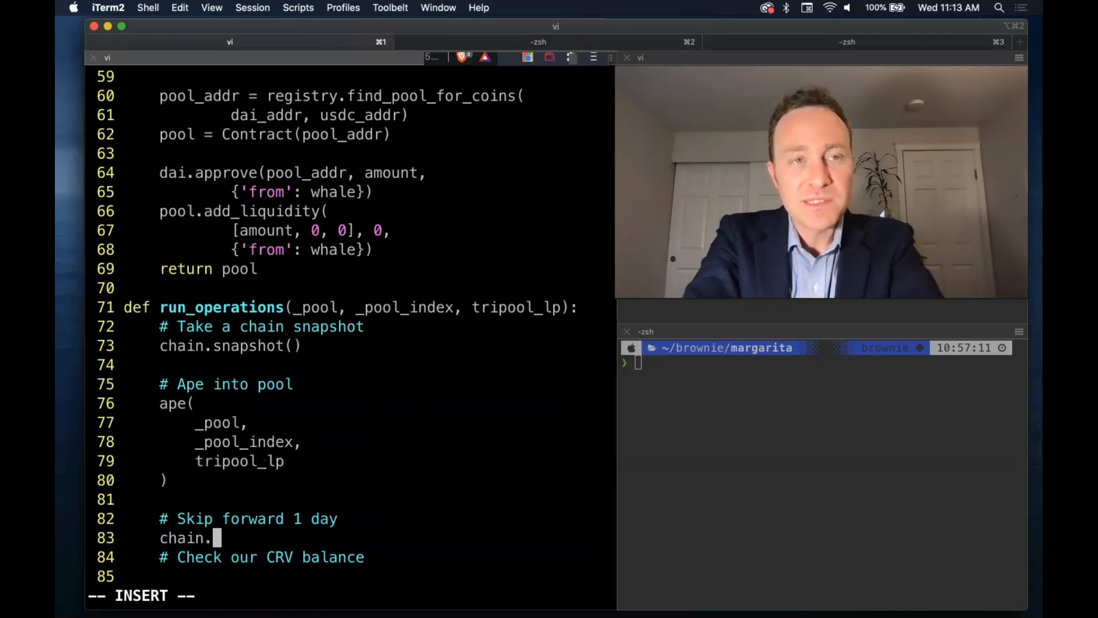
text(mine(time)
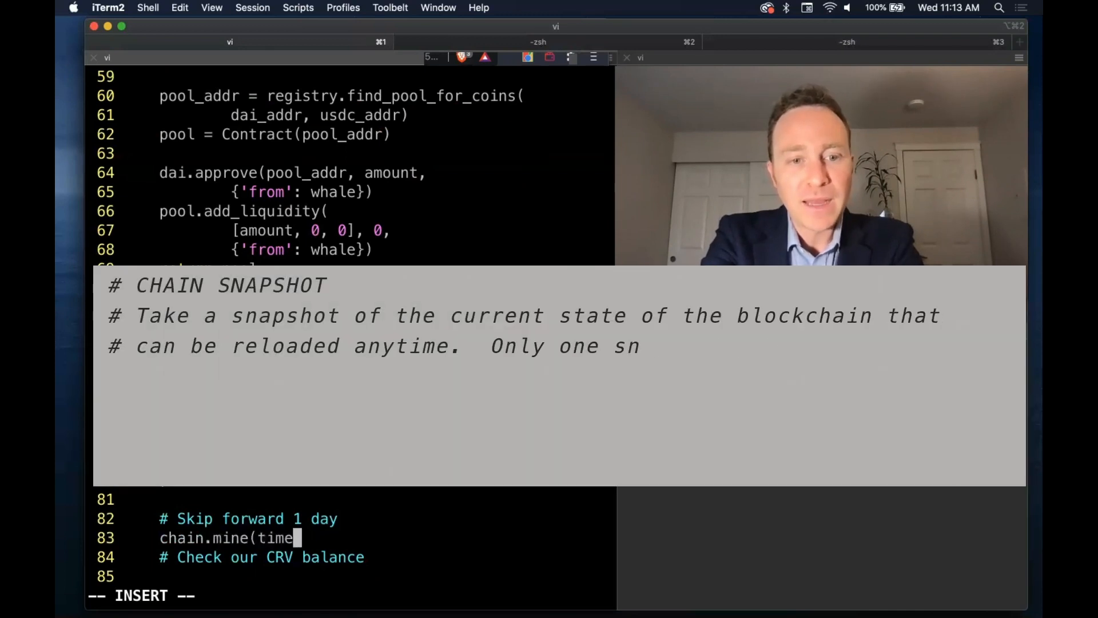
text(delta=)
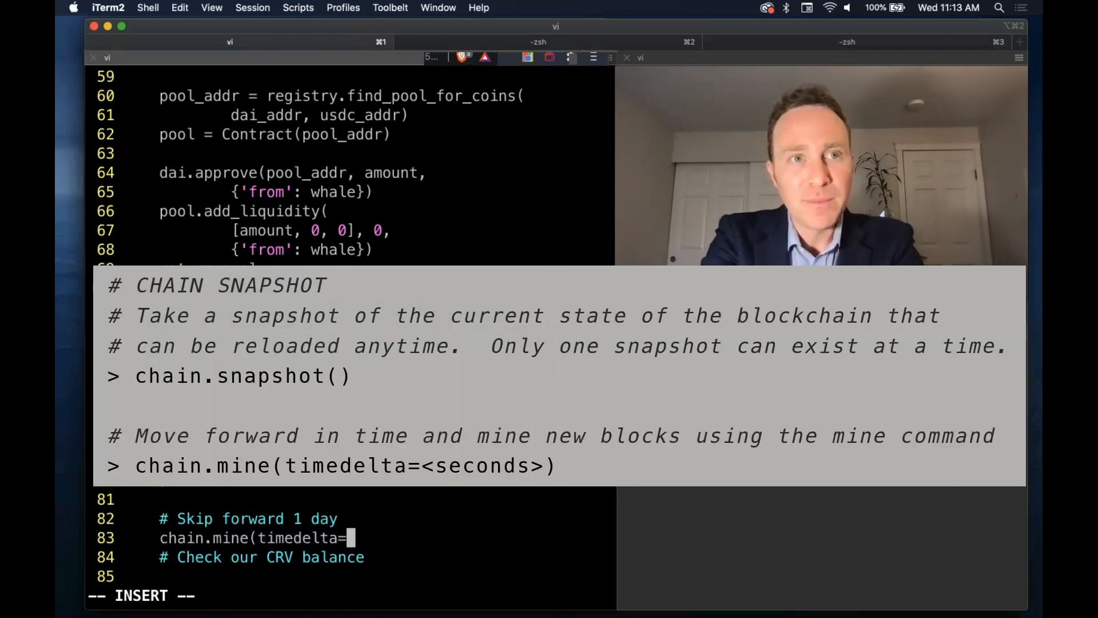
text(60*60*24)
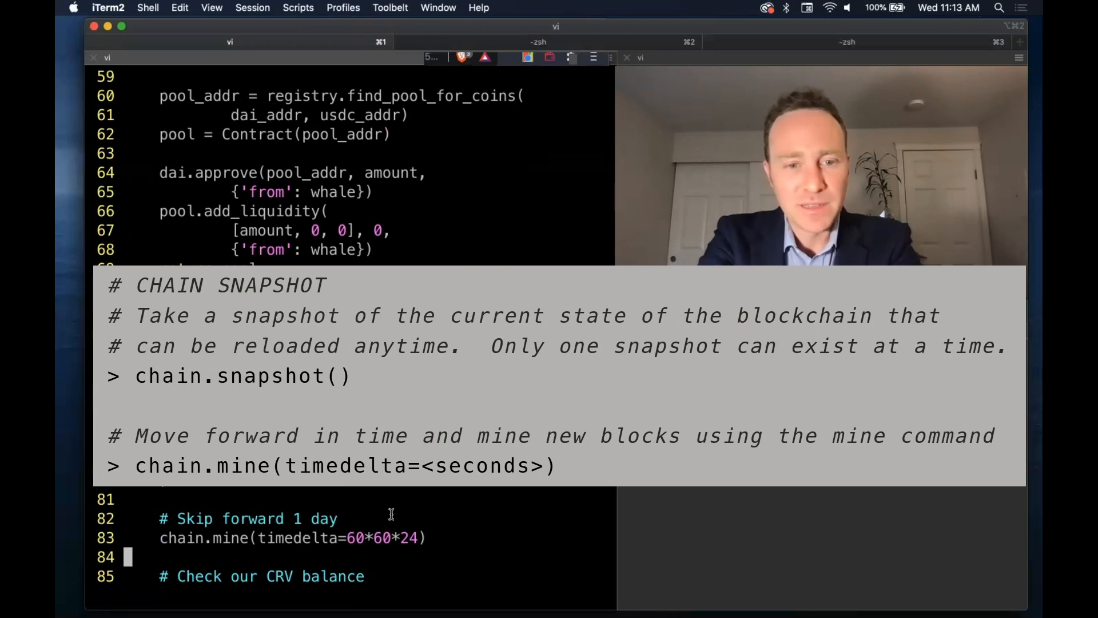
- Compute _val with calc_cur_value and set _name = registry.get_pool_name(_pool)
scroll(down, 3)
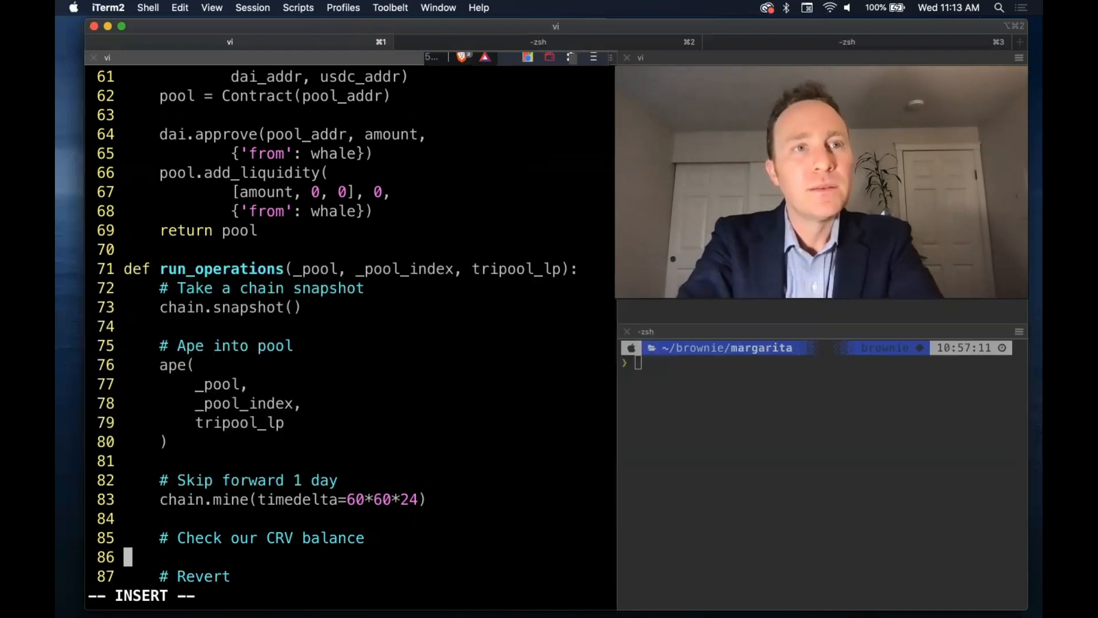
text(_val =)
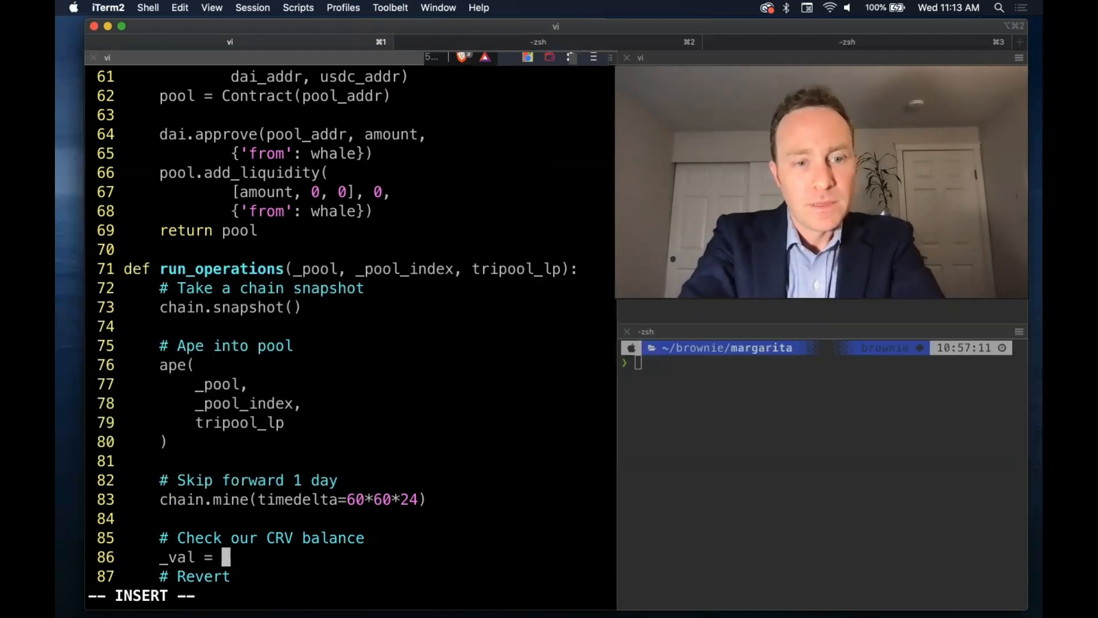
text(calc_cur_value()
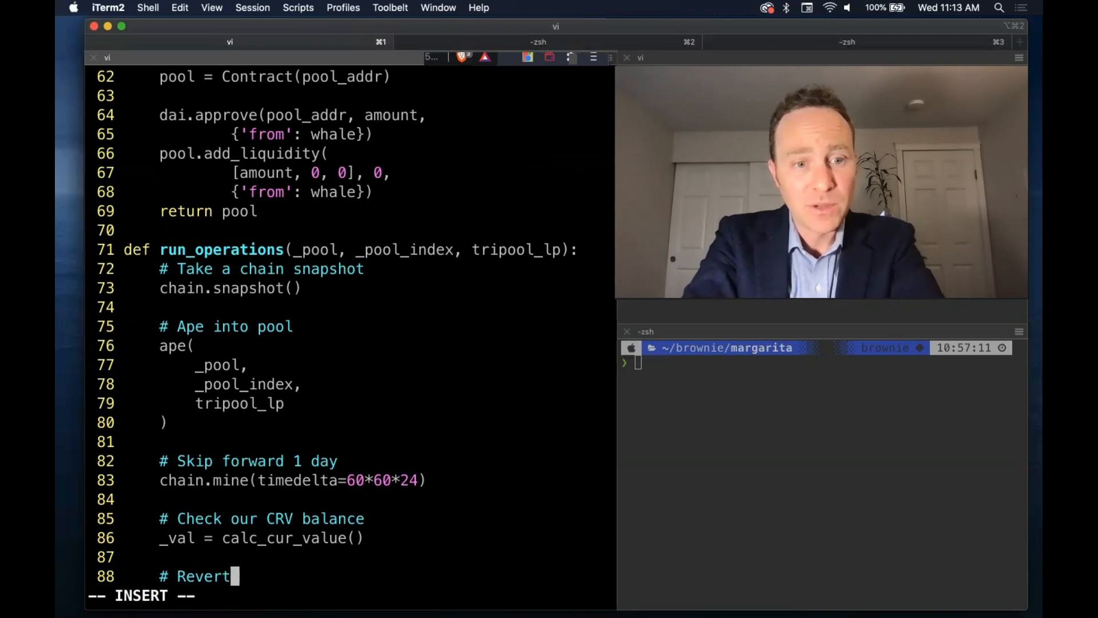
key(Up)
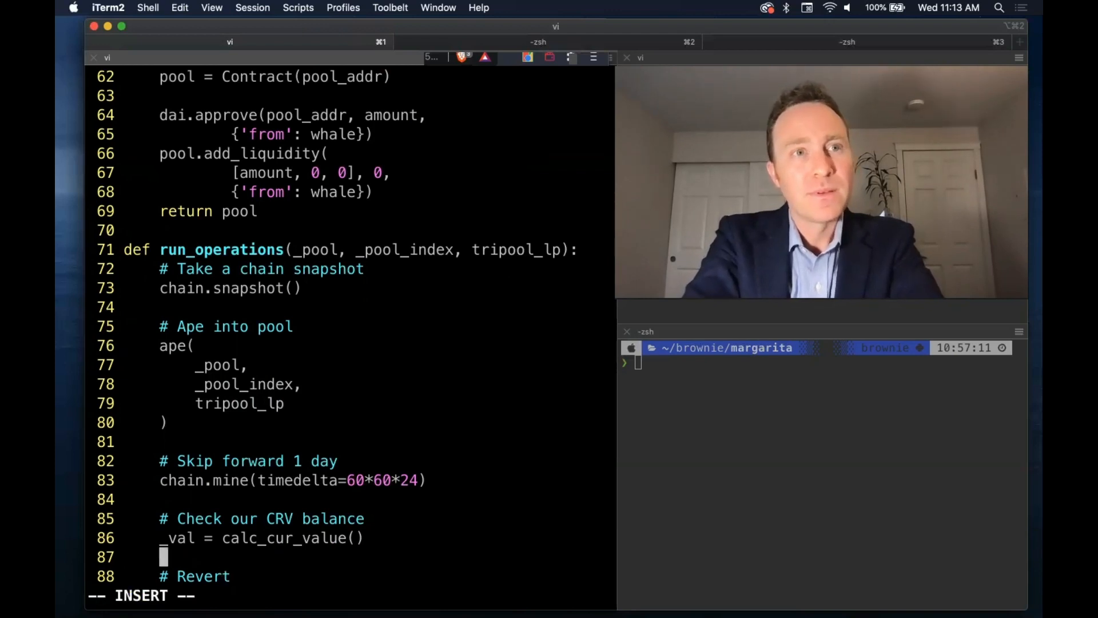
text(_na)
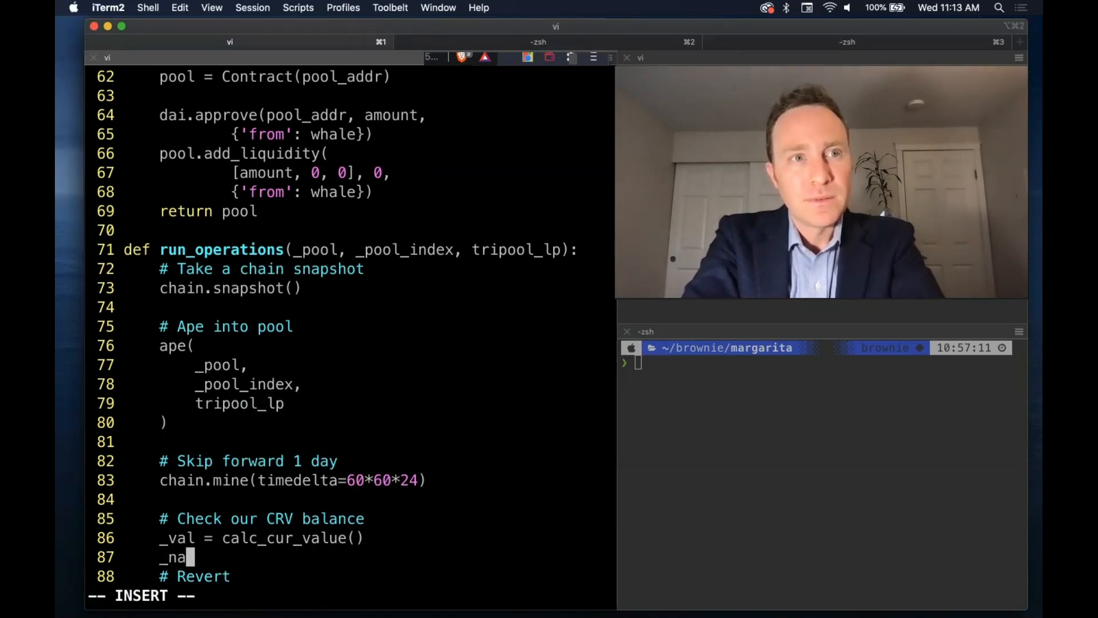
text(m)
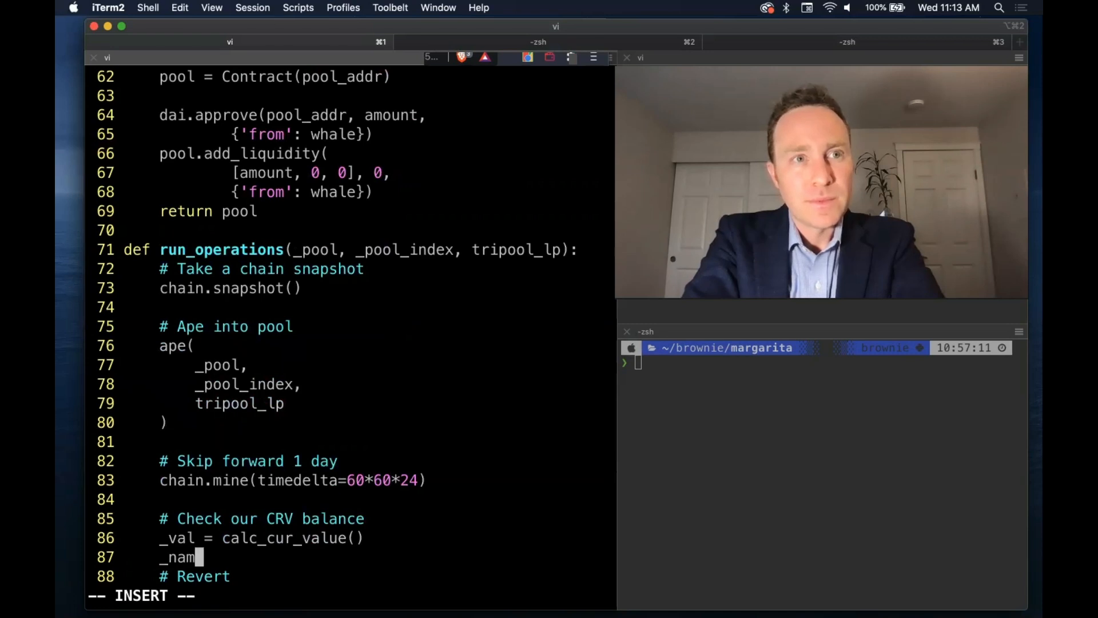
text(e = registry.g)
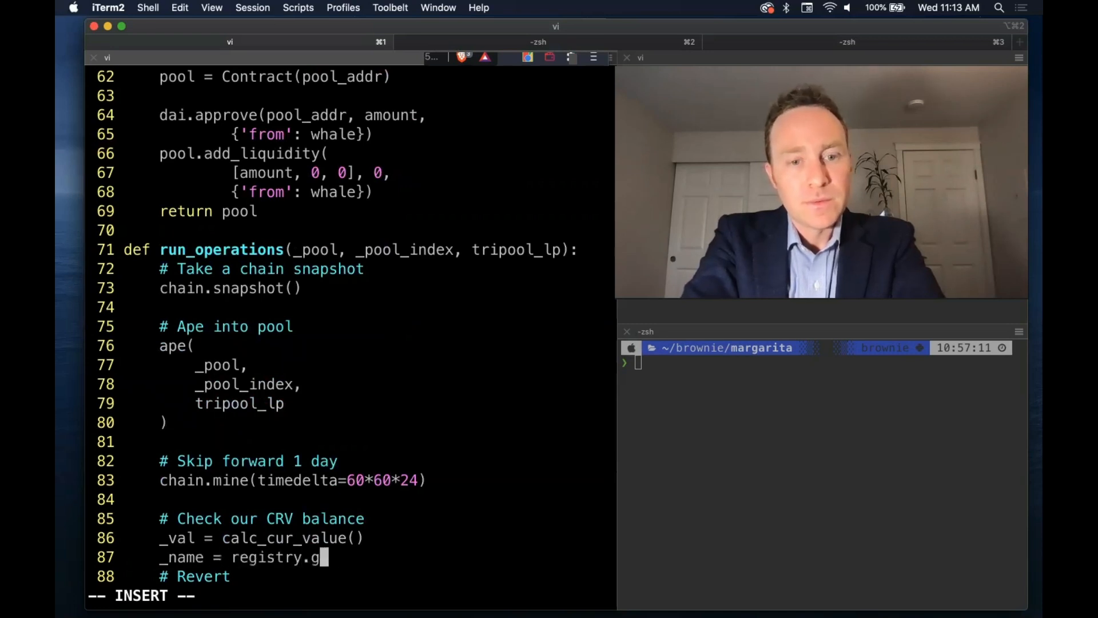
text(et_pool_)
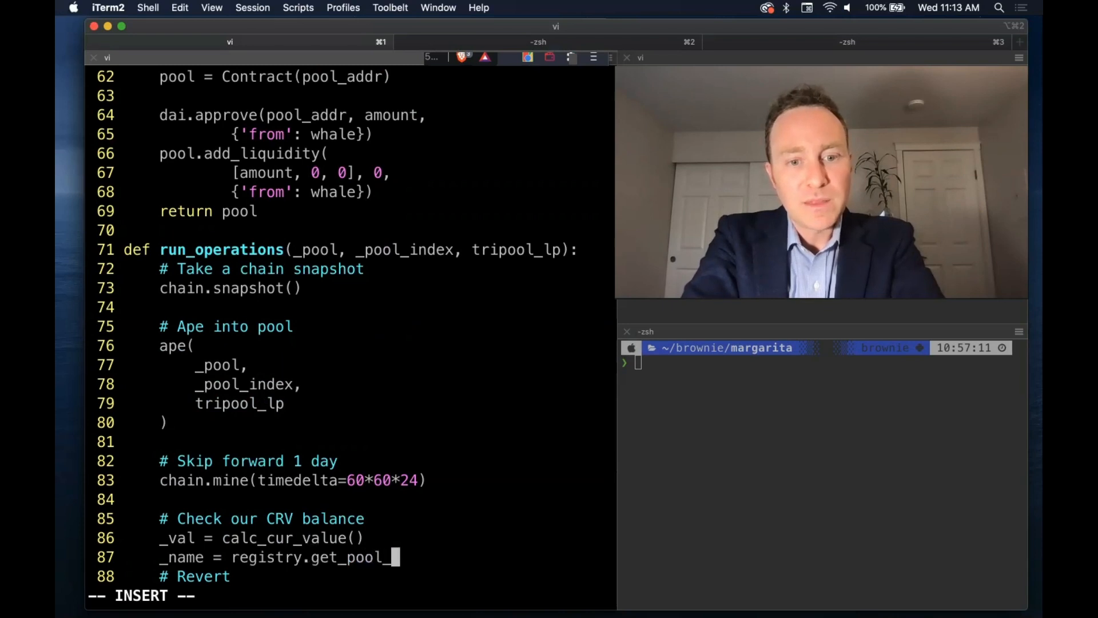
text(name(_pr)
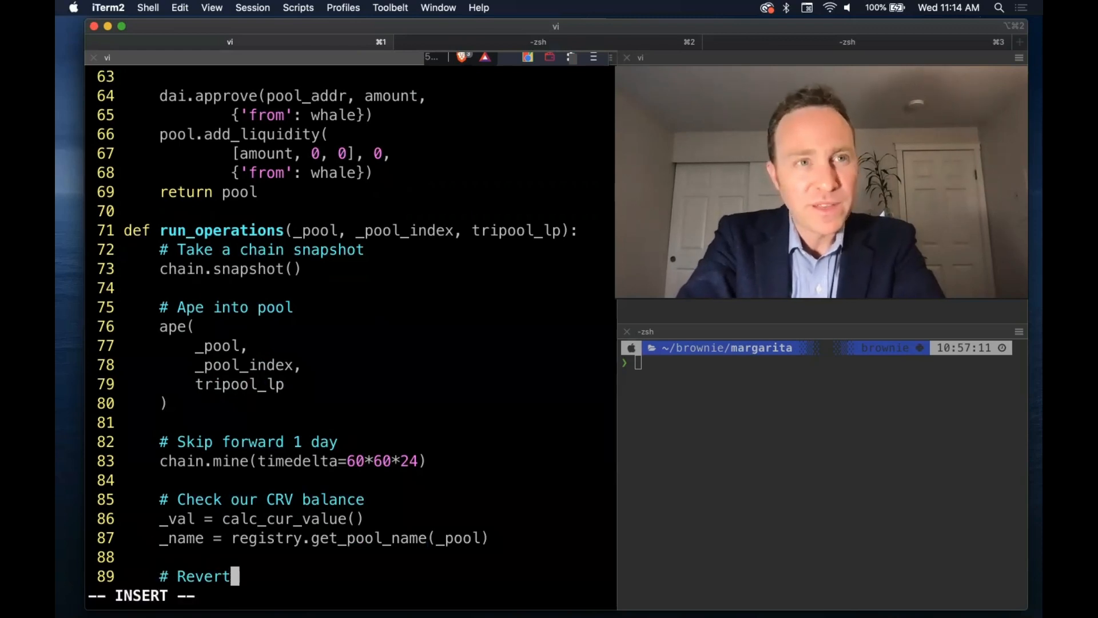
- Call chain.revert() and return _name, _val to complete run_operations
text(chain.)
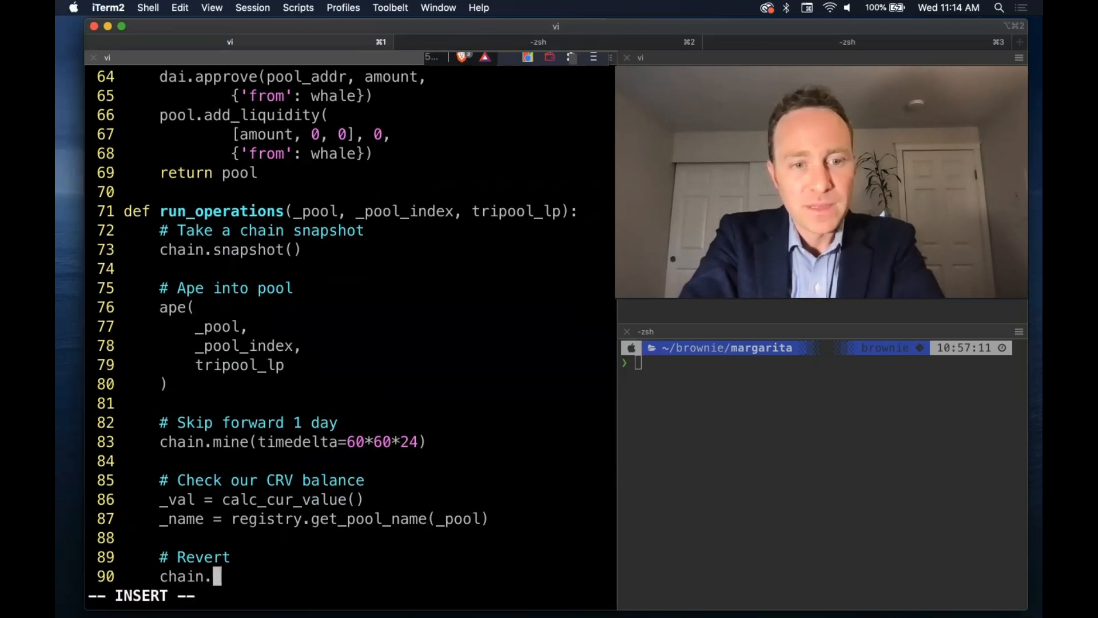
text(revert())
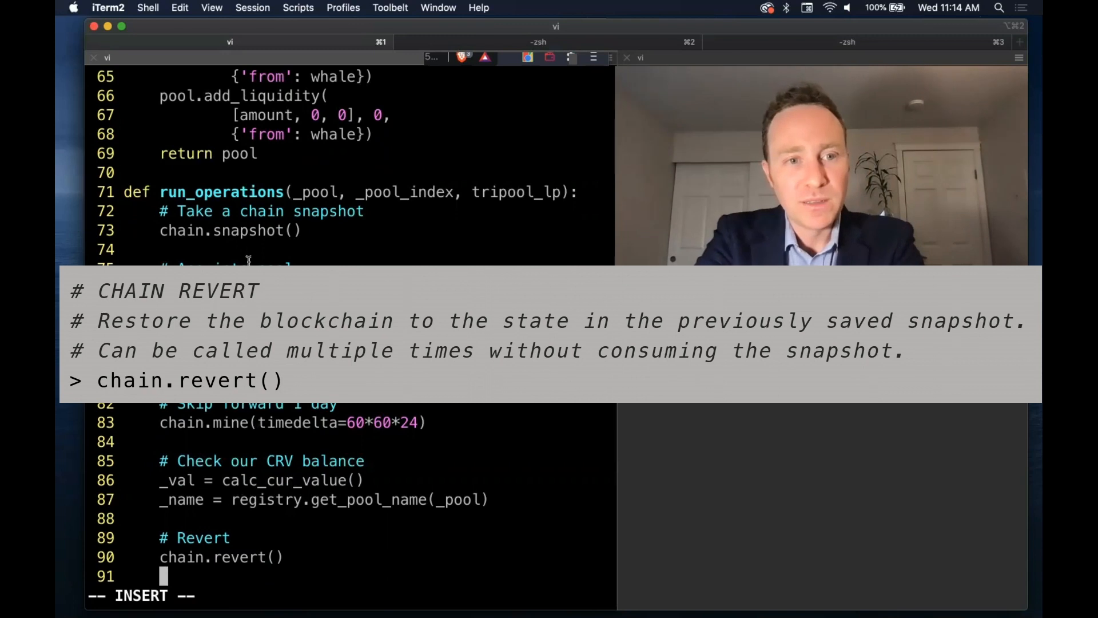
text(return _name,)
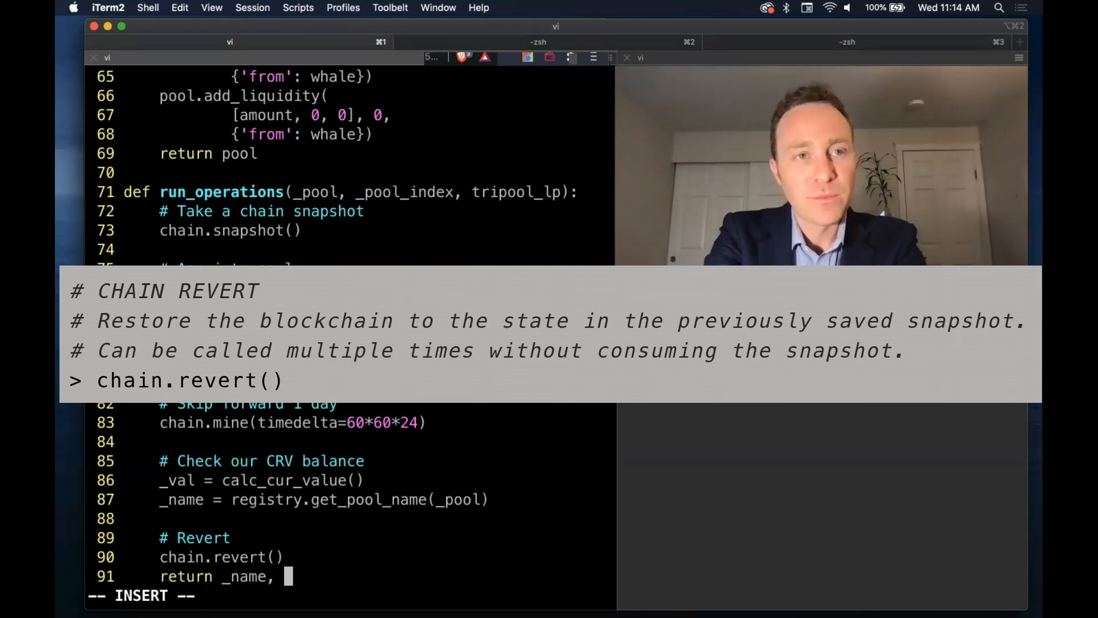
text(_val)
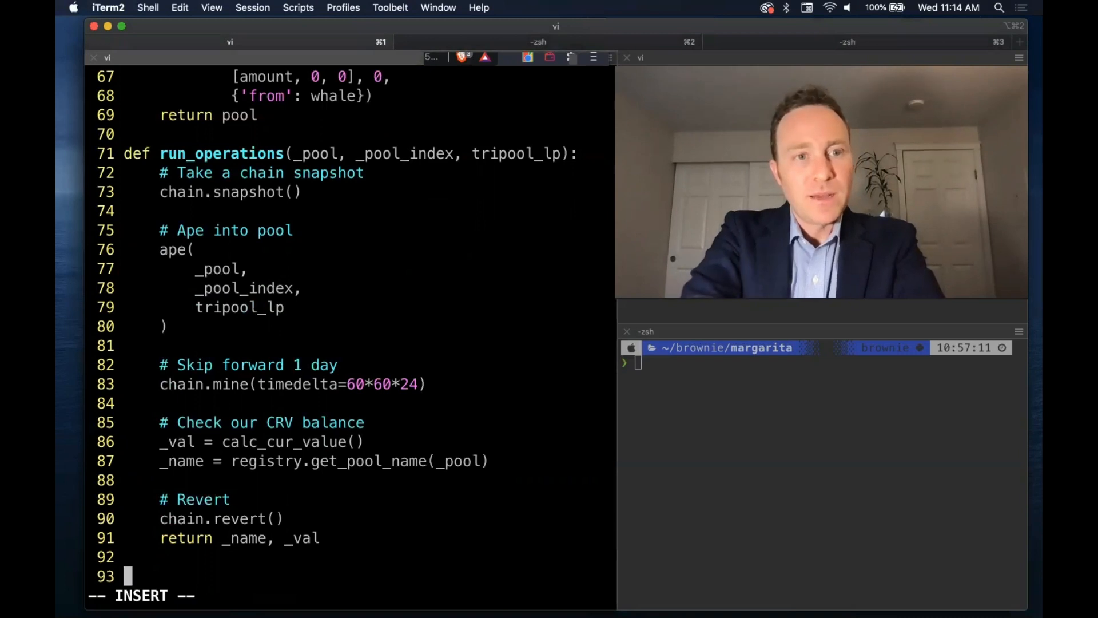
- Declare def ape(pool, tripool_lp, pool_index): with comments for approve, add liquidity, gauge check, rewards approval, deposit
text(def ape(pool, tripool_lp, pool_index)
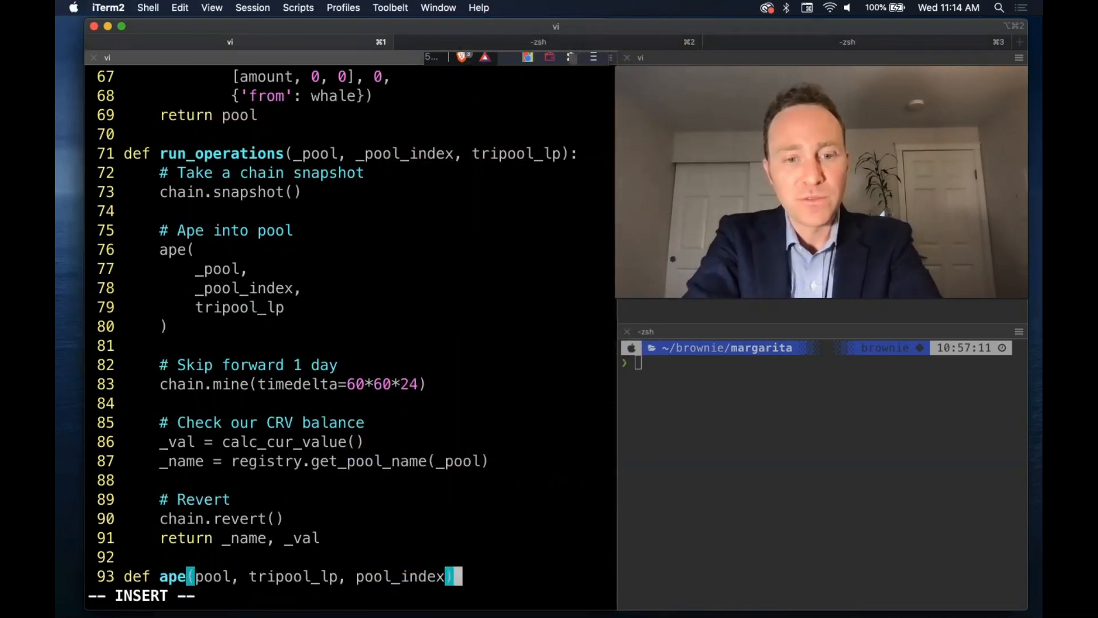
text():\n    # App)
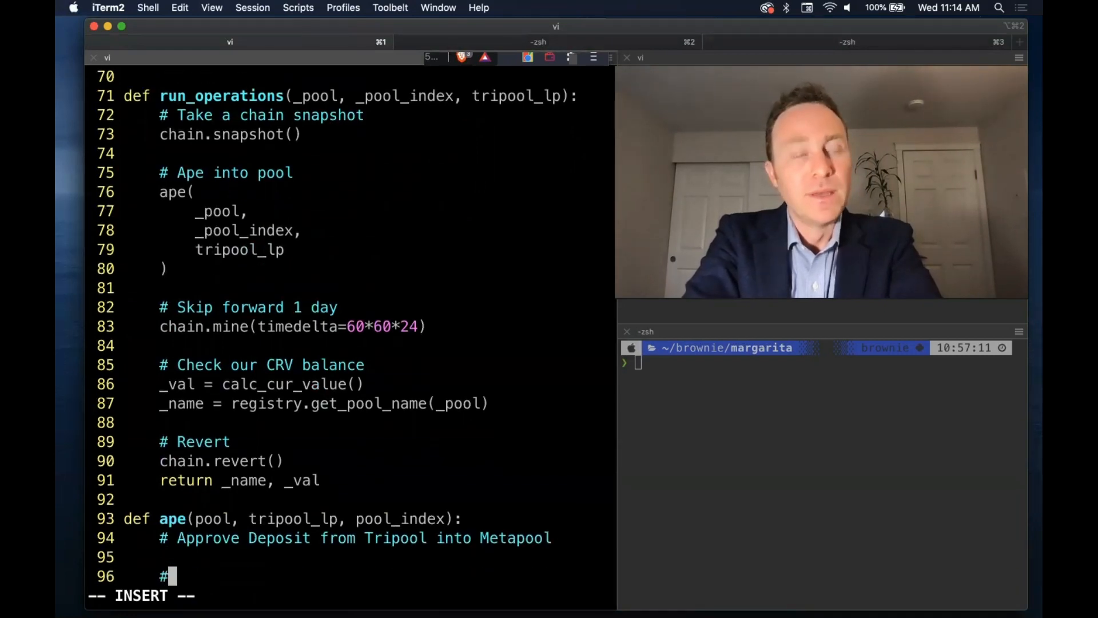
text(Add Liquidity)
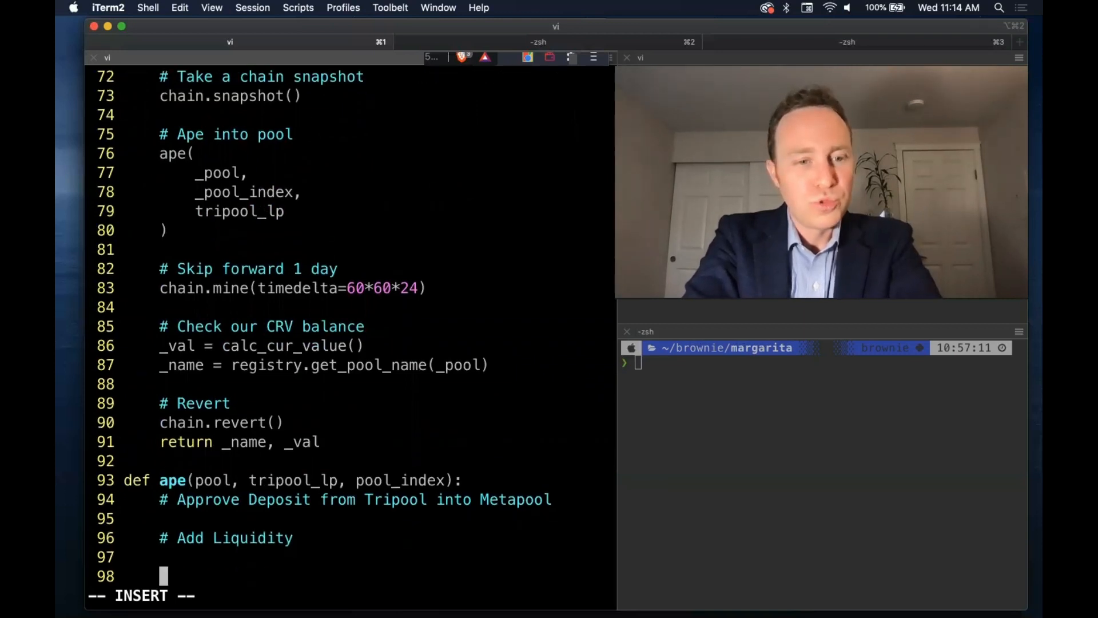
text(# Check)
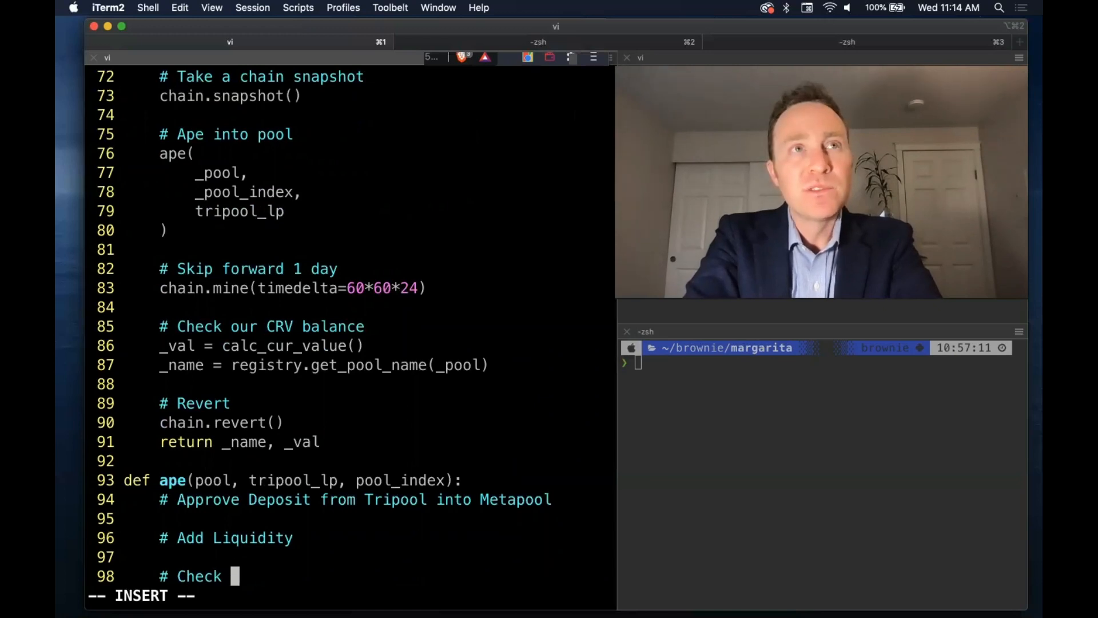
text(if the Pool has a Gauge)
text(#)
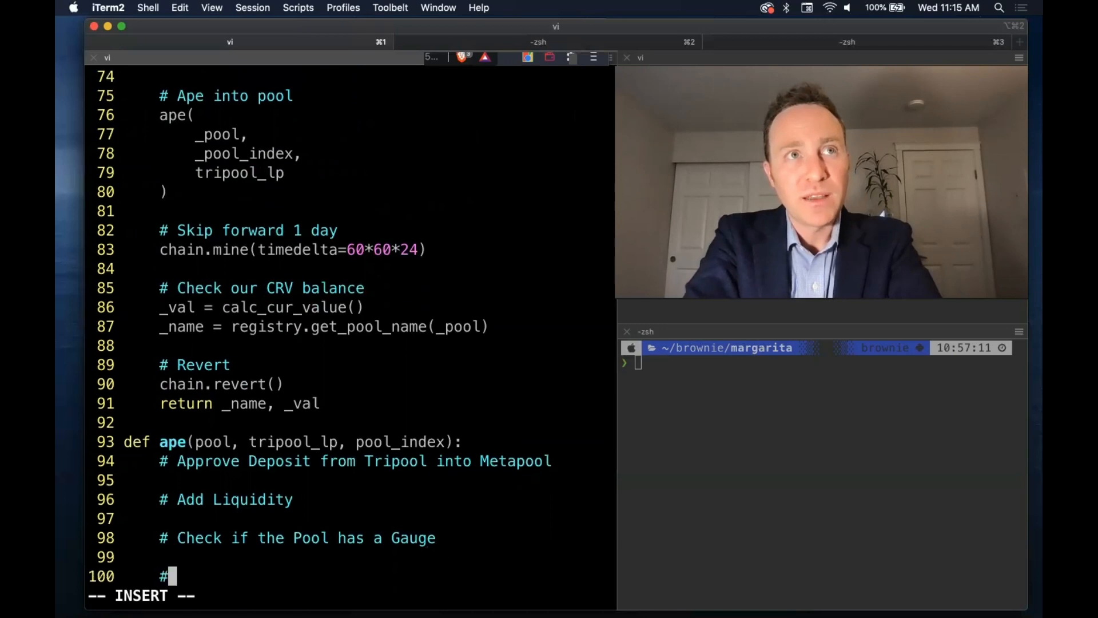
text(Create)
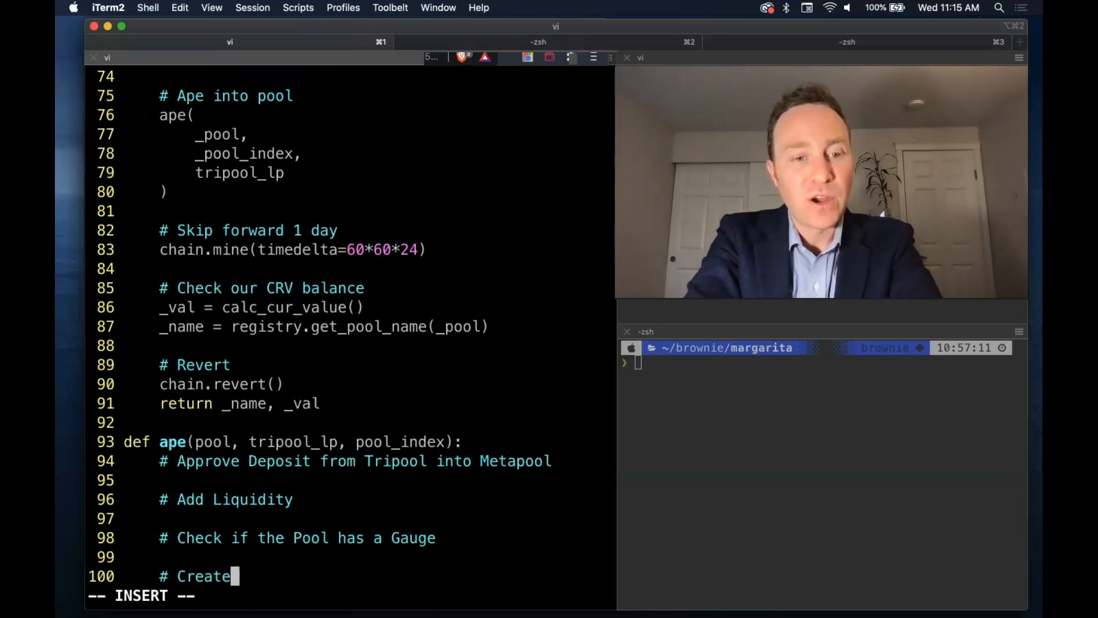
text(Approval for the Rewards Pool)
text(# Make a)
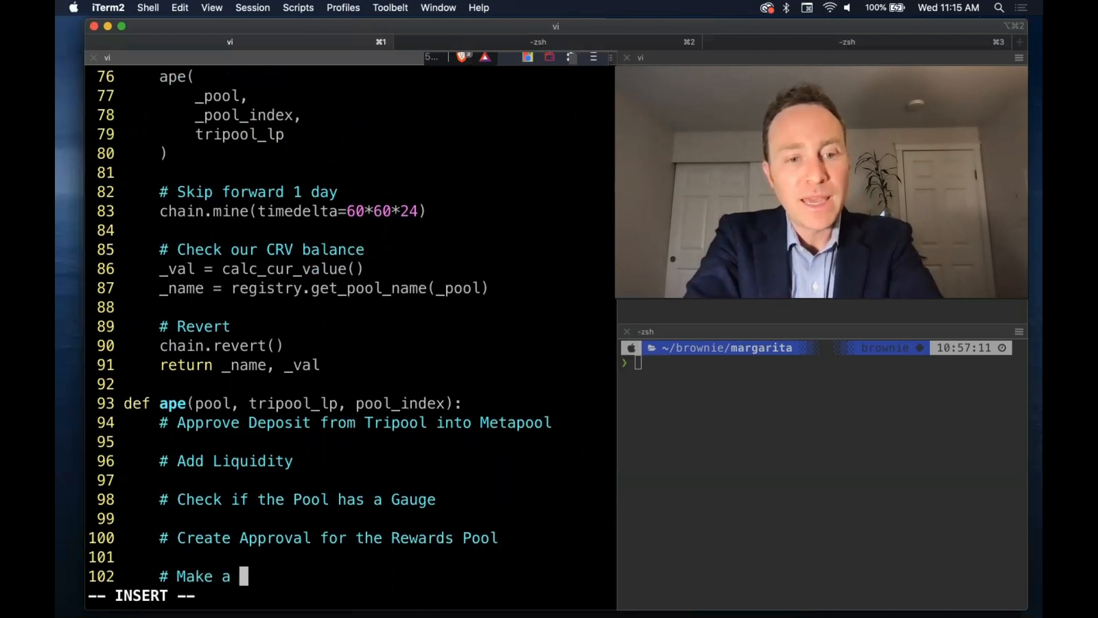
text(Depost)
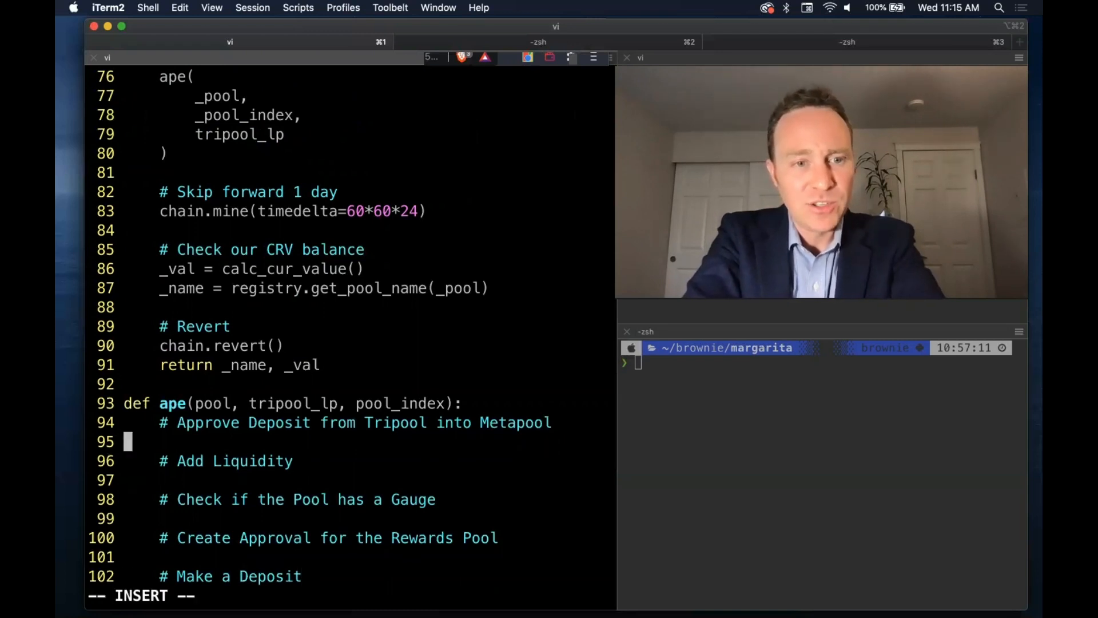
- Set tripool_bal = tripool_lp.balanceOf(whale) and approve the pool for tripool_bal from whale
text(trip)
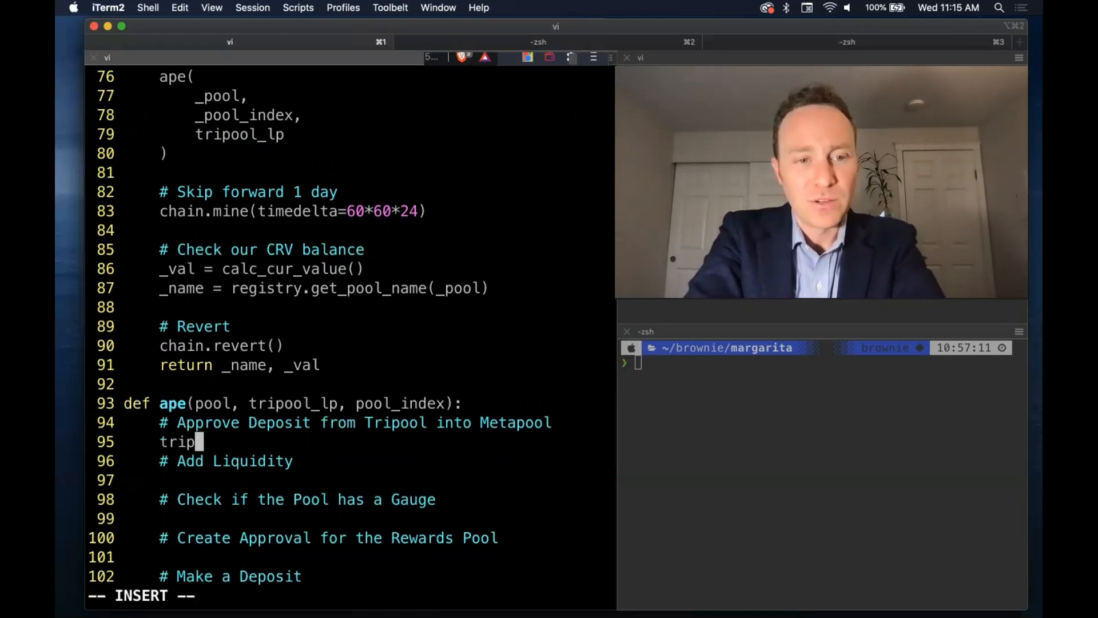
text(ool_bal =)
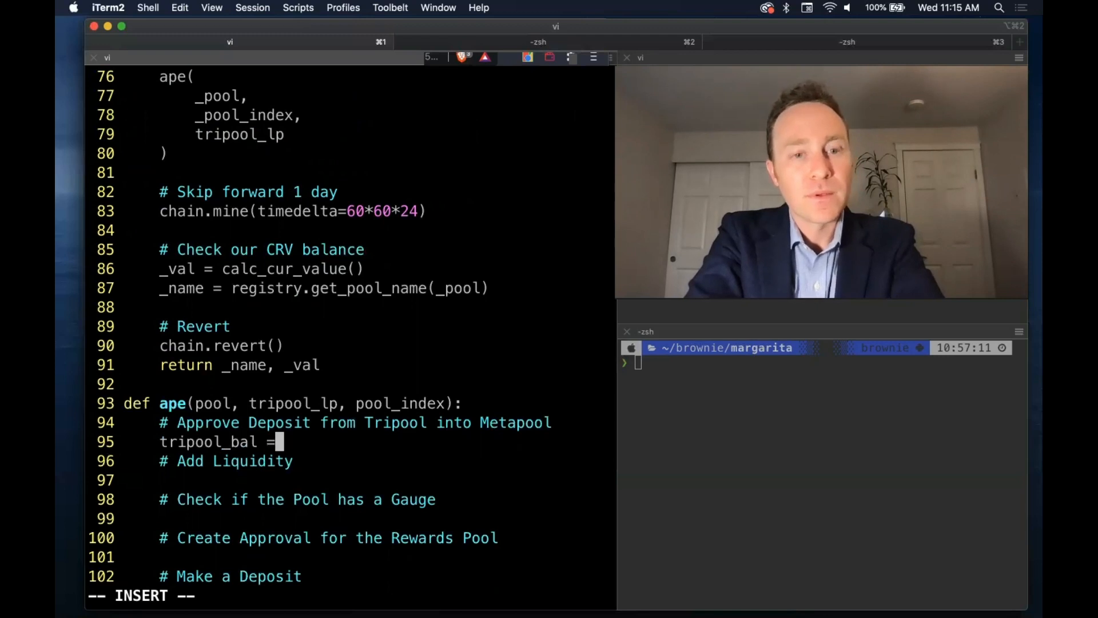
text(tripool_bal.)
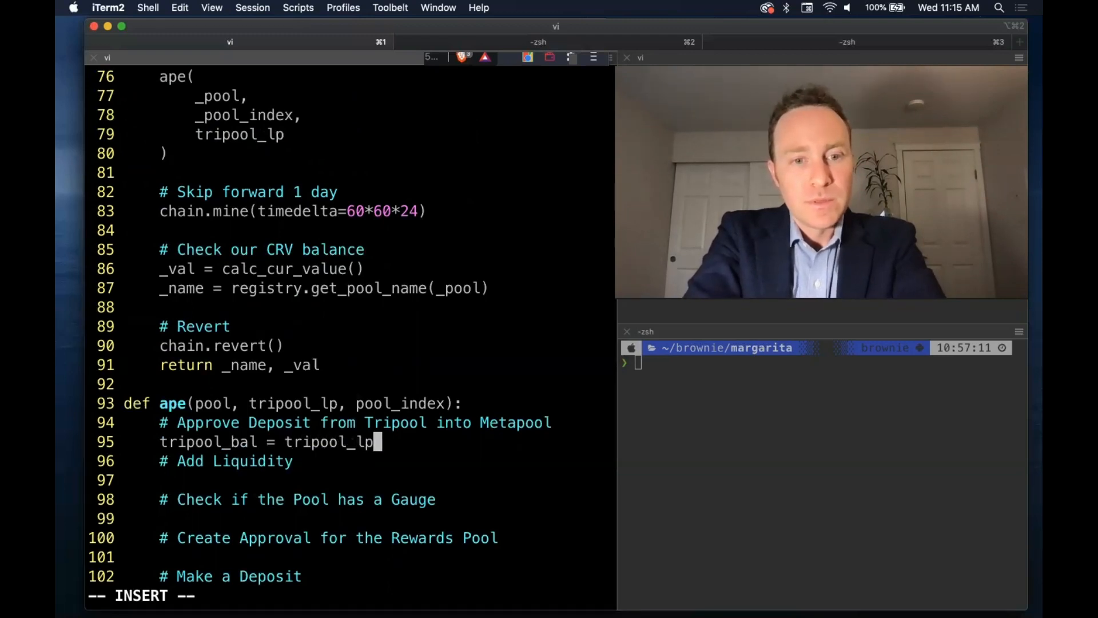
text(.balanceOf(wh)
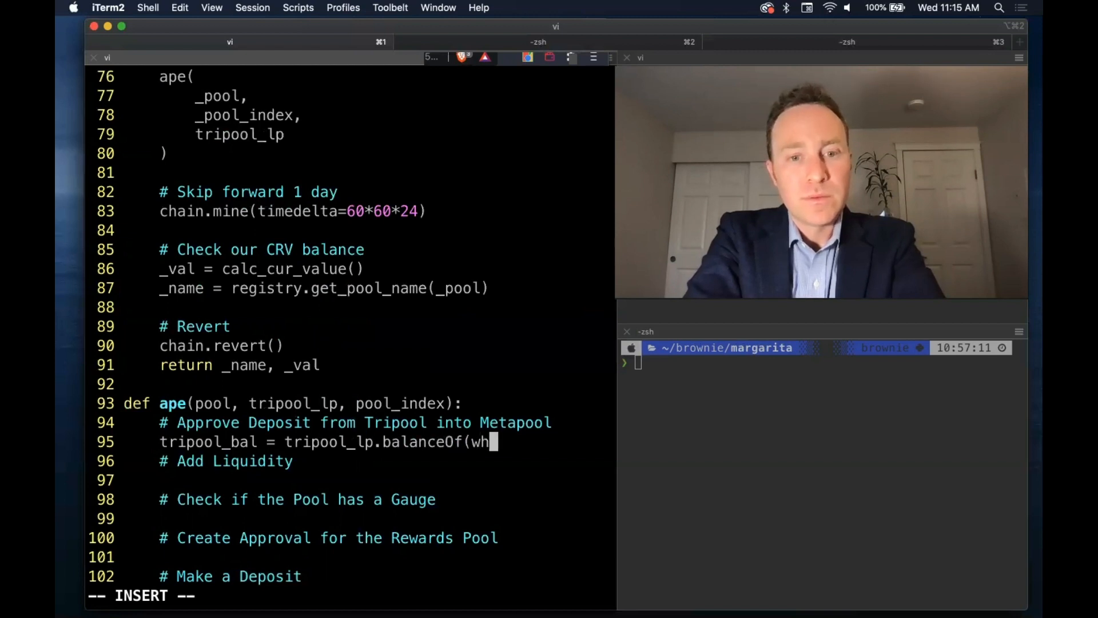
text(ale))
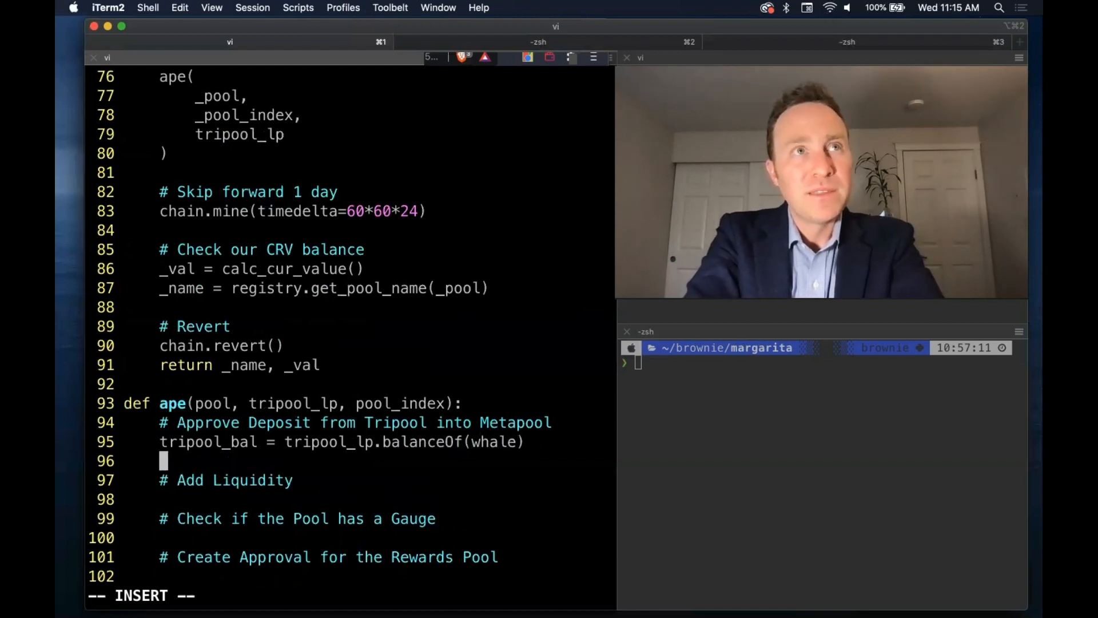
text(tripool_lp.approve(p)
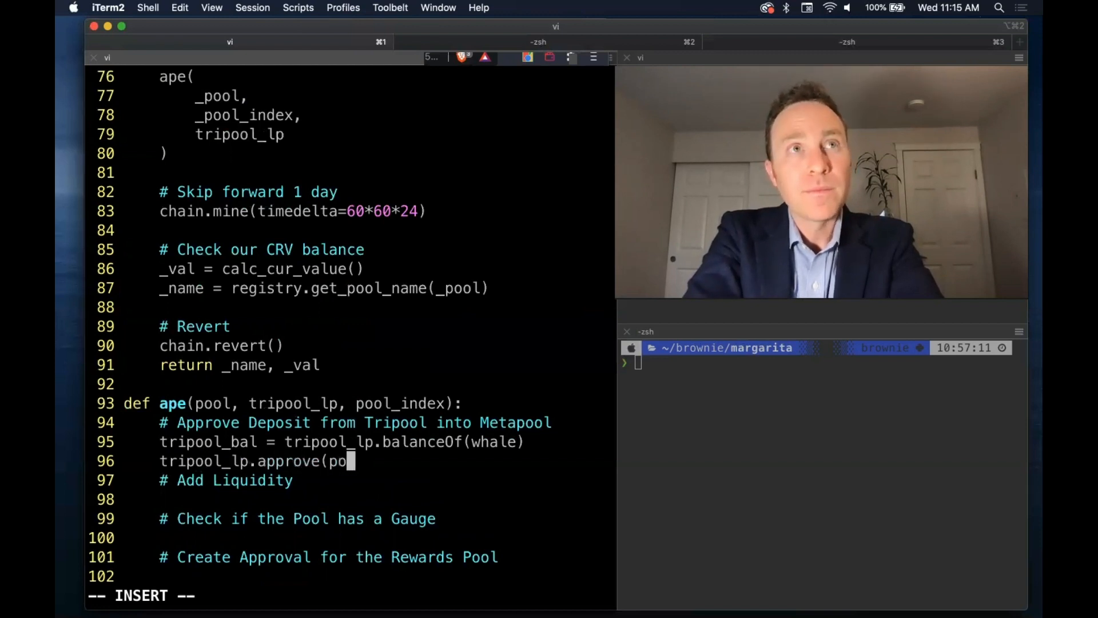
text(ol, tripool_bal)
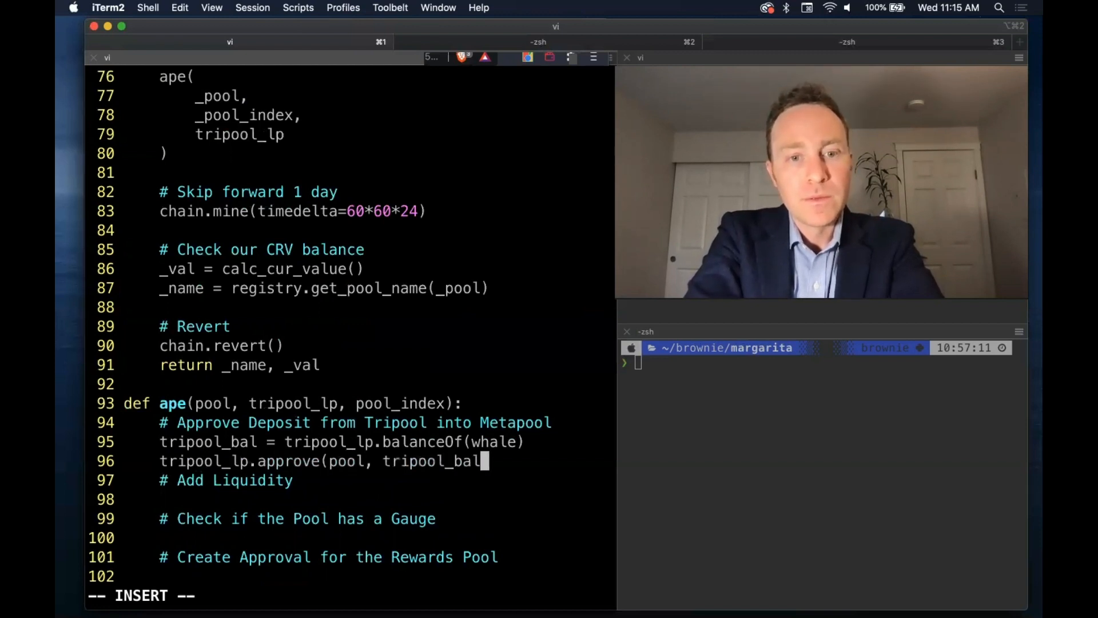
text(, {'f)
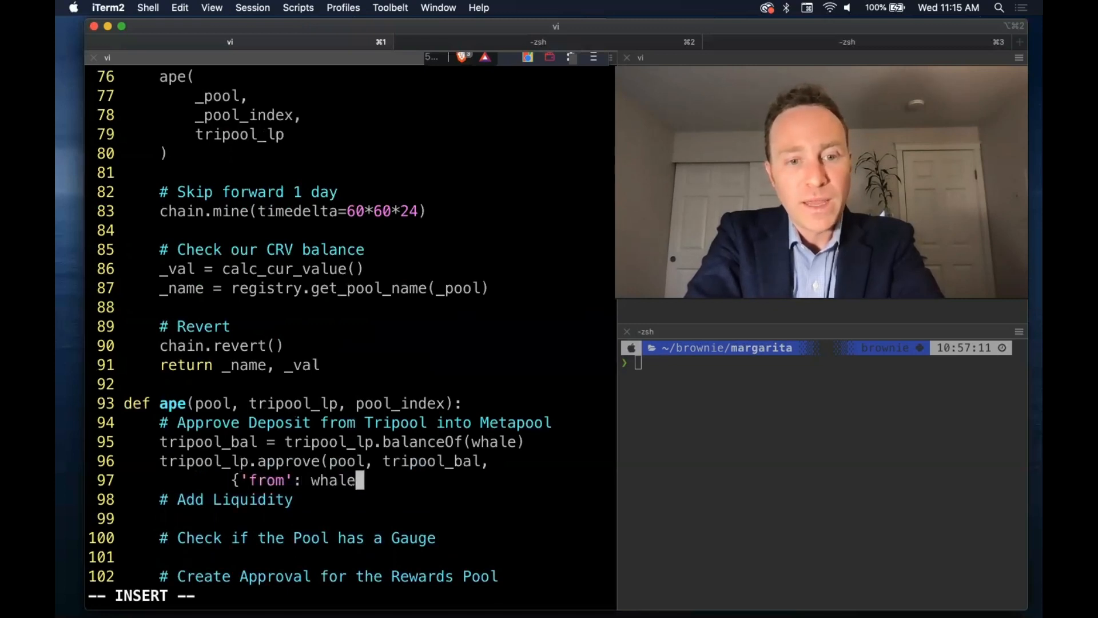
- Build the amounts list from the registry coin count and set amounts[pool_index] = tripool_bal
text(})
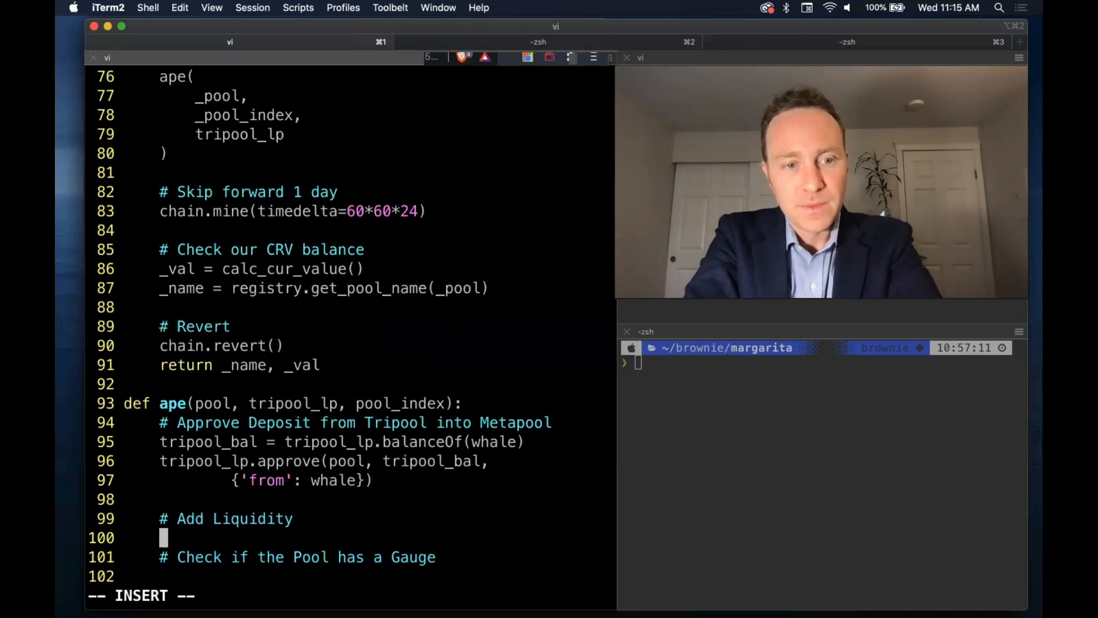
text(amounts =)
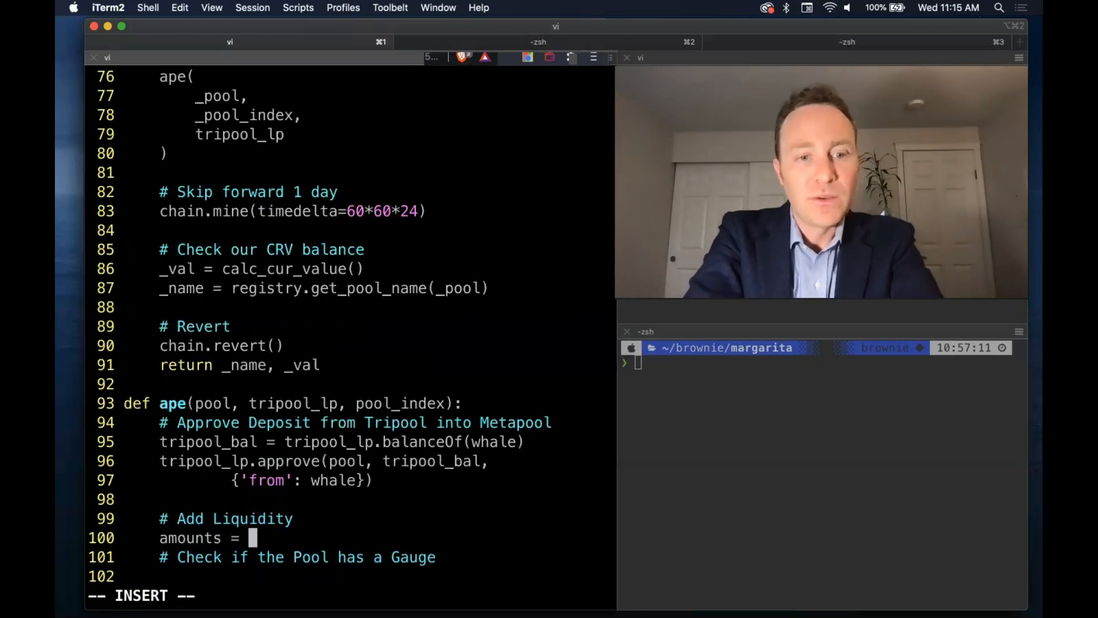
text([])
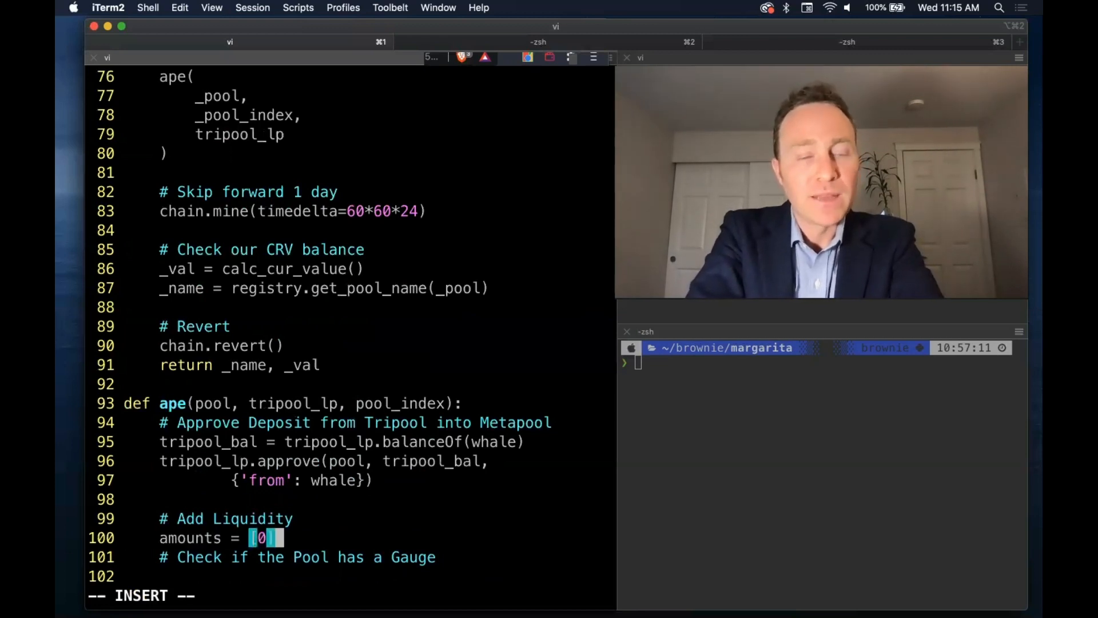
text(* registry.get_n)
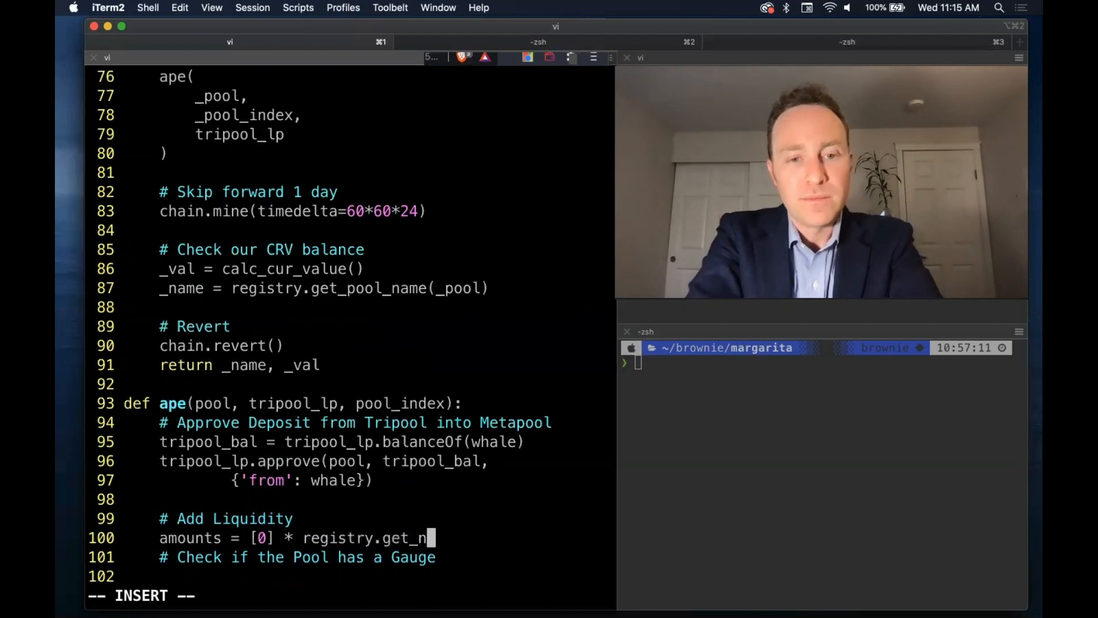
text(coins(pool)
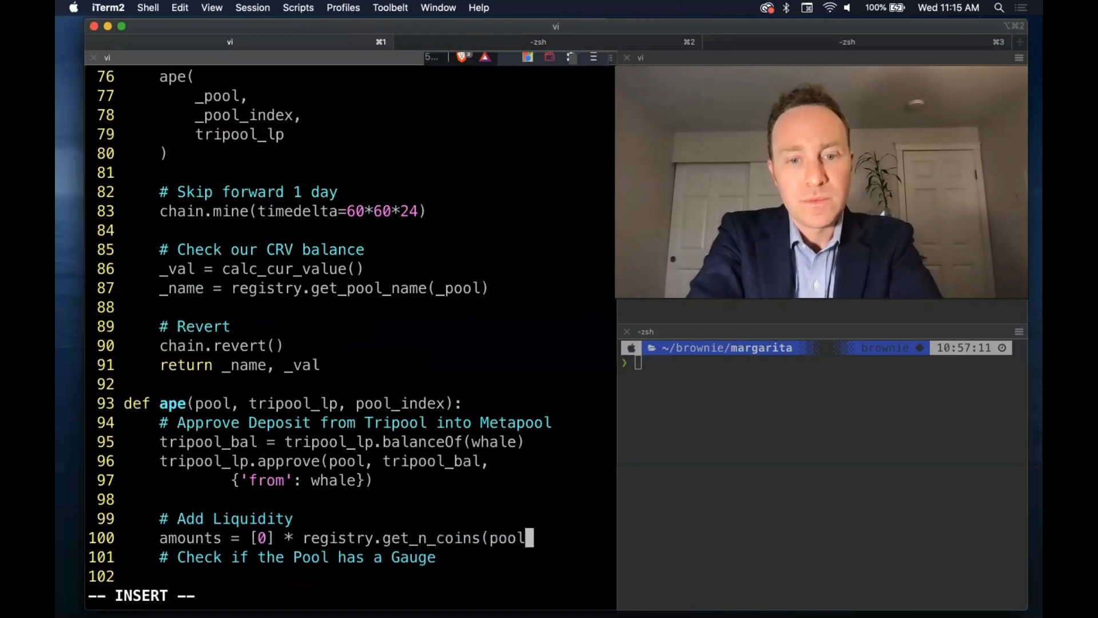
text()[0])
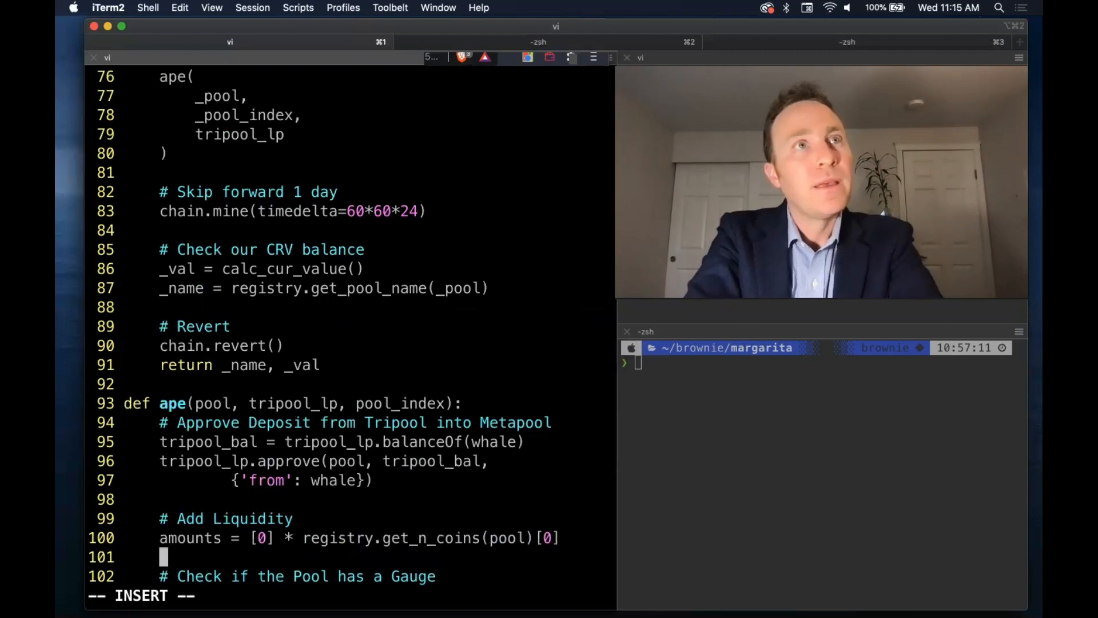
text(amounts[poo)
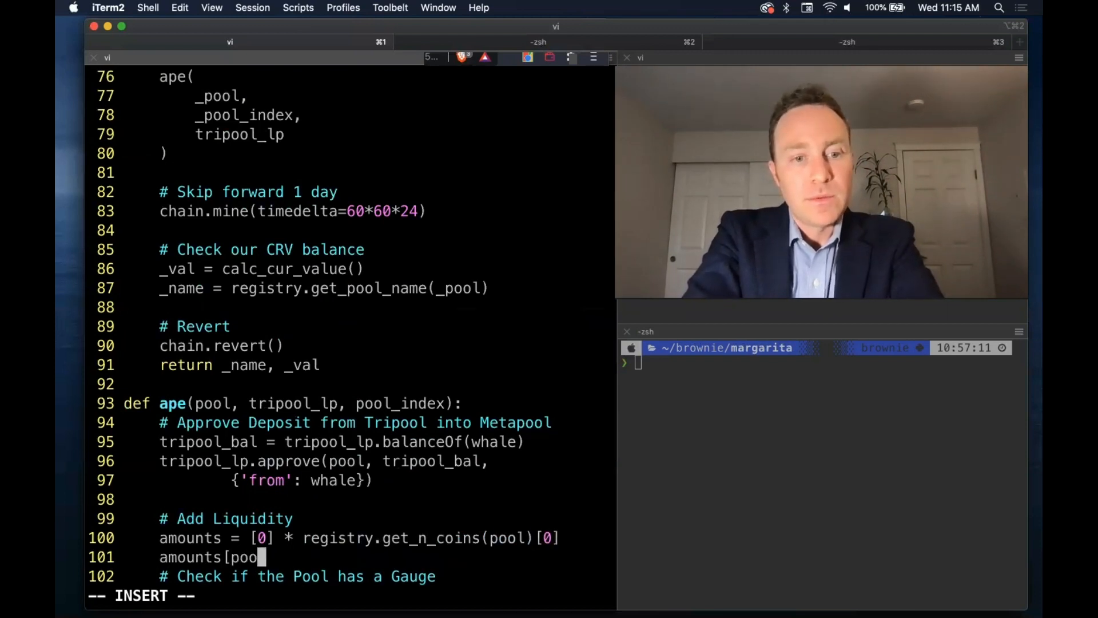
text(l_index] = tripo)
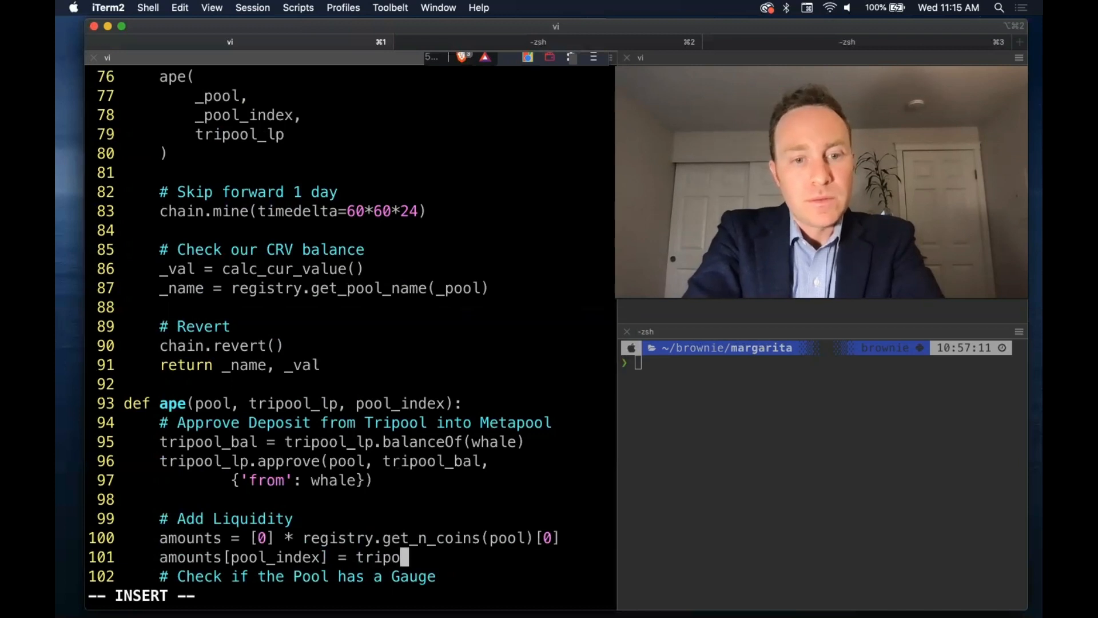
text(ol_)
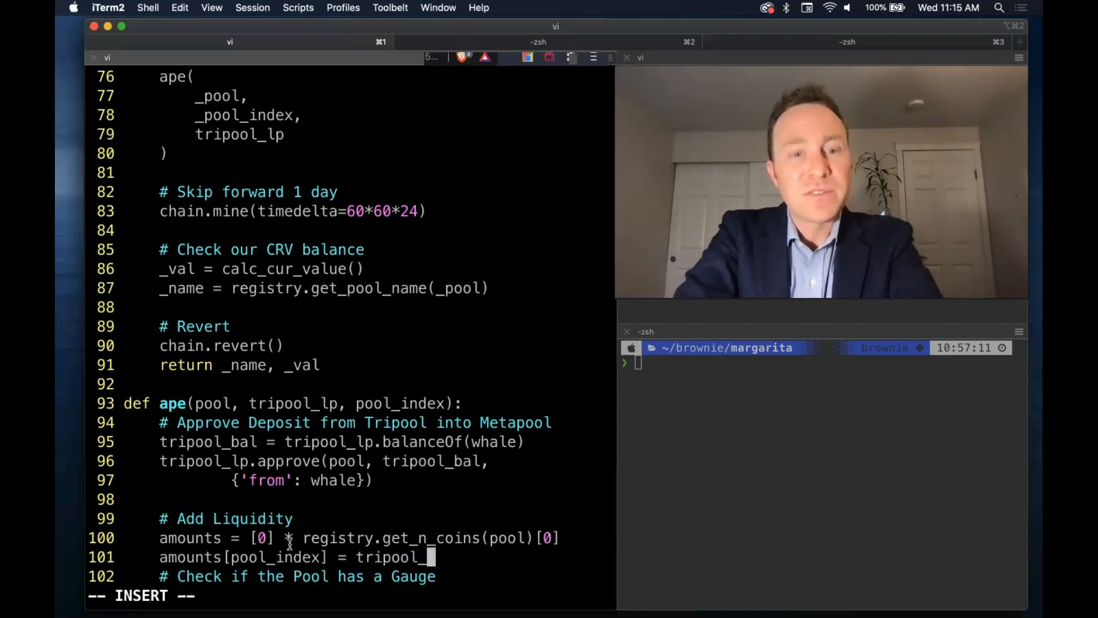
text(bal)
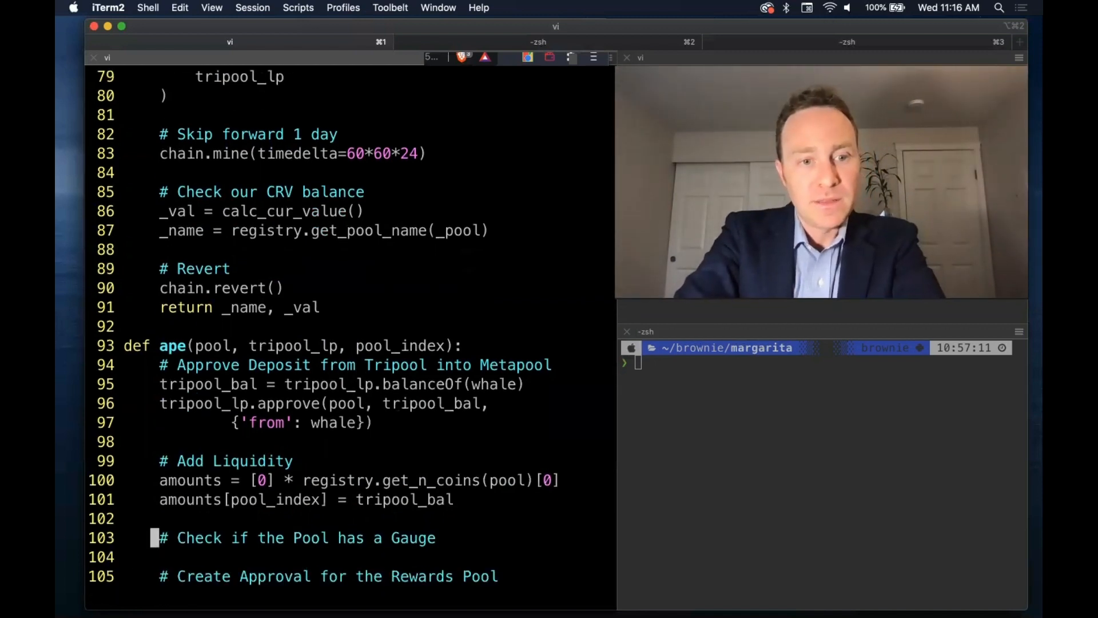
- Call pool.add_liquidity(amounts, 0, {'from': whale})
text(am)
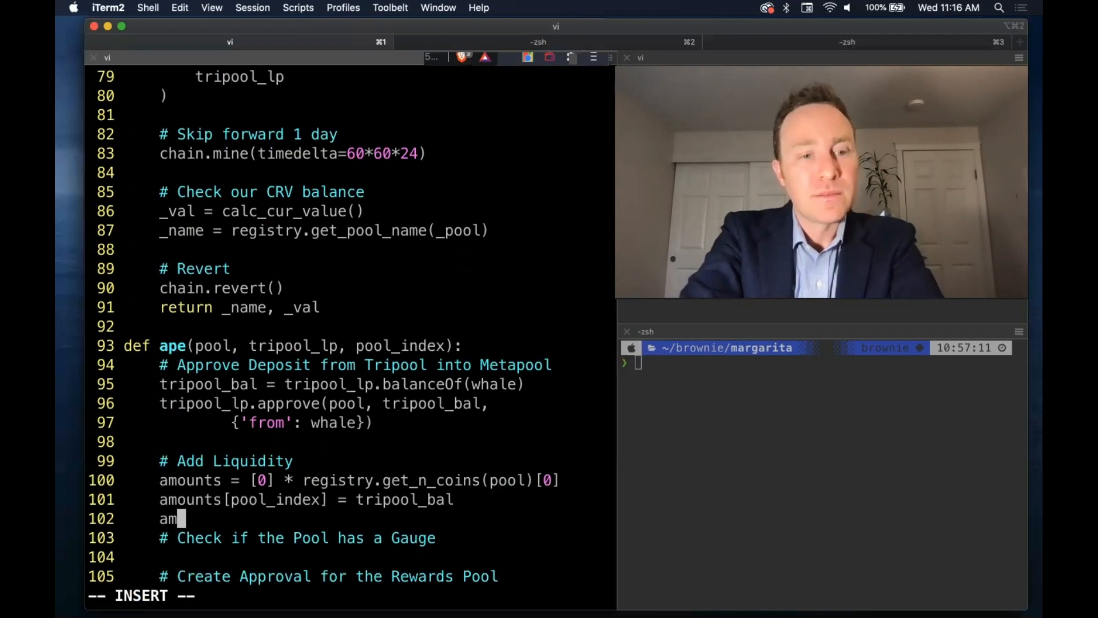
text(pool.ad)
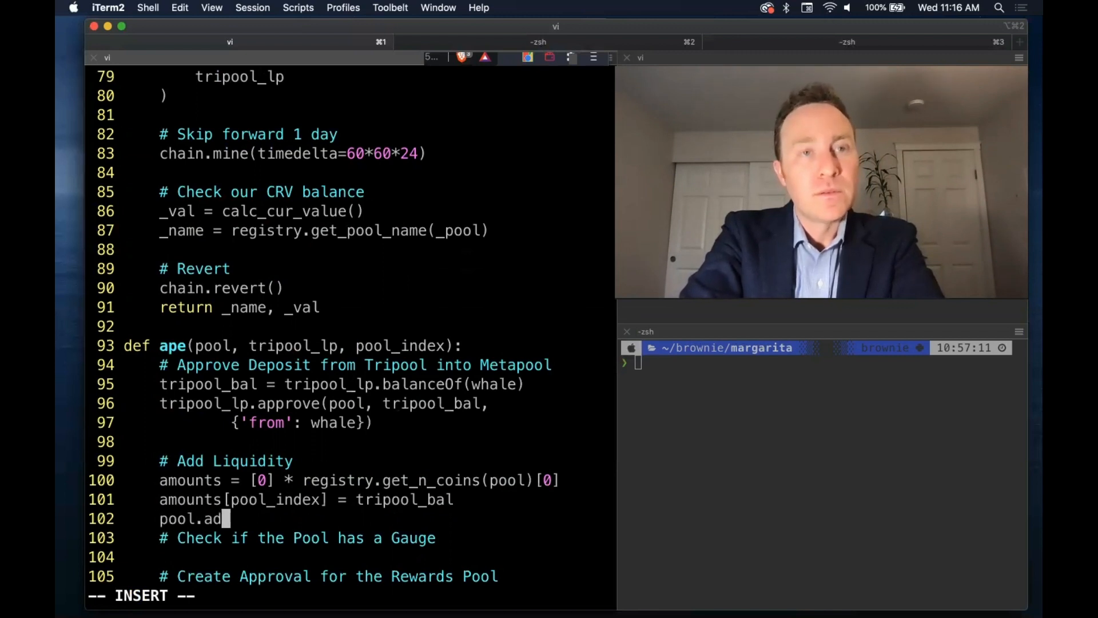
text(d_liquidity()
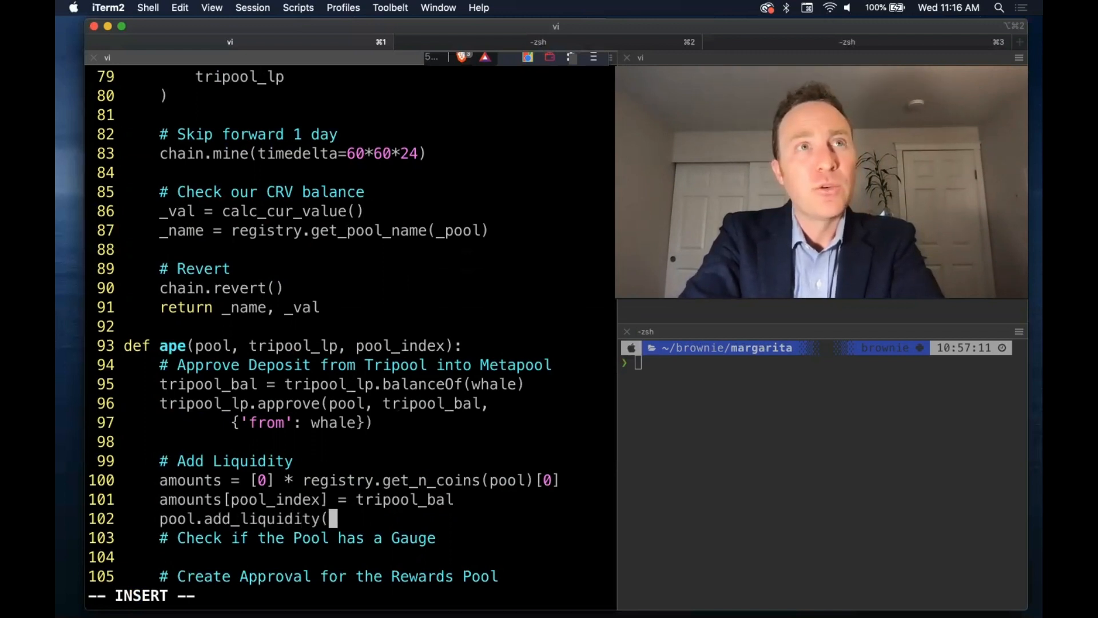
text(amounts, 0,)
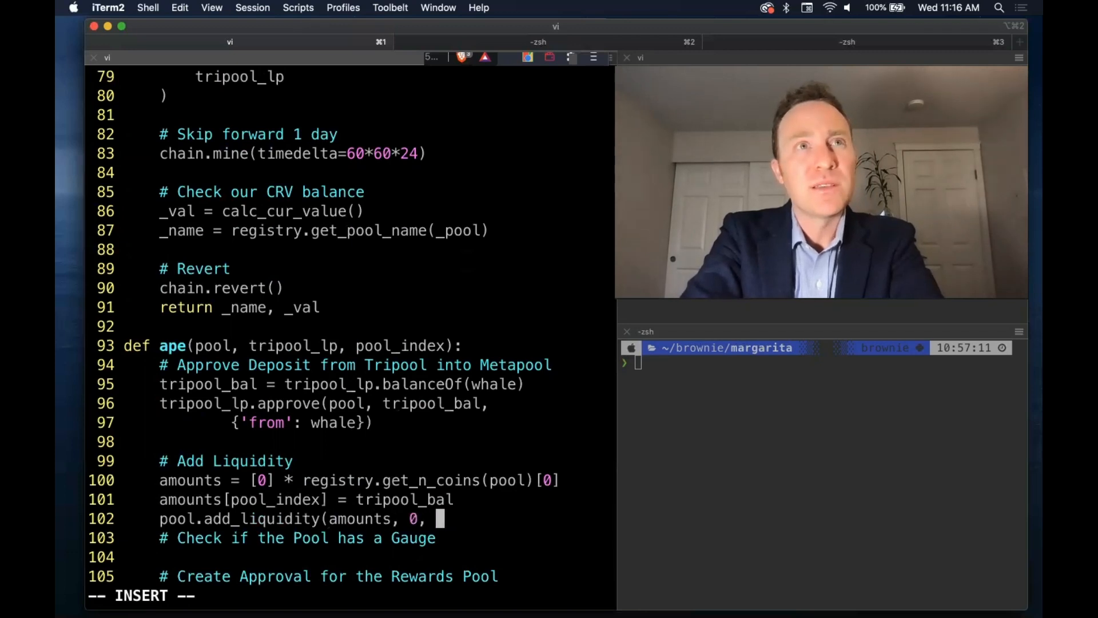
text({')
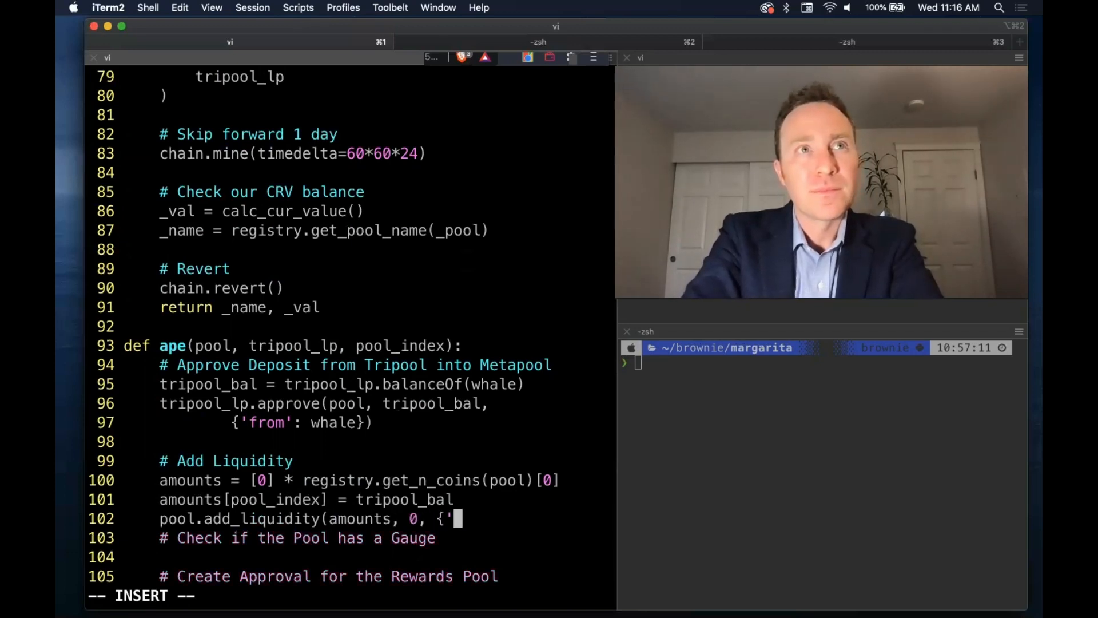
text(from': whale)
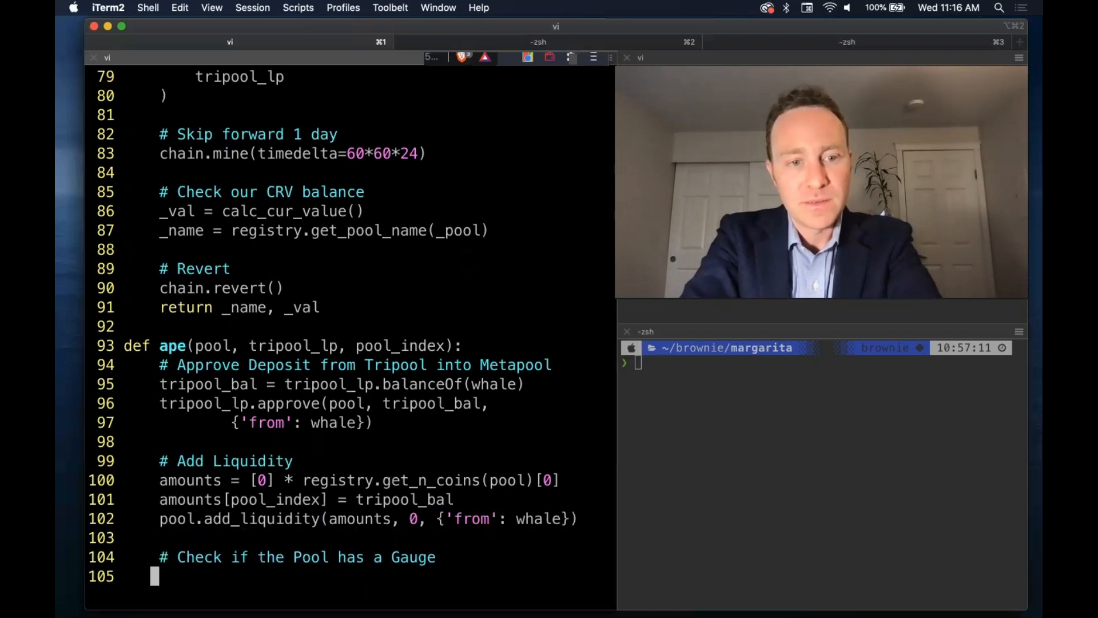
- Set gauge_addr = registry.get_gauges(pool)[0][0] and return early if it equals ZERO_ADDRESS
key(i)
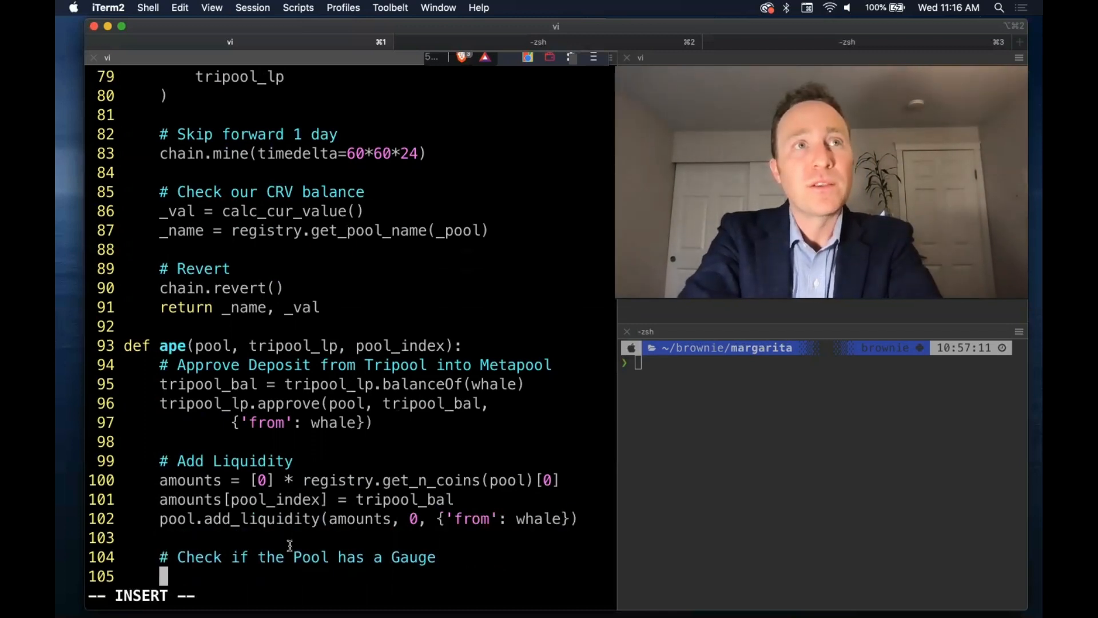
text(gauge_addr = r)
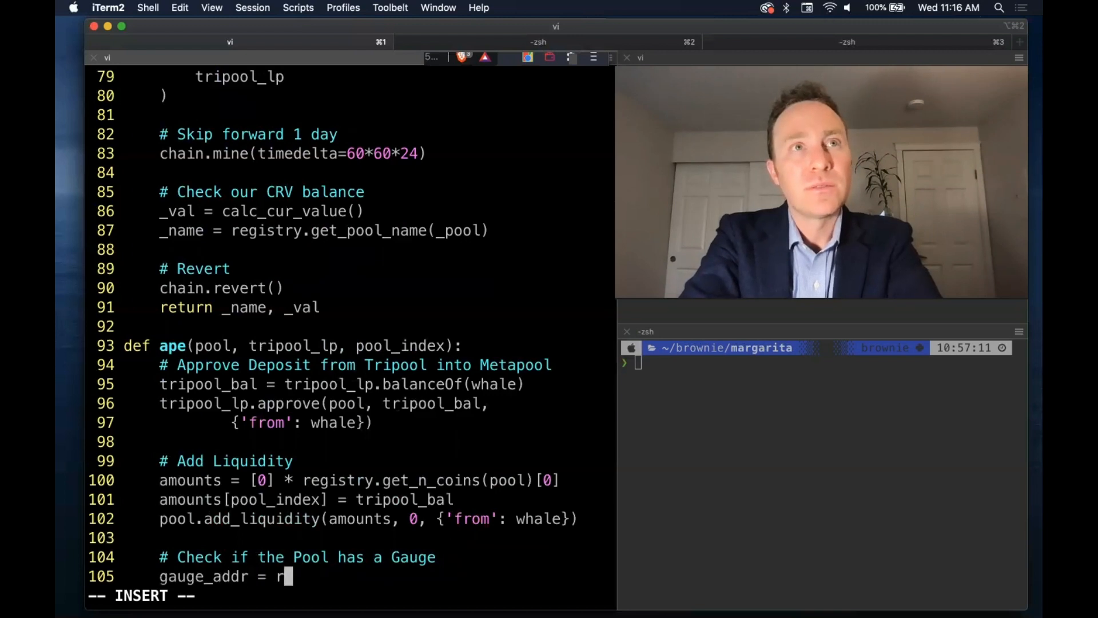
text(egistry.get_)
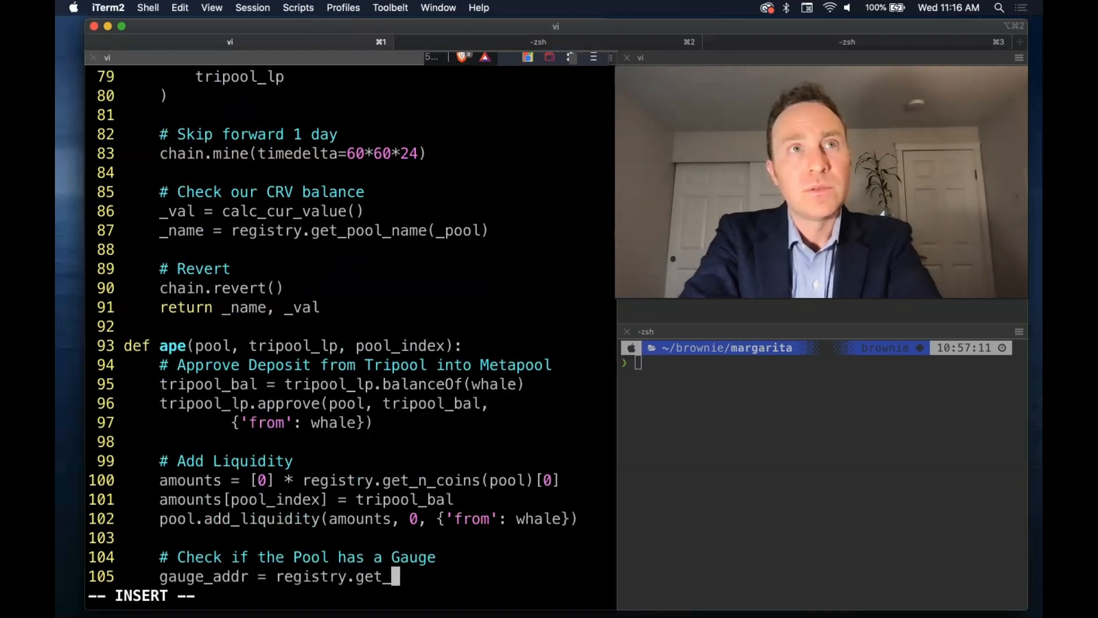
text(gauges(pool))
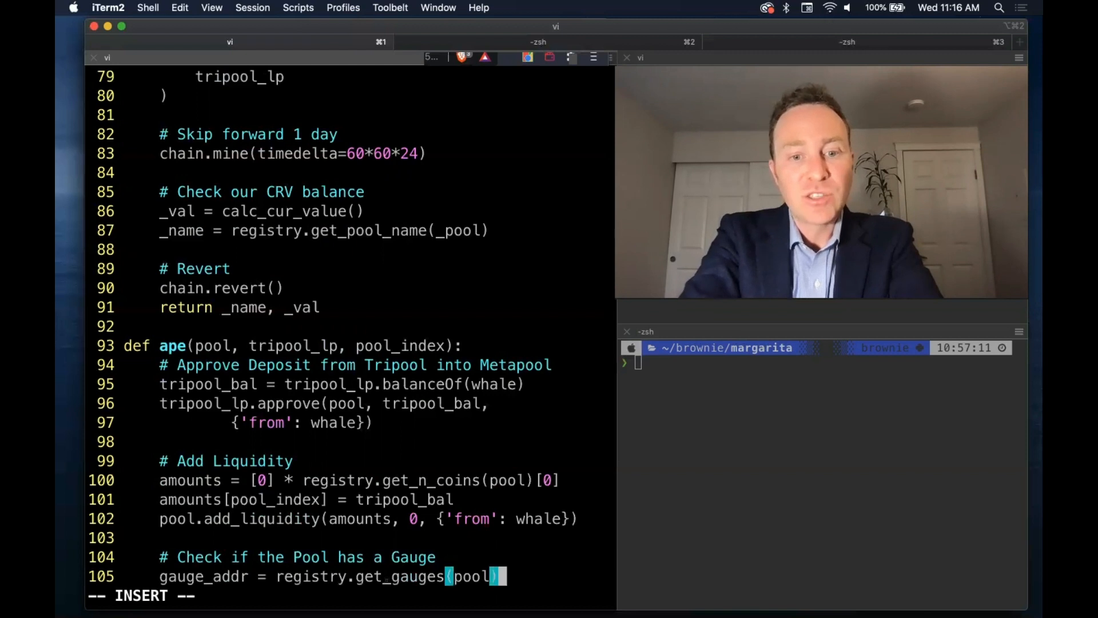
text([0][0)
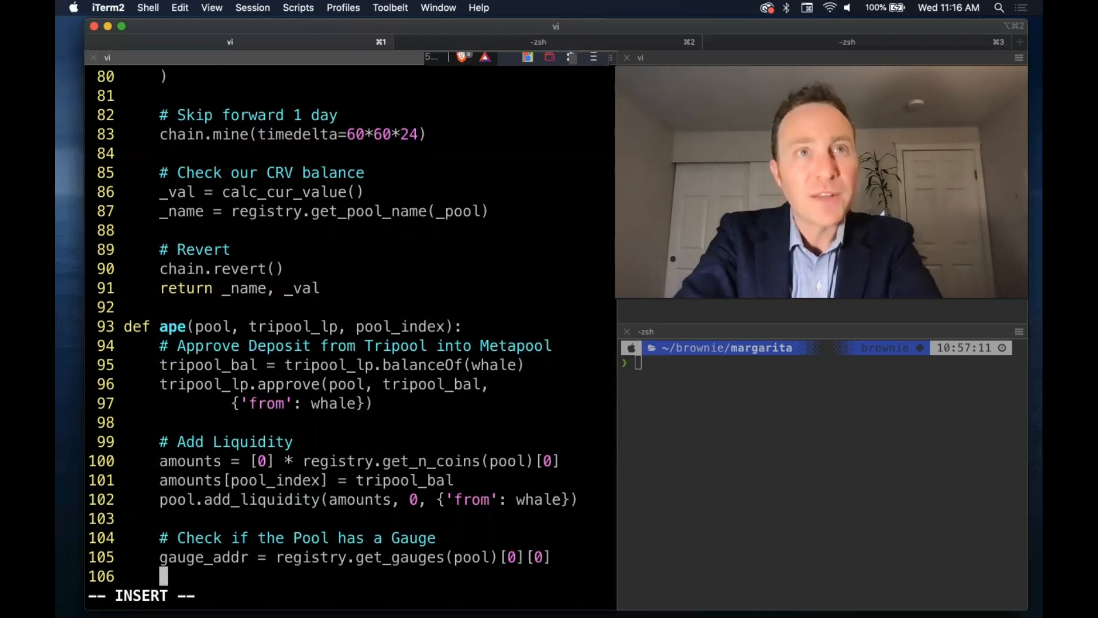
text(if ga)
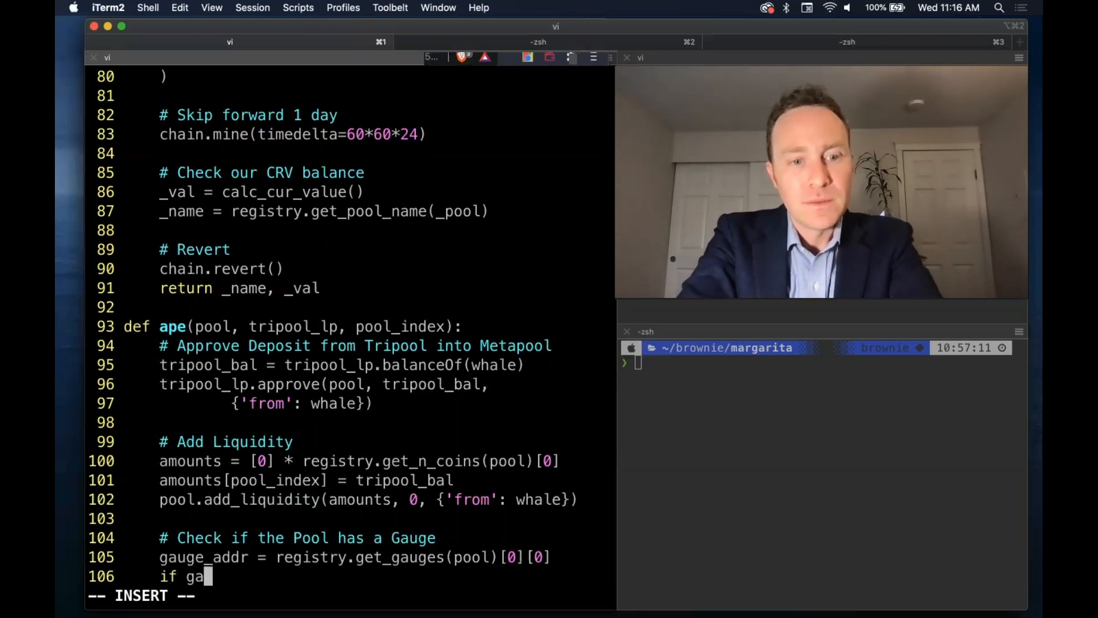
text(uge_addr ==)
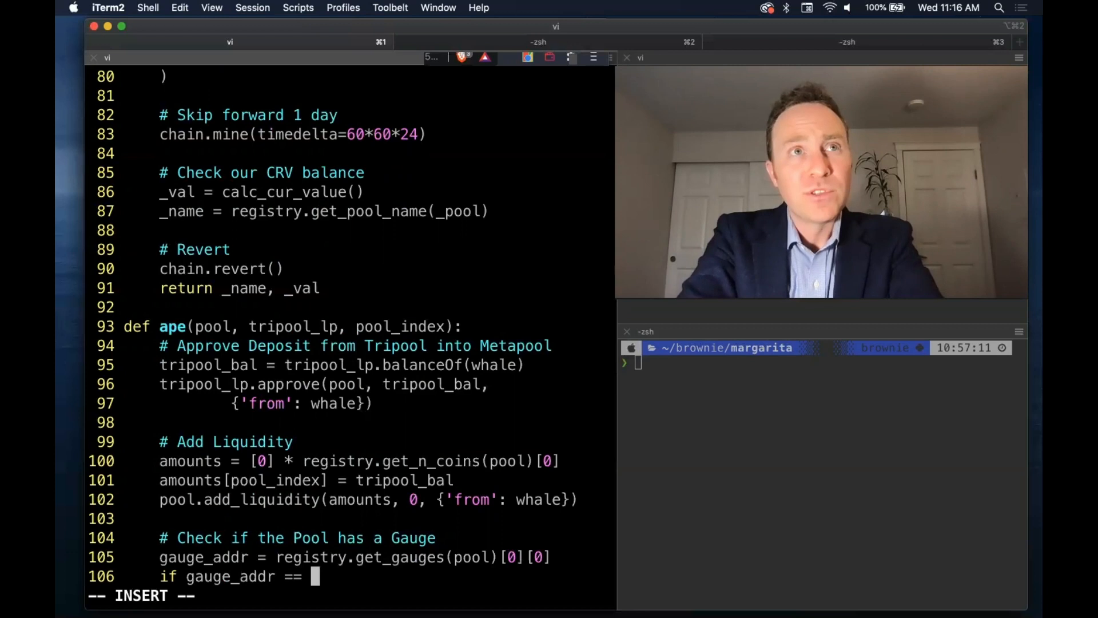
text(ZERO_ADDRESS:)
text(# Create Approval for the Rewards Pool)
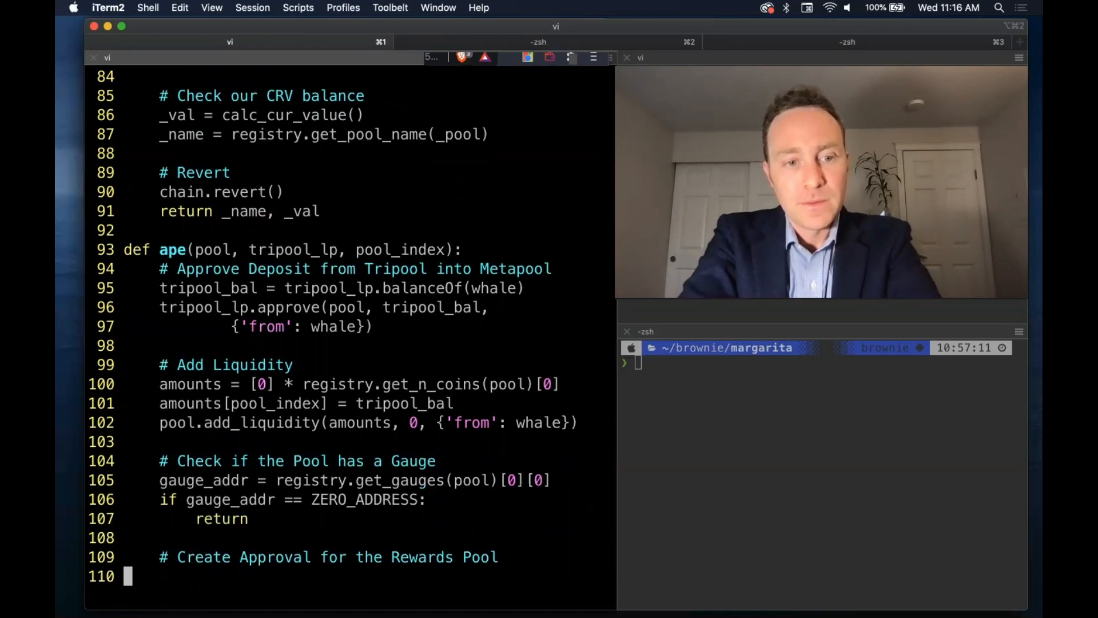
- Load pool_lp from the registry's LP token and set pool_bal = pool_lp.balanceOf(whale)
key(i)
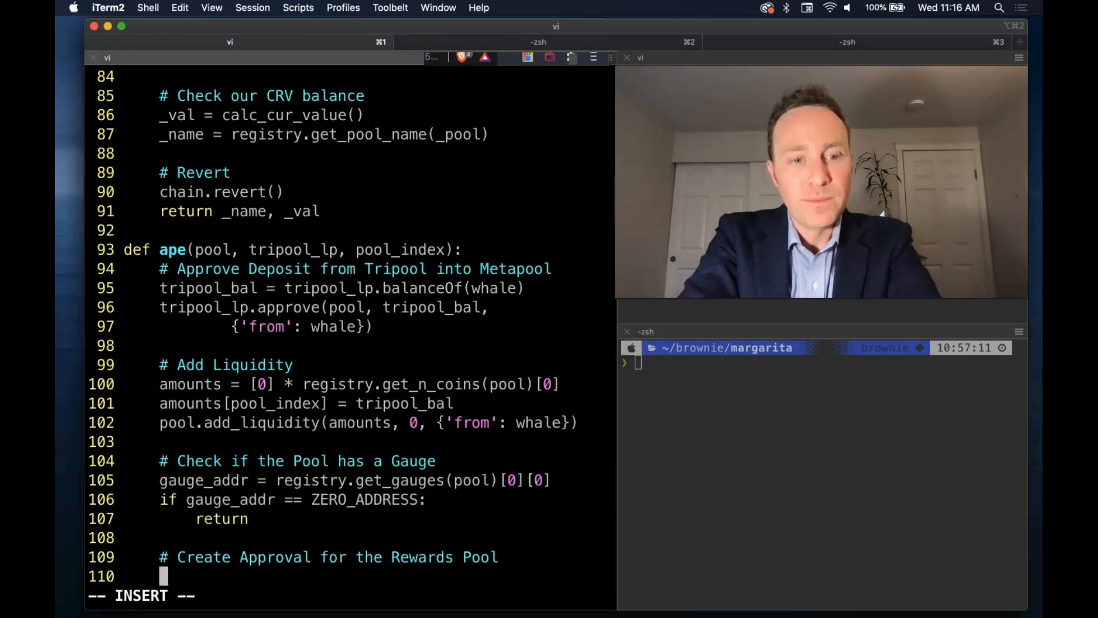
text(pool_lp = o)
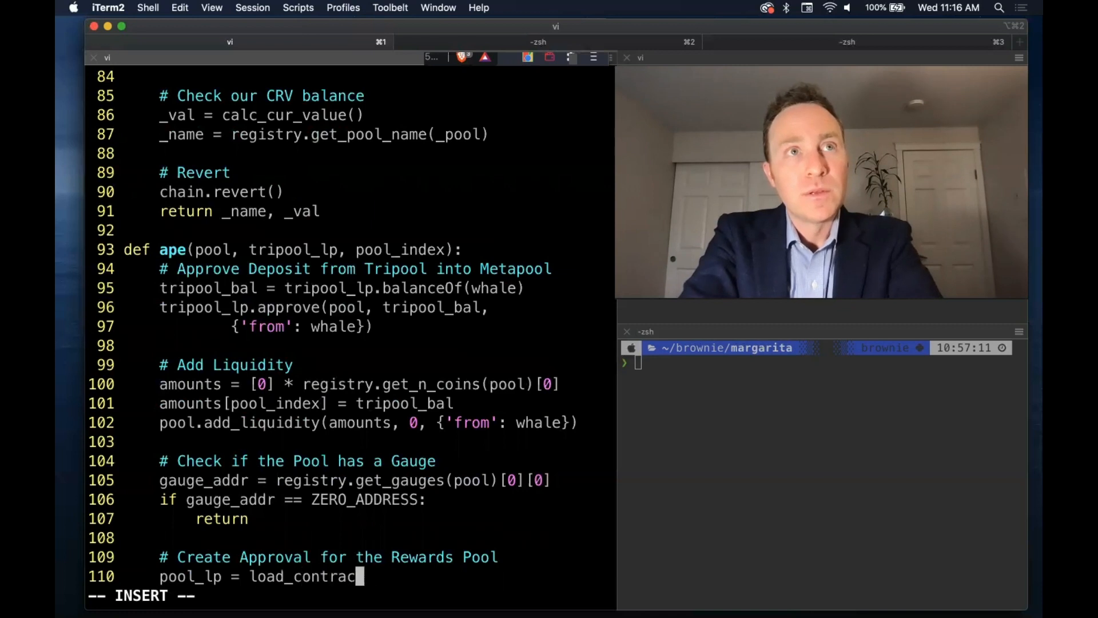
text(t()
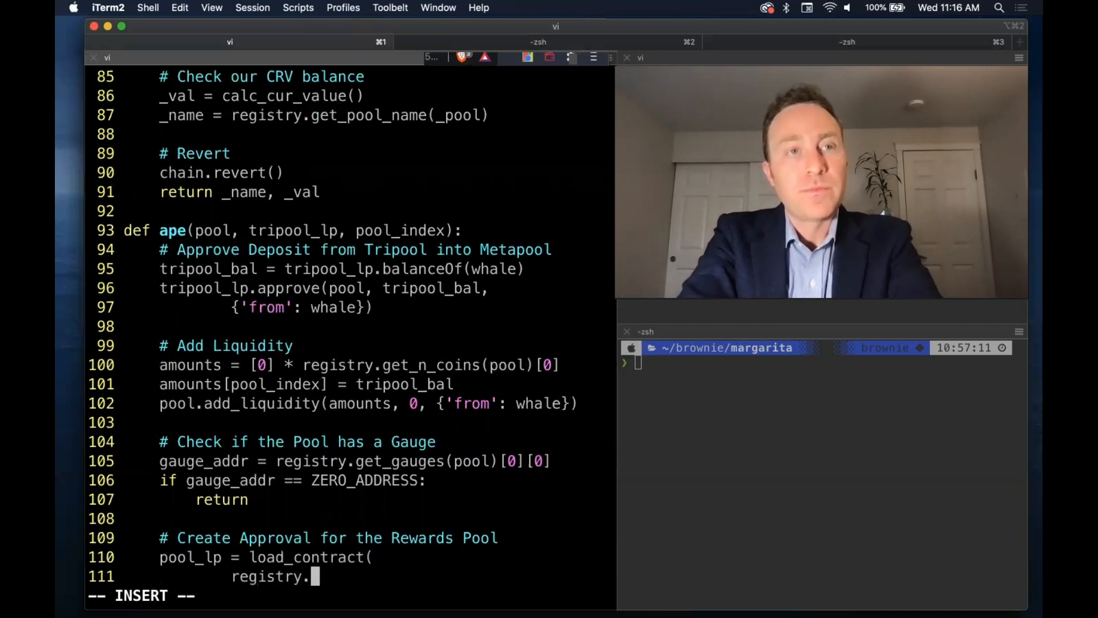
text(get_lp_token(pool)
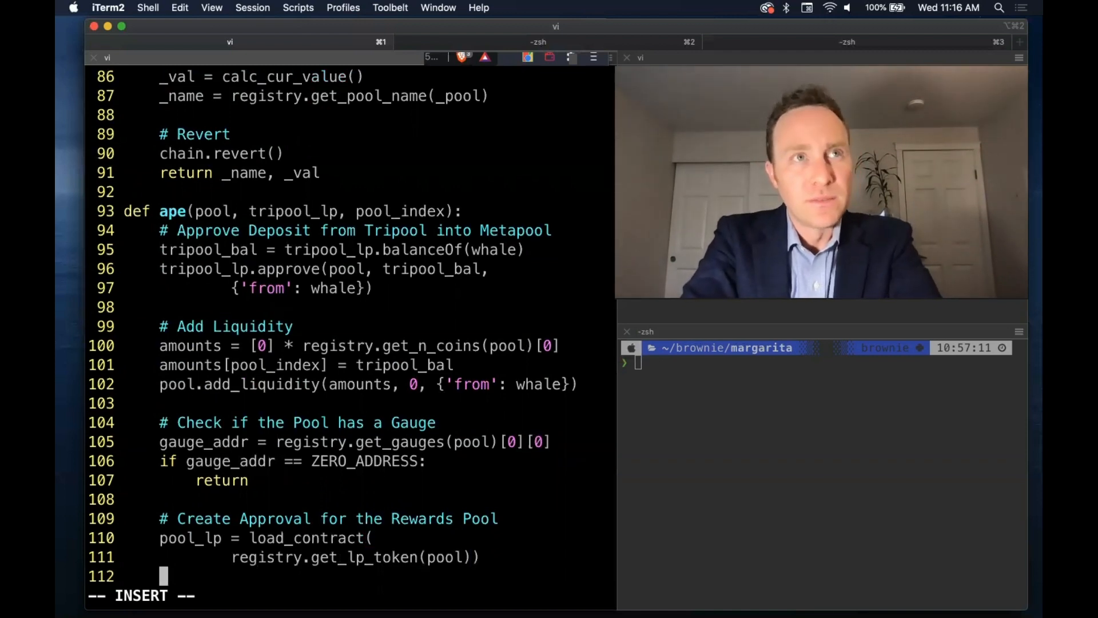
text(pool_)
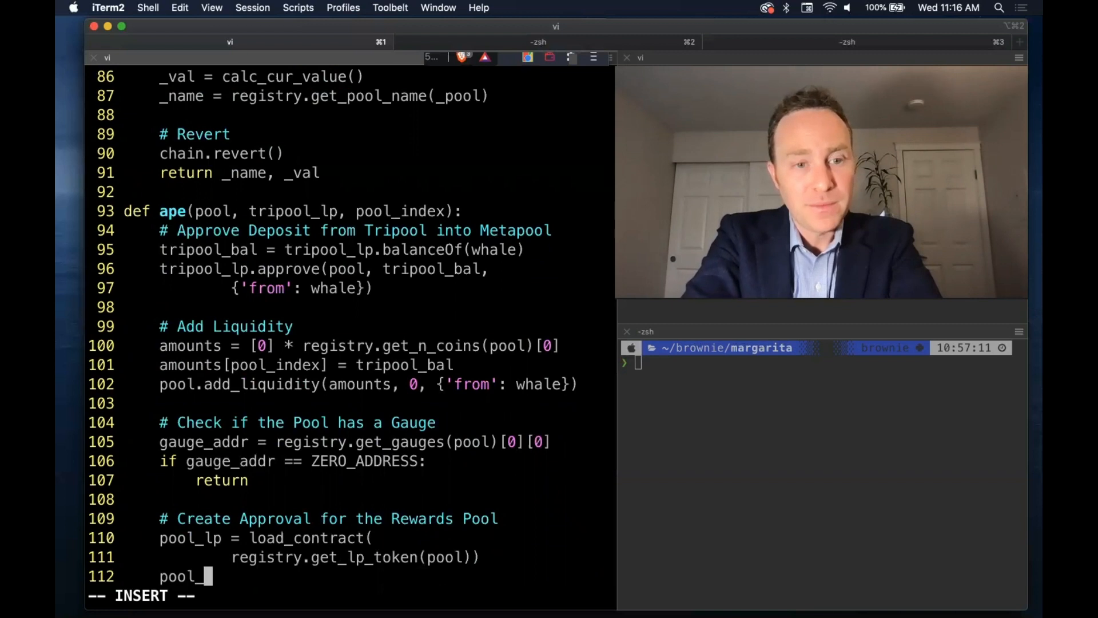
text(bal =)
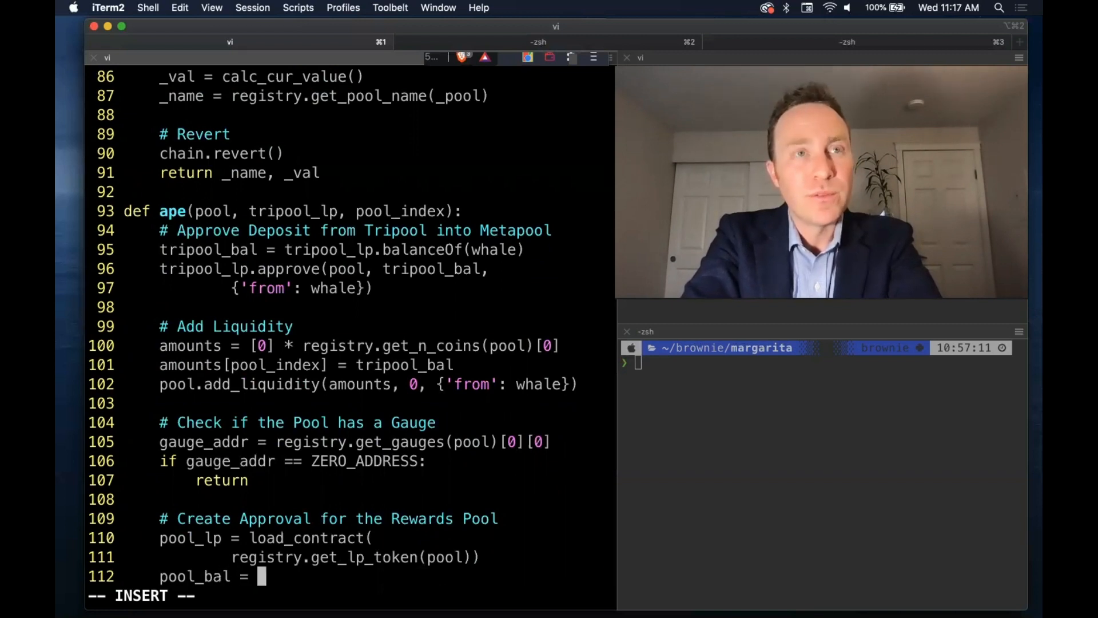
text(pool_lp)
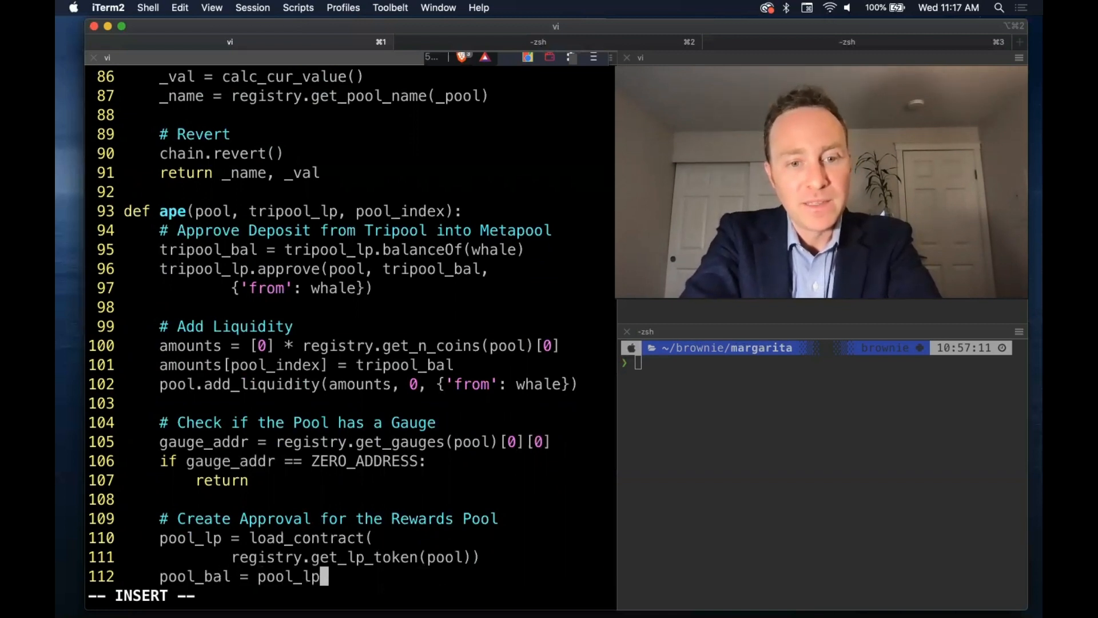
text(.balanceOf(w)
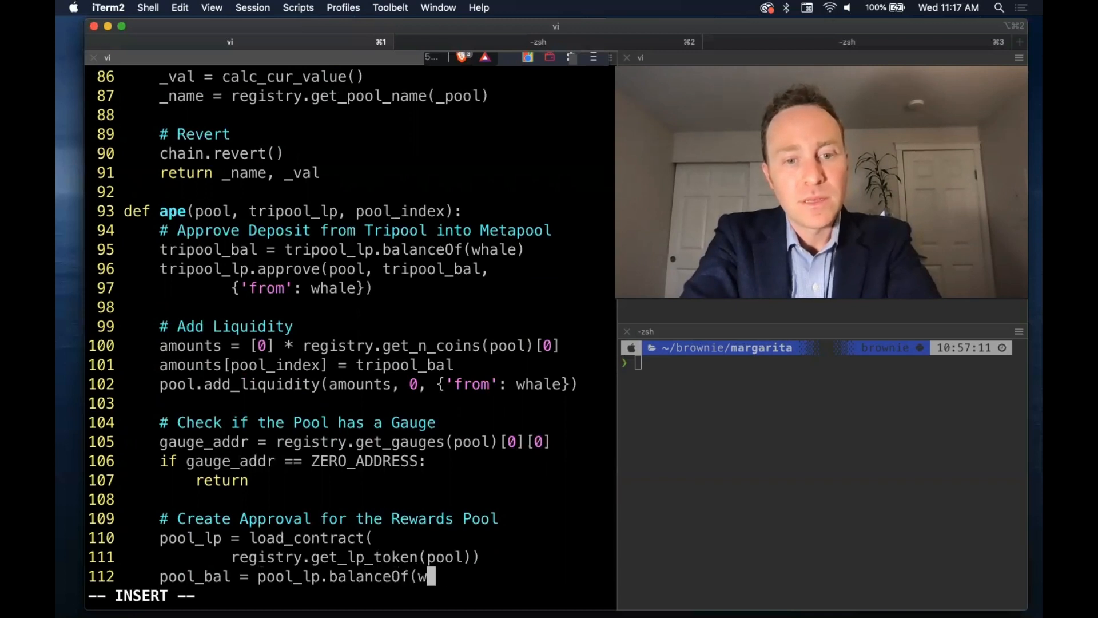
text(hale))
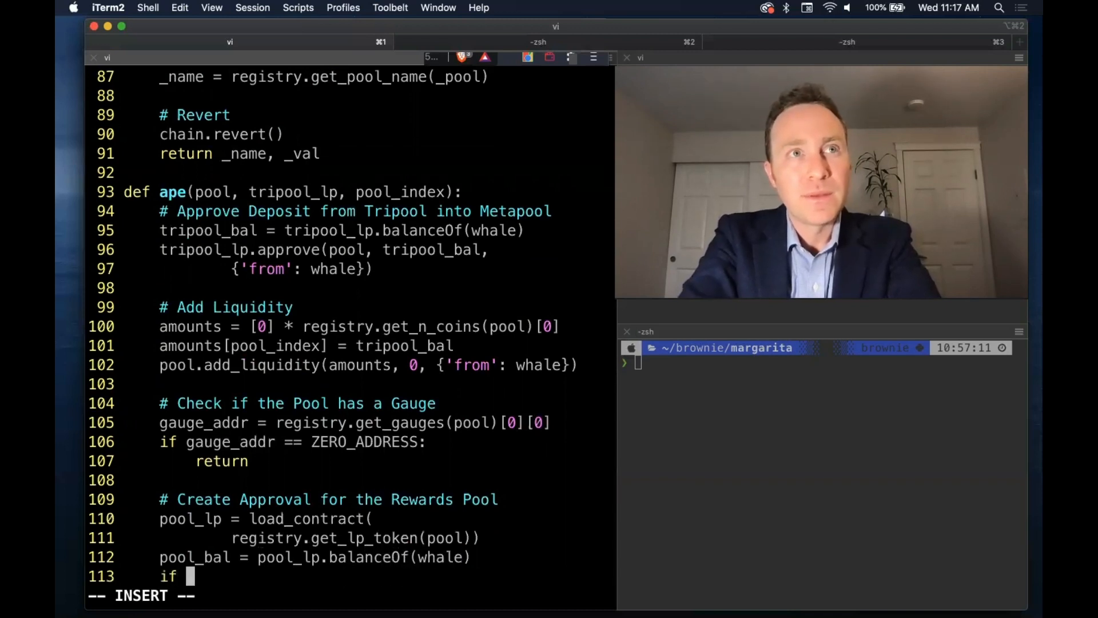
- When pool_lp.allowance(whale, gauge_addr) < pool_bal, call pool_lp.approve(gauge_addr, pool_bal, {'from': whale})
text(pool_lp.)
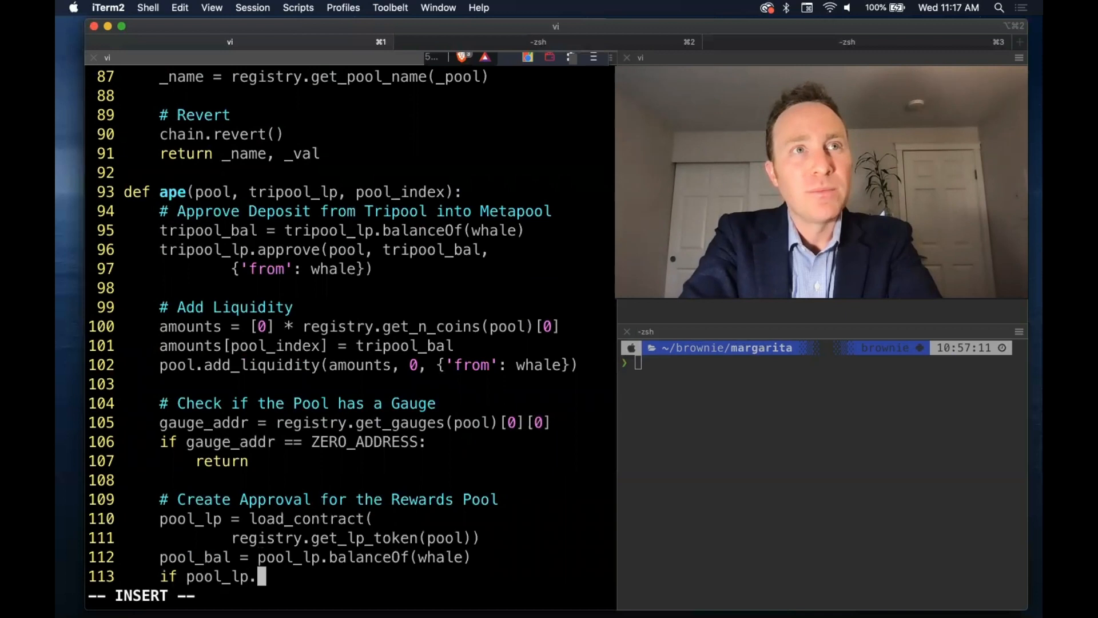
text(allowance(wh)
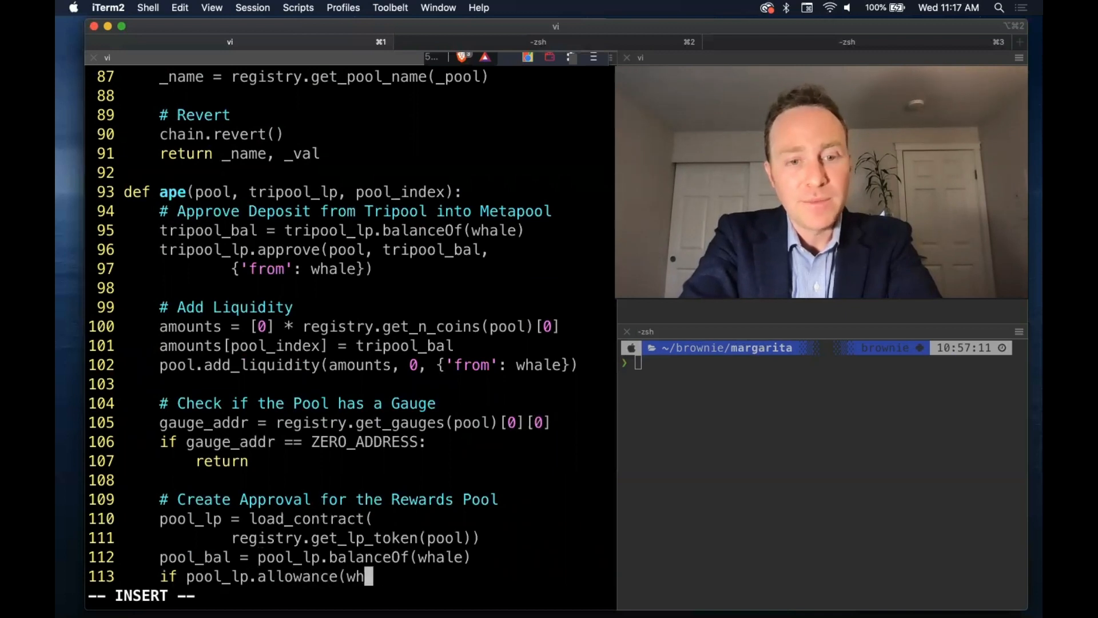
text(ale,)
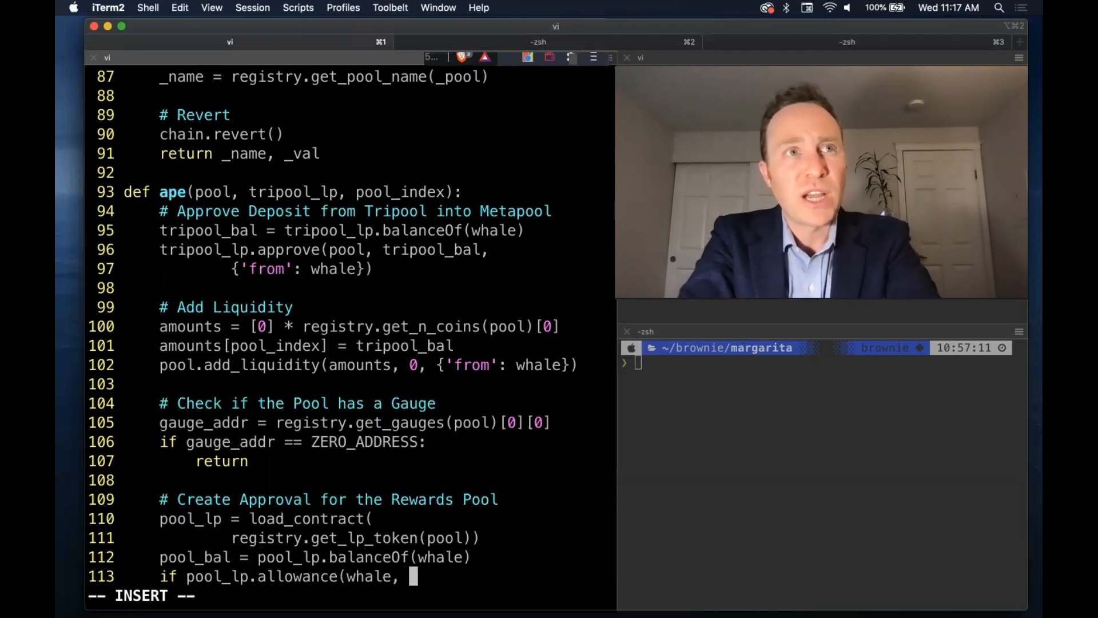
text(gauge)
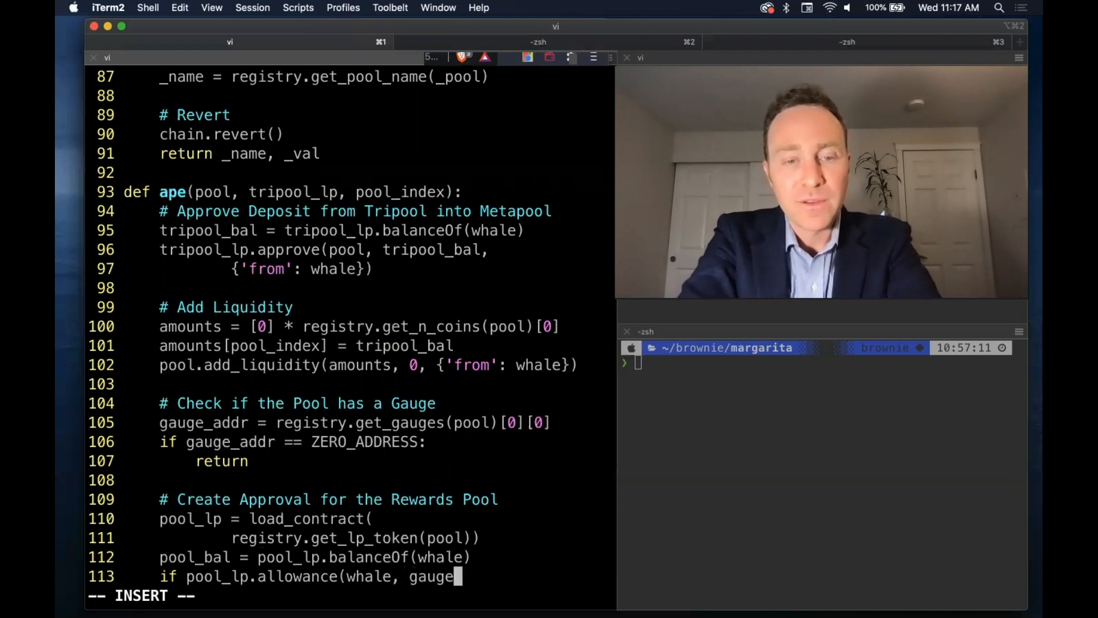
text(_addr) < pool_bal:)
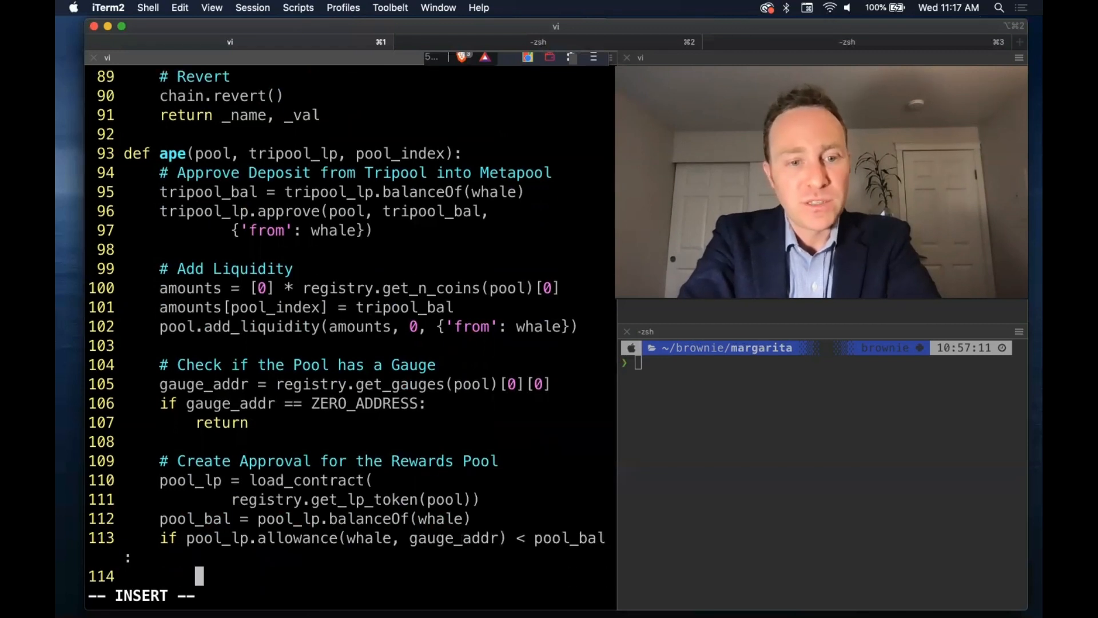
text(l)
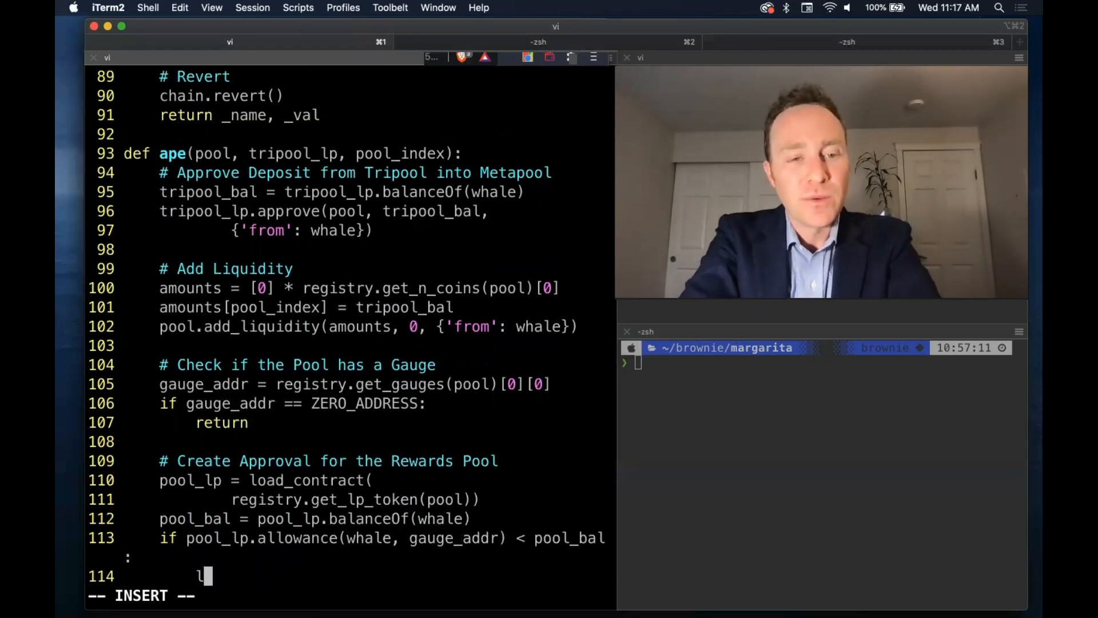
text(pool)
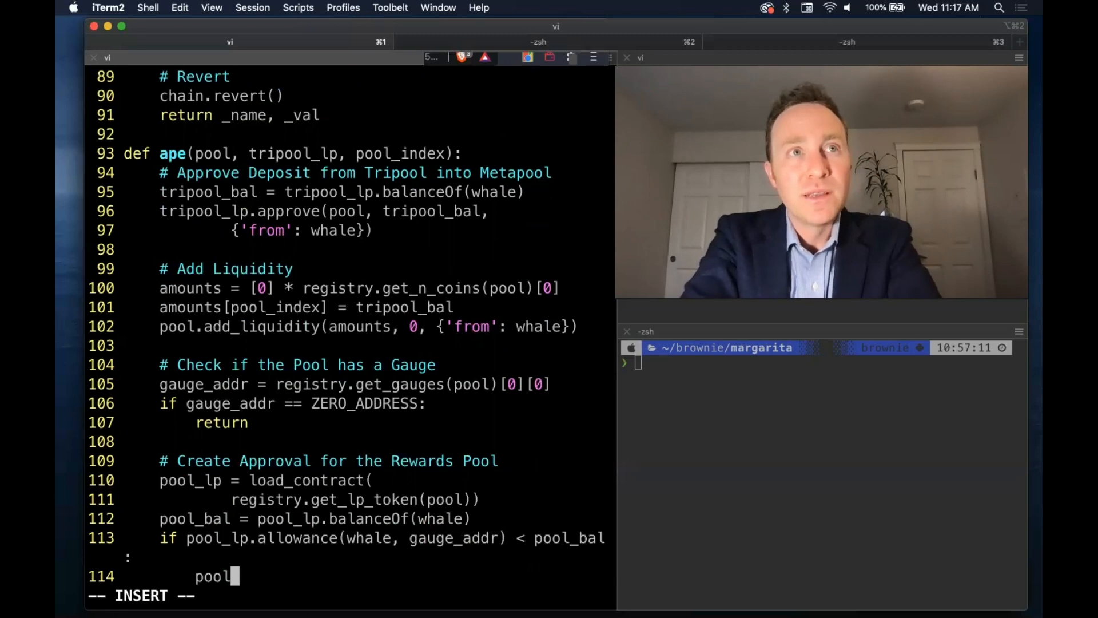
text(.appro)
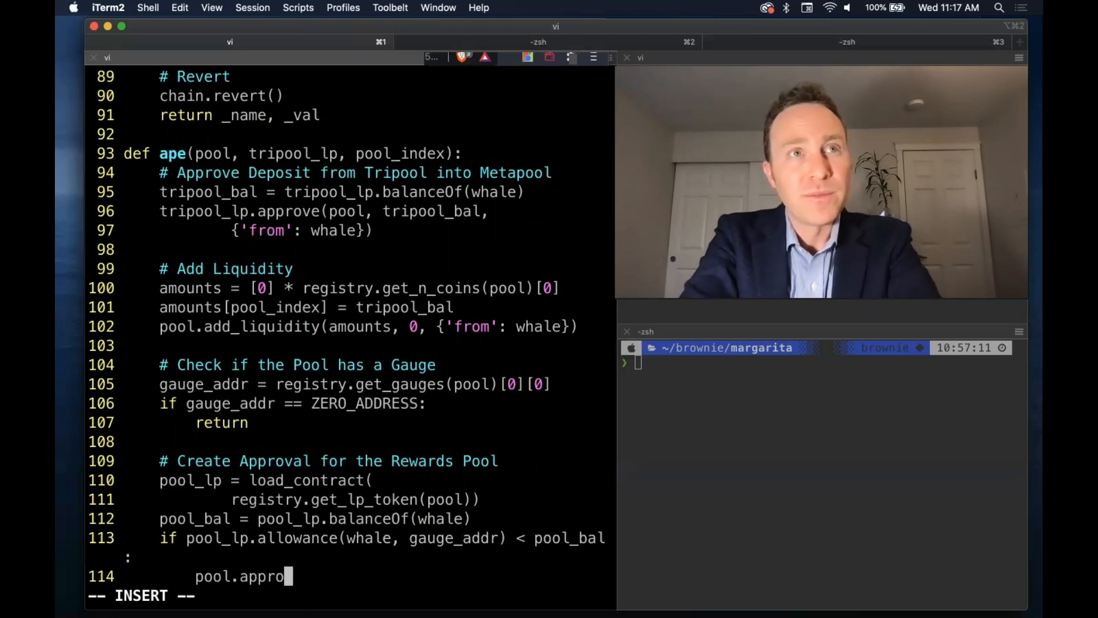
key(BackSpace)
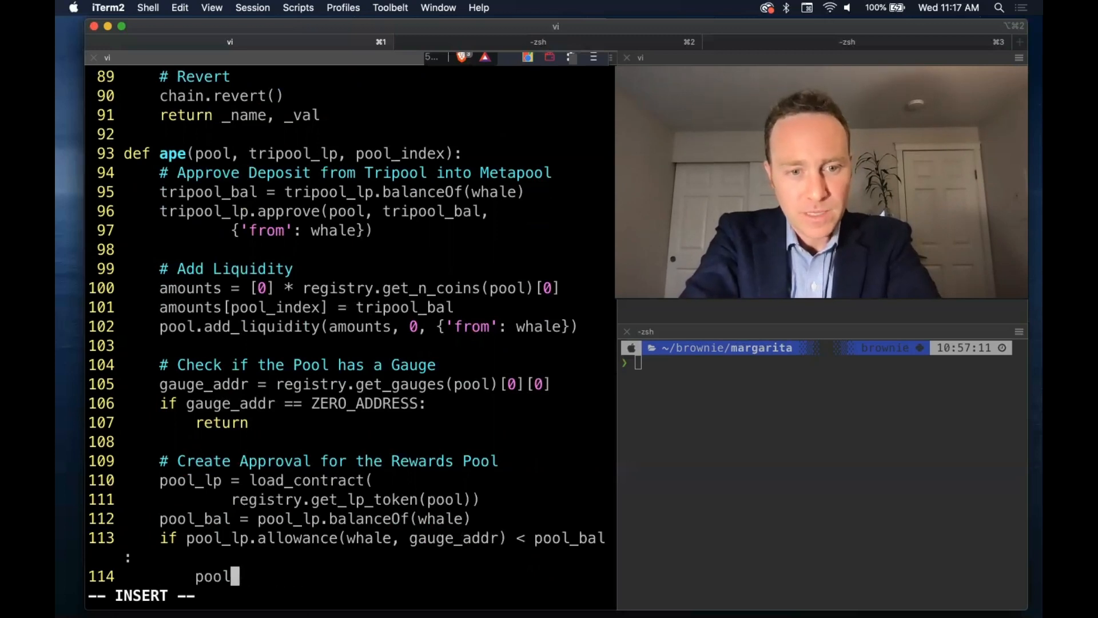
text(_lp.approv)
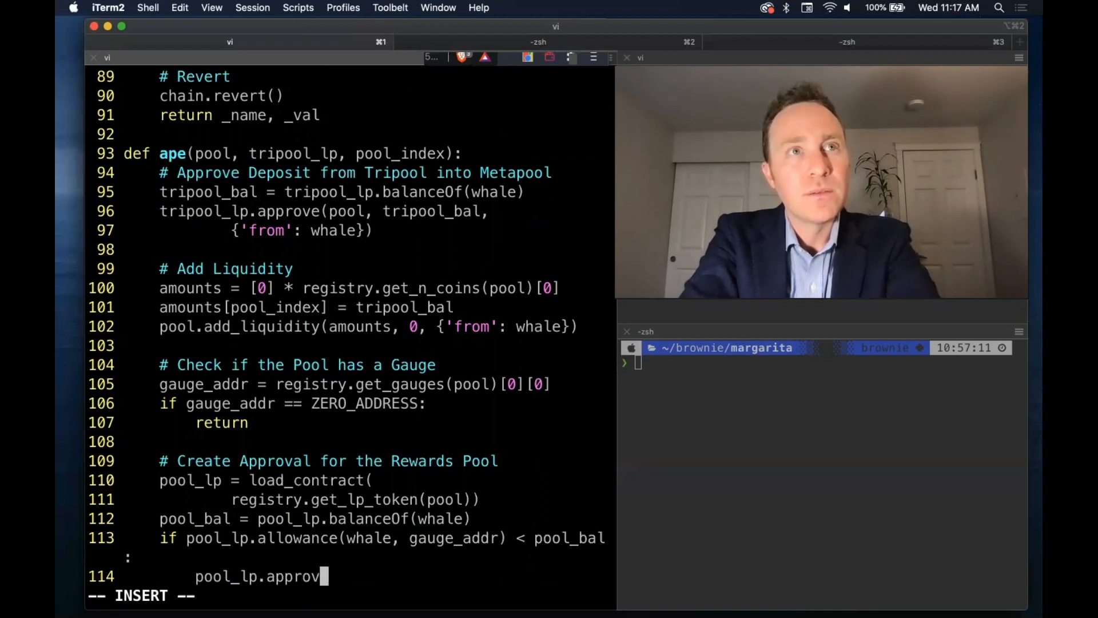
text(e(gauge_addr, pool_bal,)
text({)
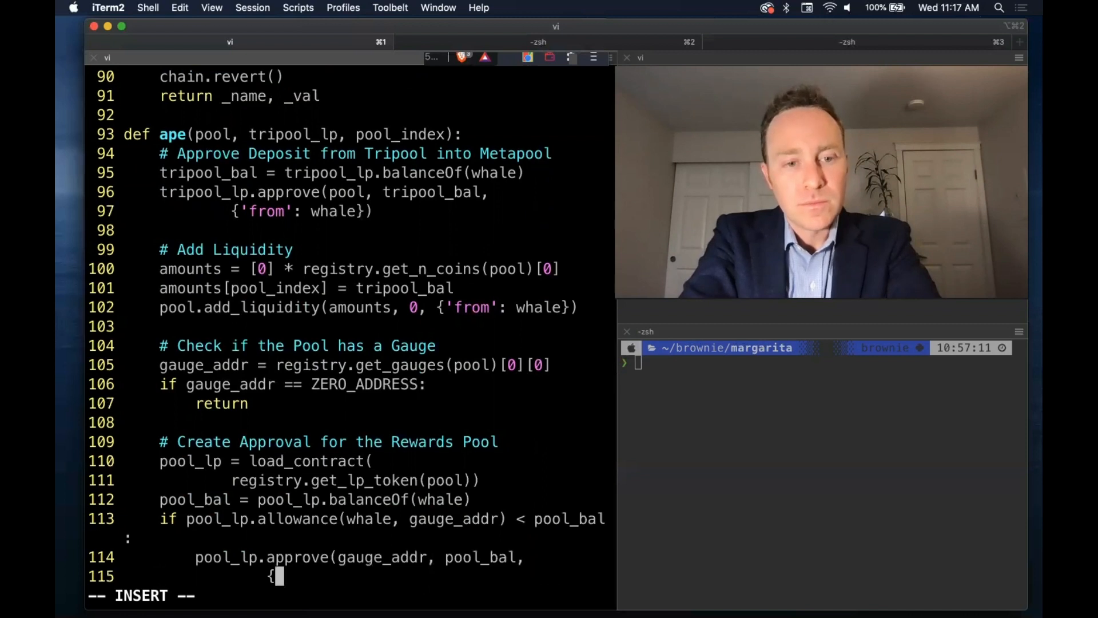
text('from': whale})
text(# Make a Deposit)
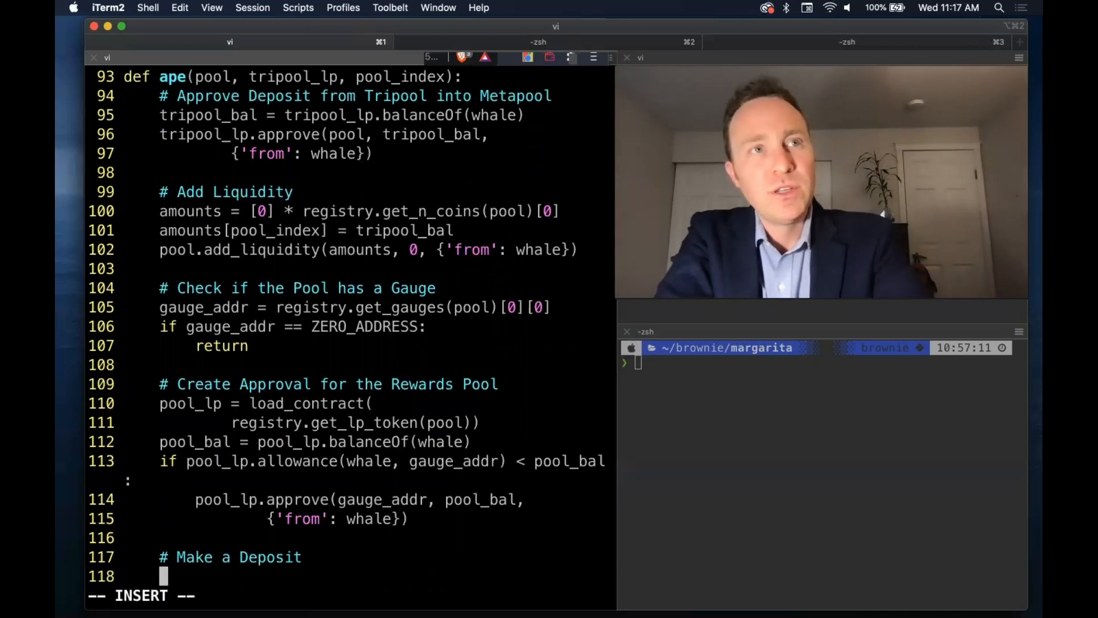
- Load gauge = load_contract(gauge_addr) and call gauge.deposit(pool_bal, {'from': whale})
text(gauge)
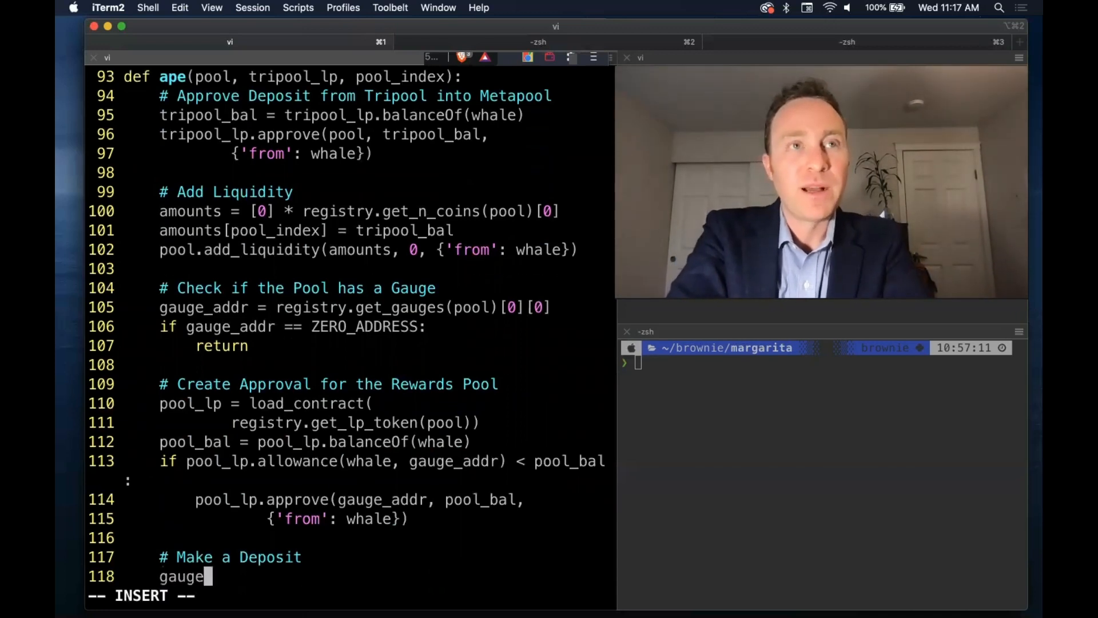
text(= load_cont)
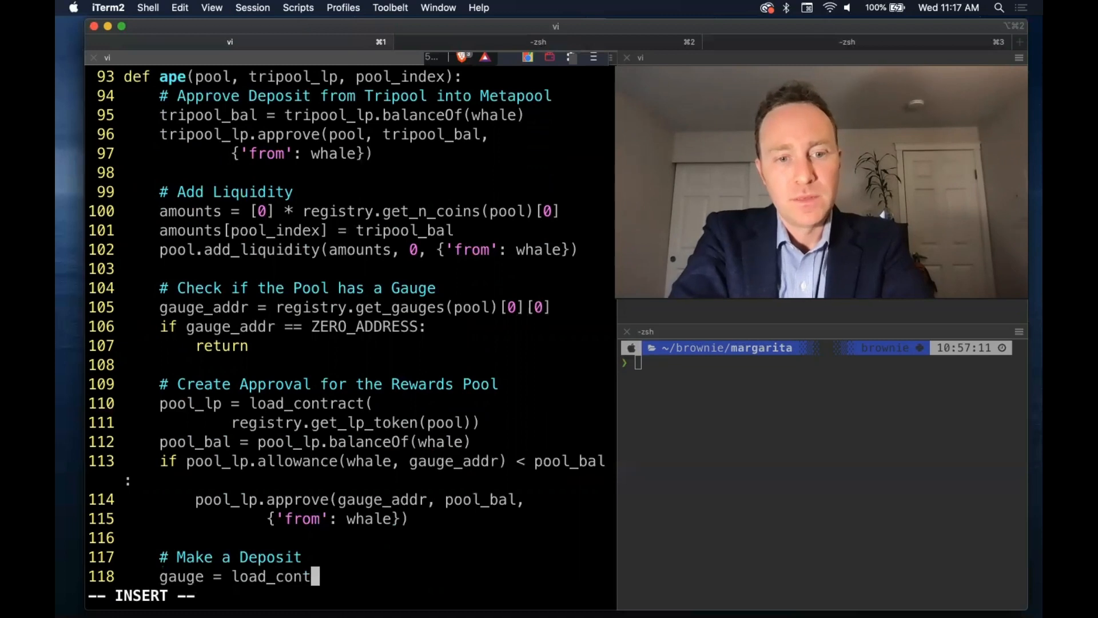
text((gauge_addr)
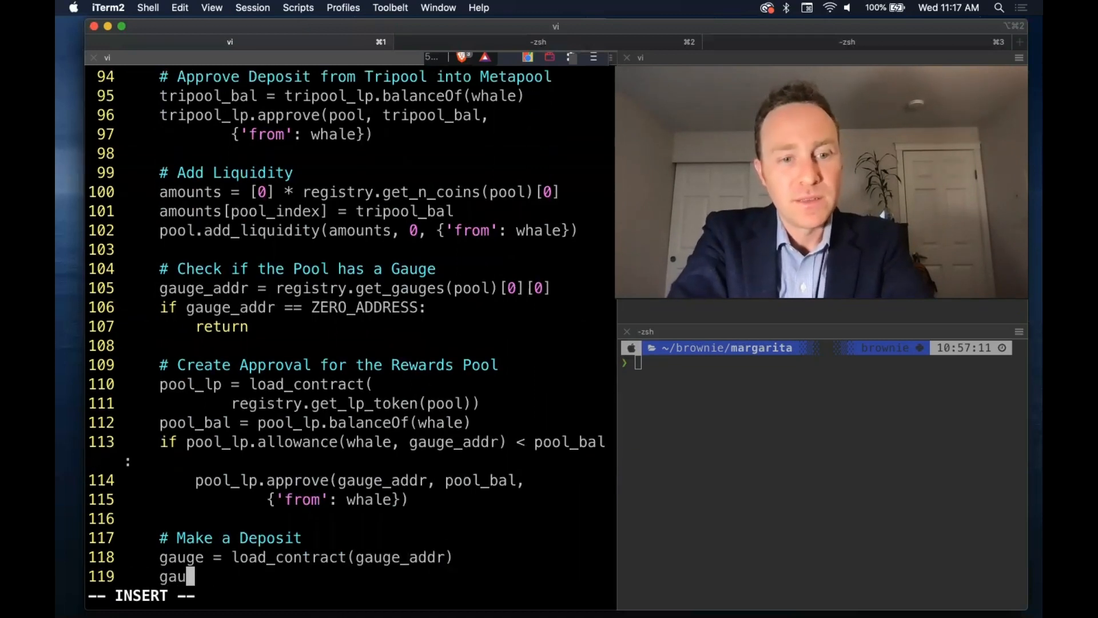
text(ge.deposit()
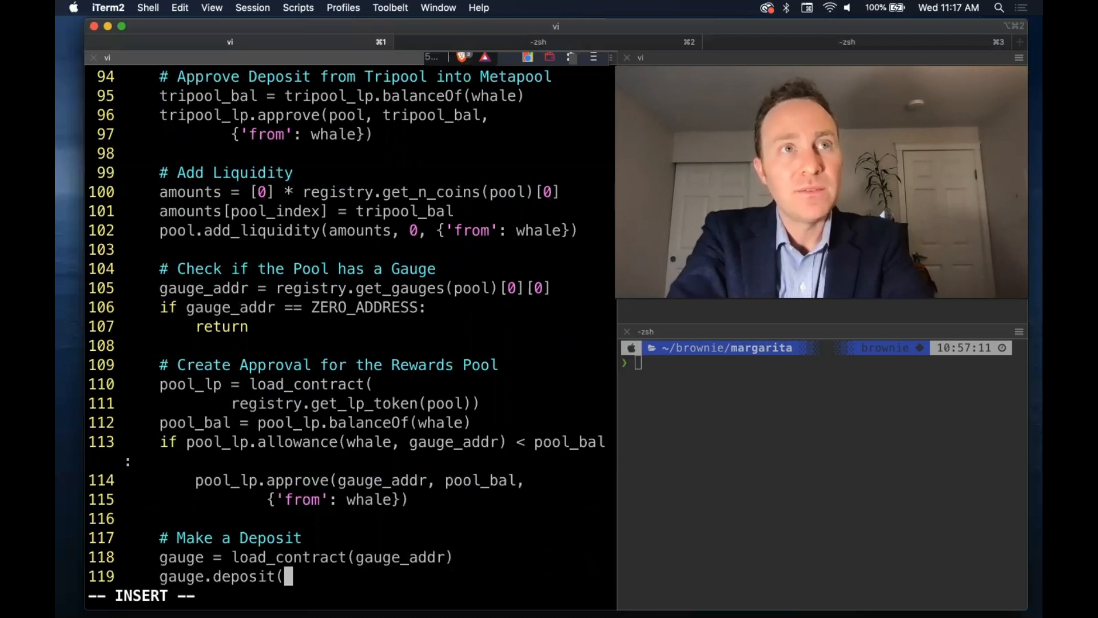
text(pool_bal,)
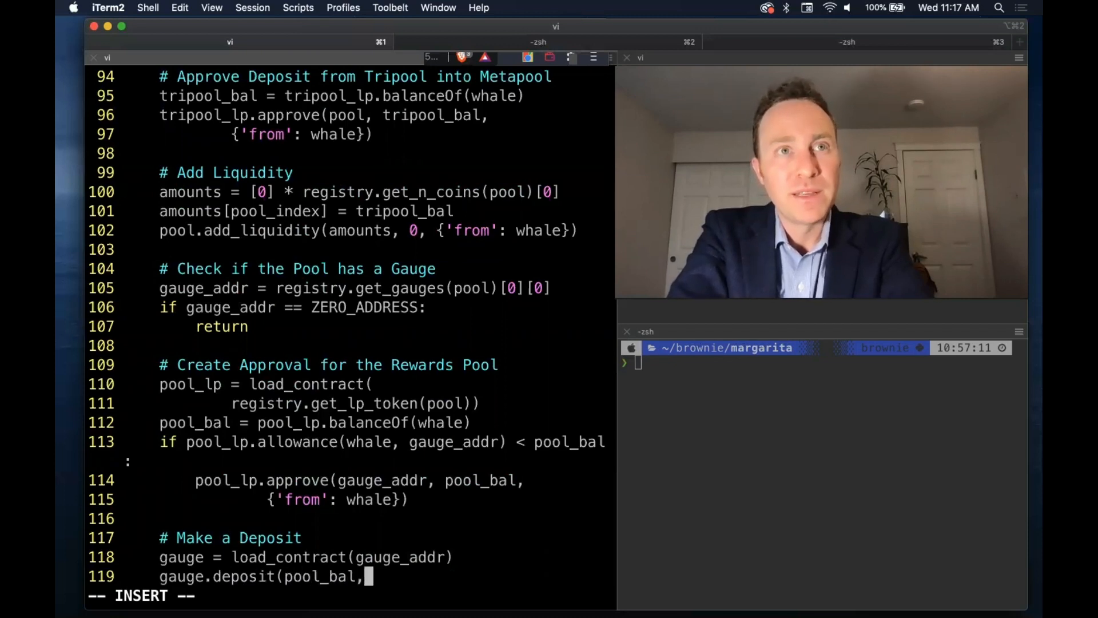
text({'from': whale)
text(def)
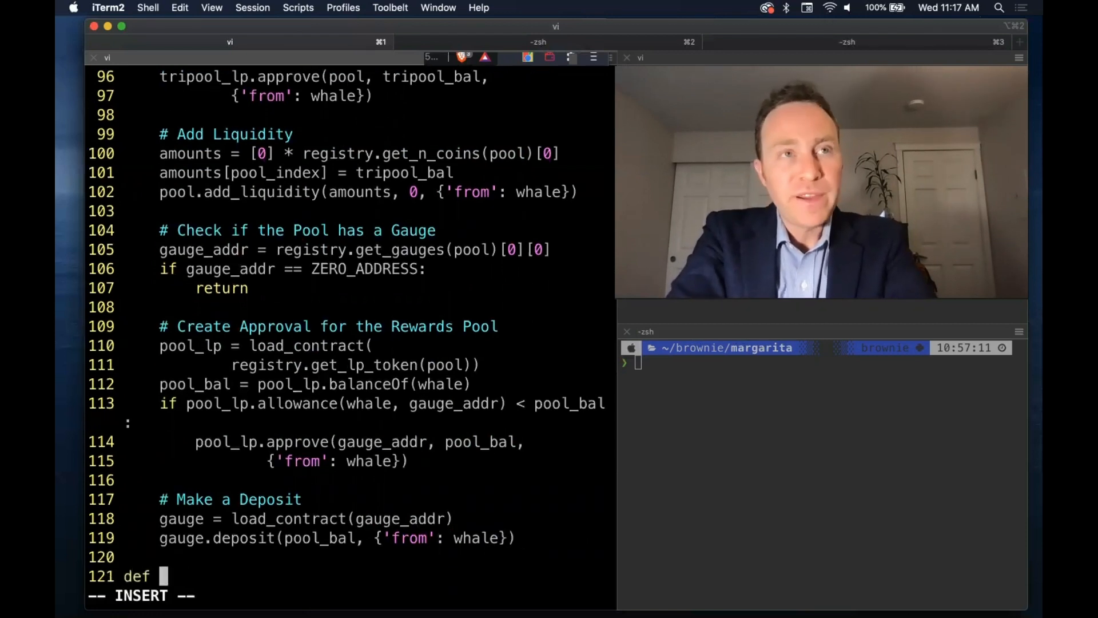
- Define calc_cur_value() with comments for getting the initial value and setting the CRV claim array, rewording the drain comment
text(cal)
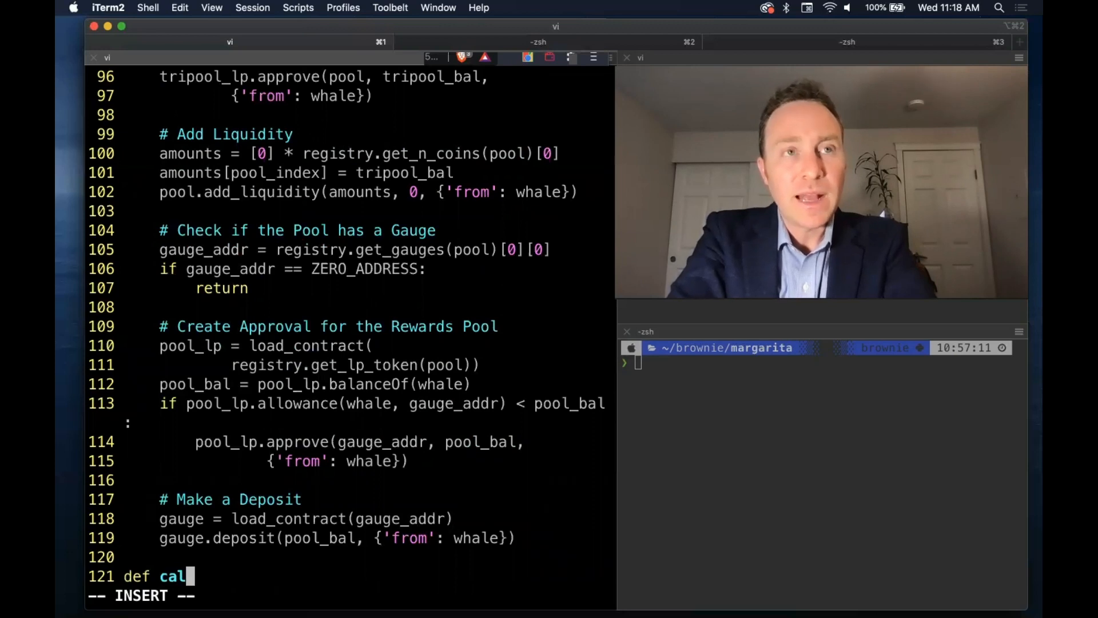
text(c_cur_value)
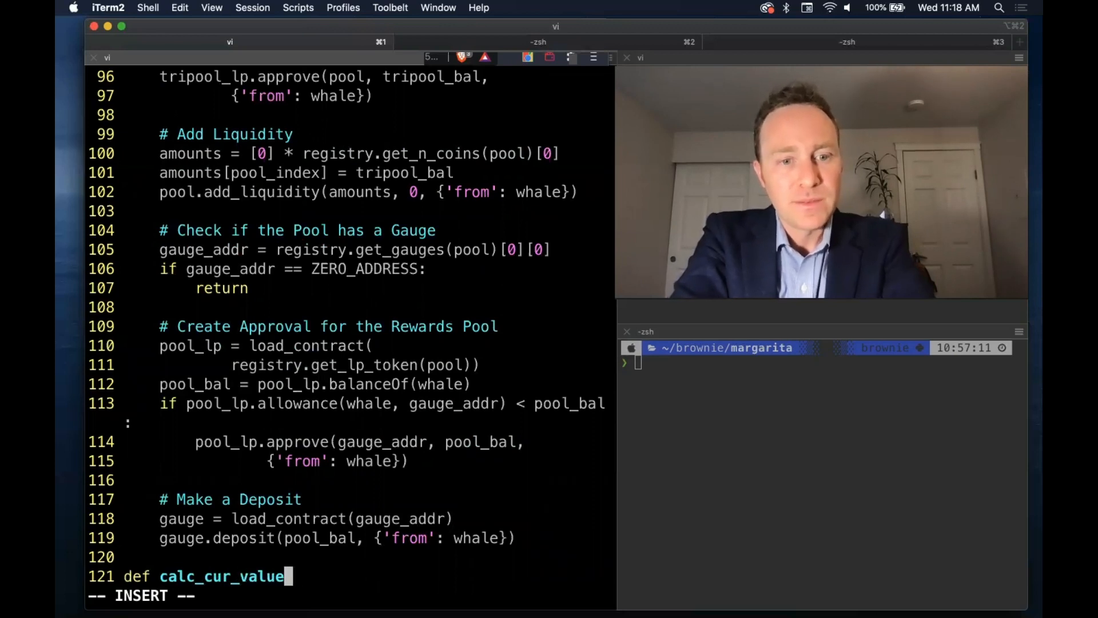
text(():)
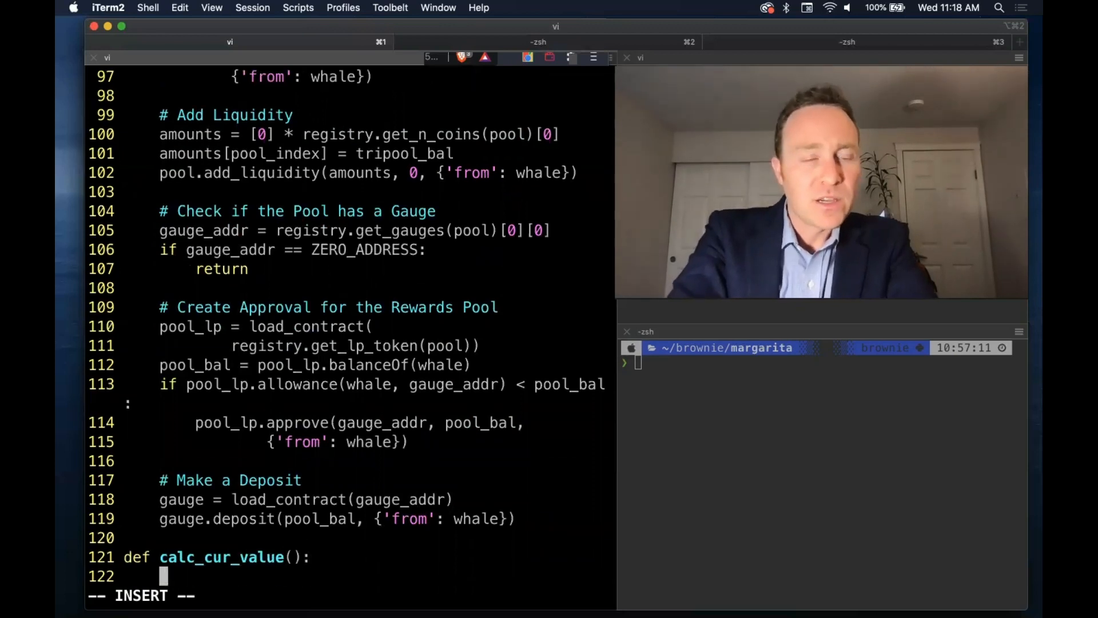
text(# Get Initial Value)
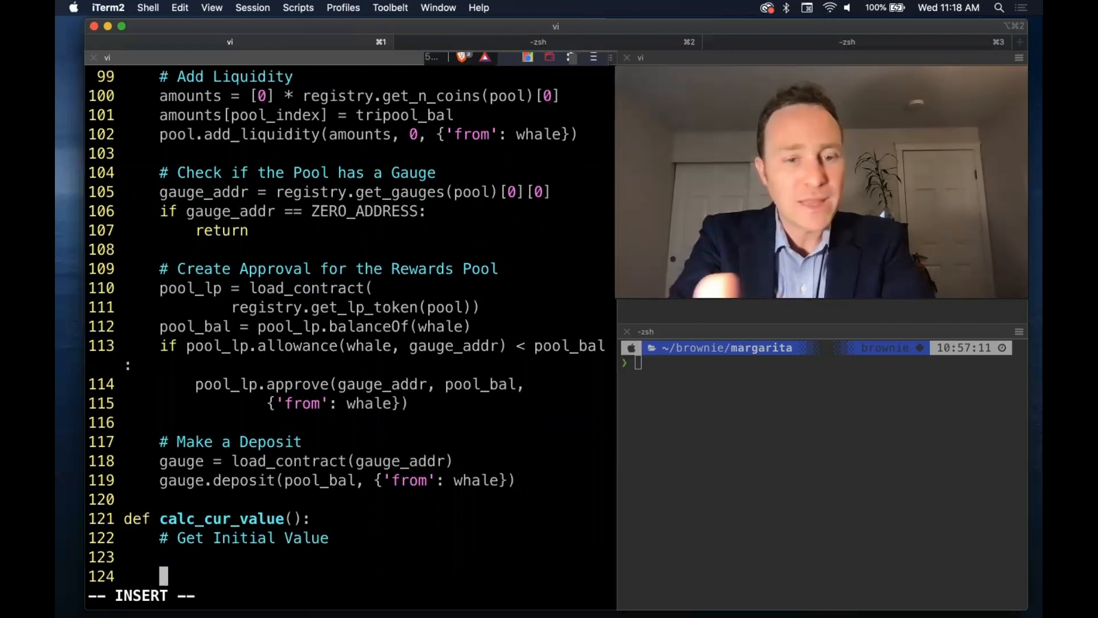
text(# Drain CRV)
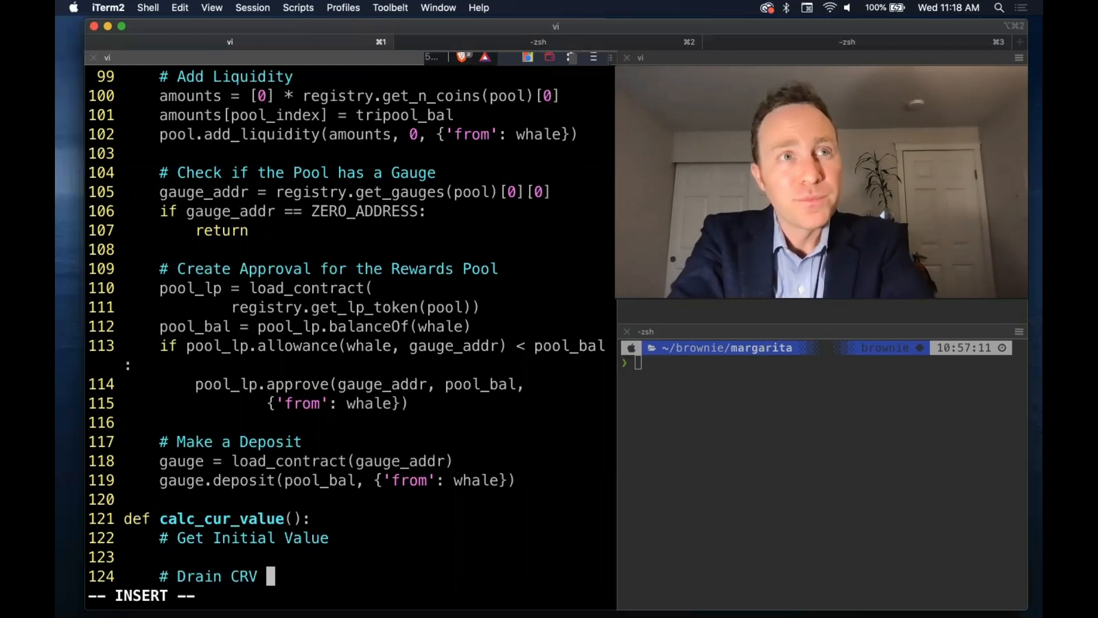
text(from)
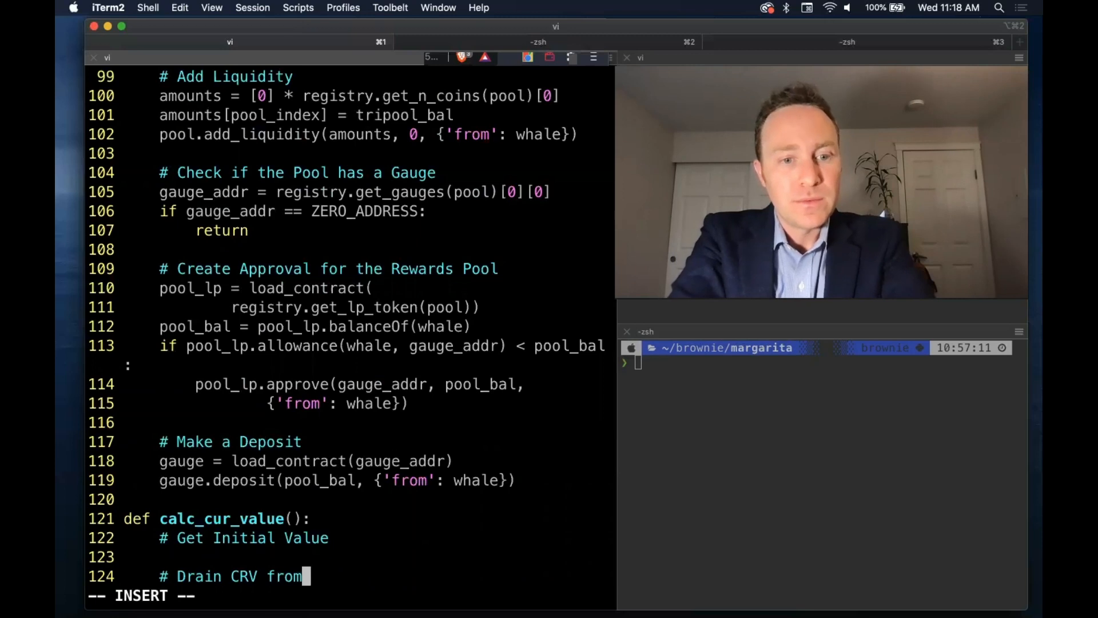
key(backspace)
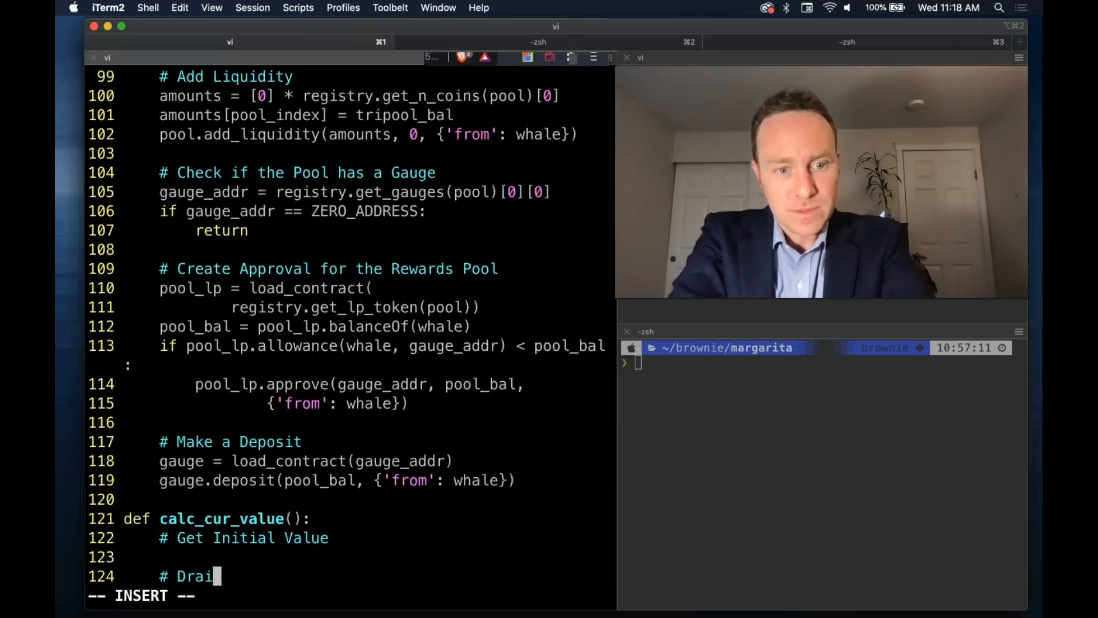
text(Set CRV)
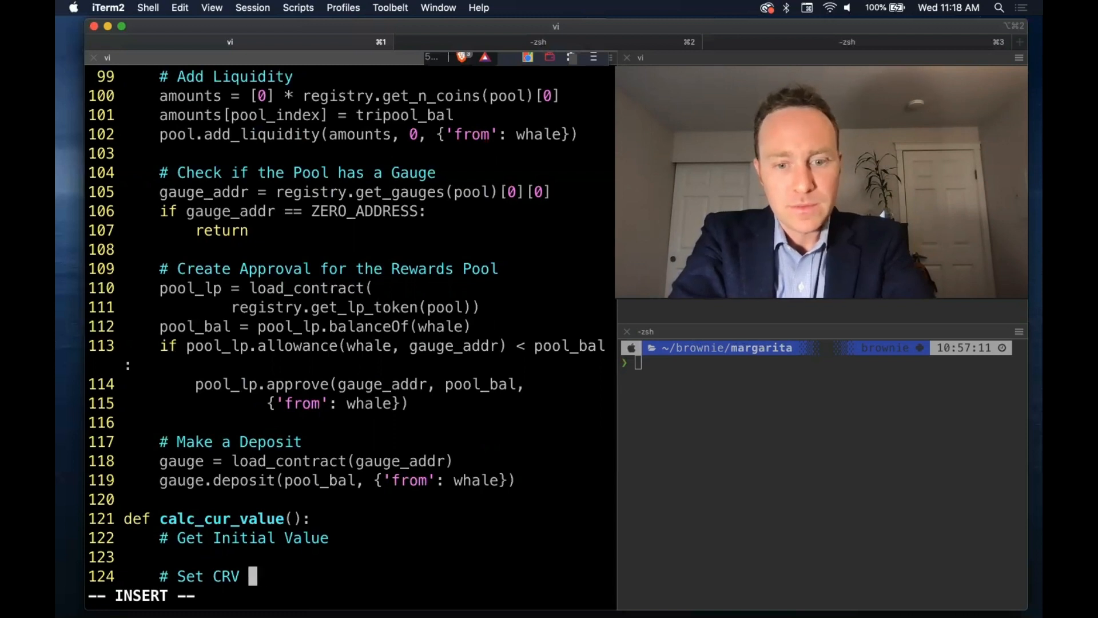
text(claim array)
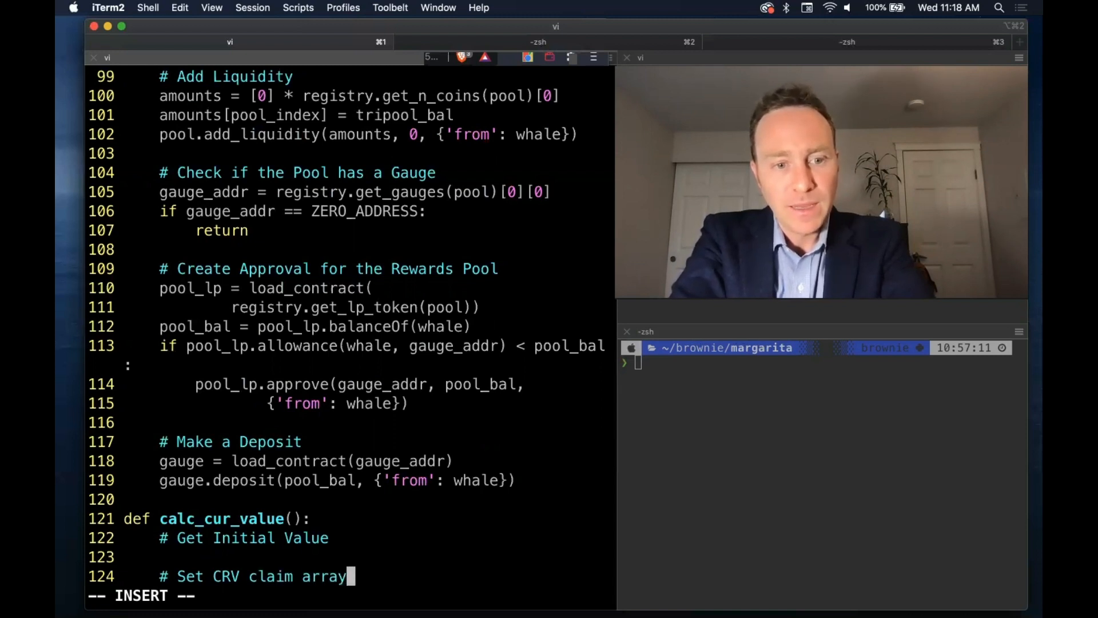
- Add the remaining outline comments: Mint Many, Calculate our Balance, Undo Mint Many
text(# Mint M)
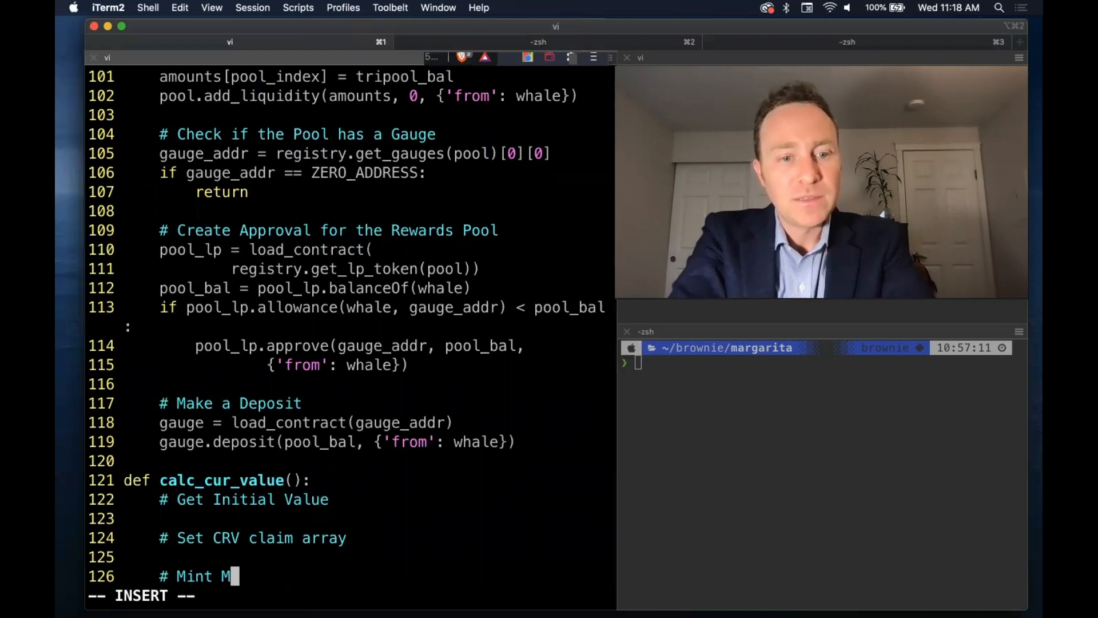
text(any)
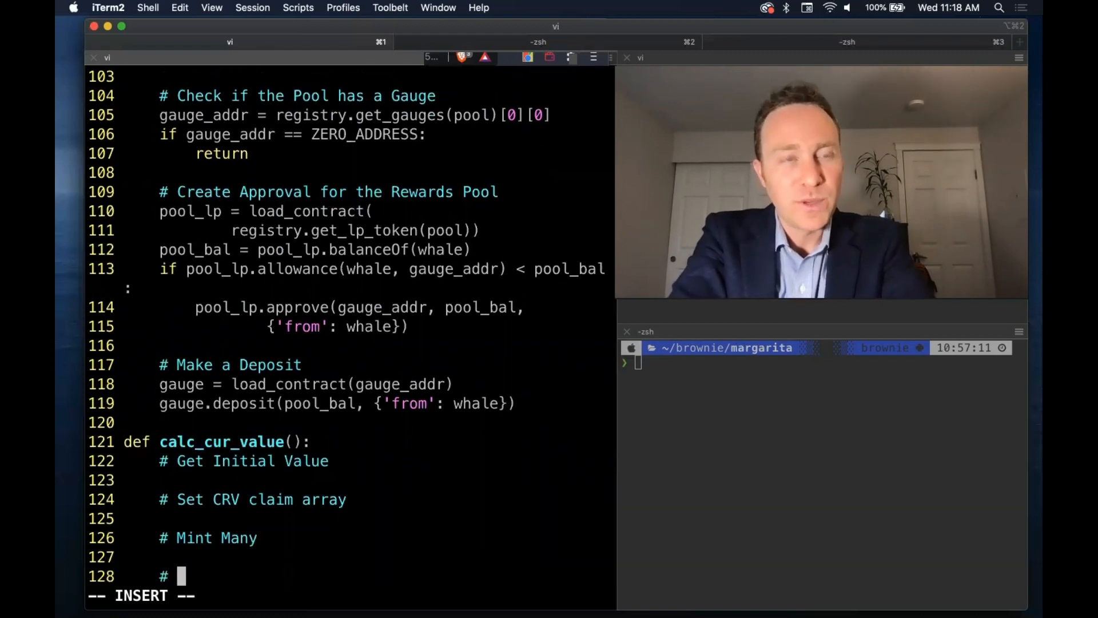
text(Calculate our Balance)
text(#)
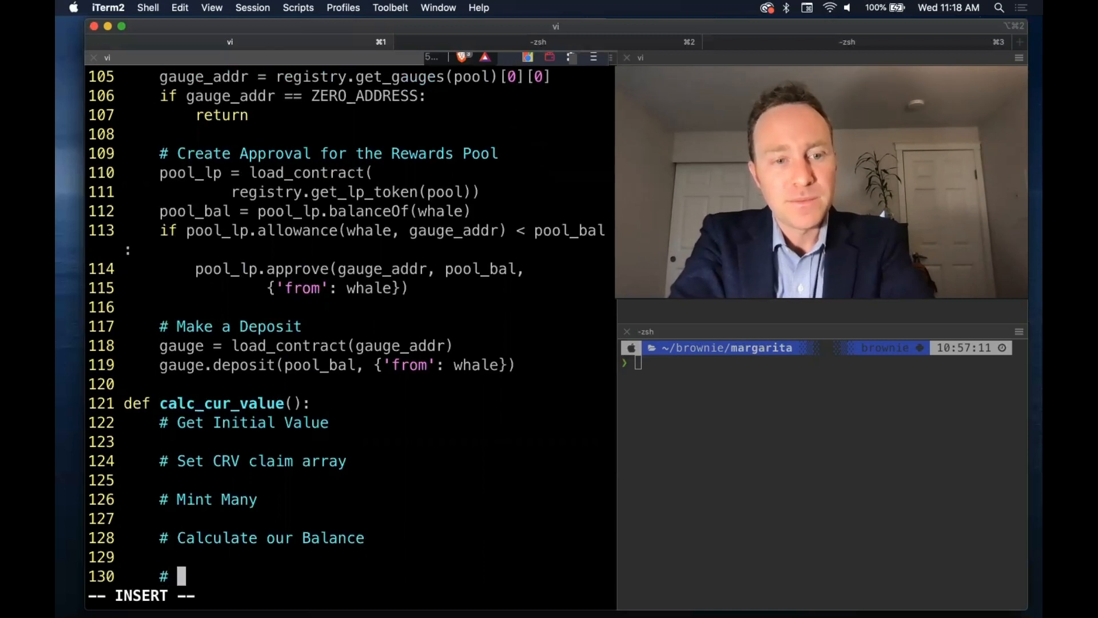
text(Undo Mint Many)
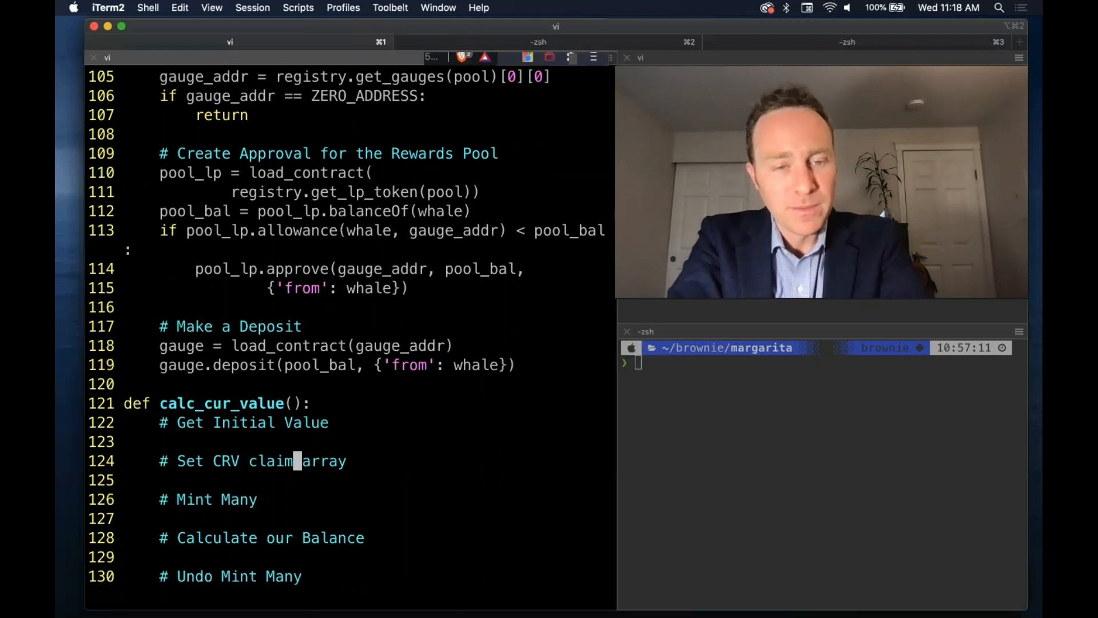
key(o)
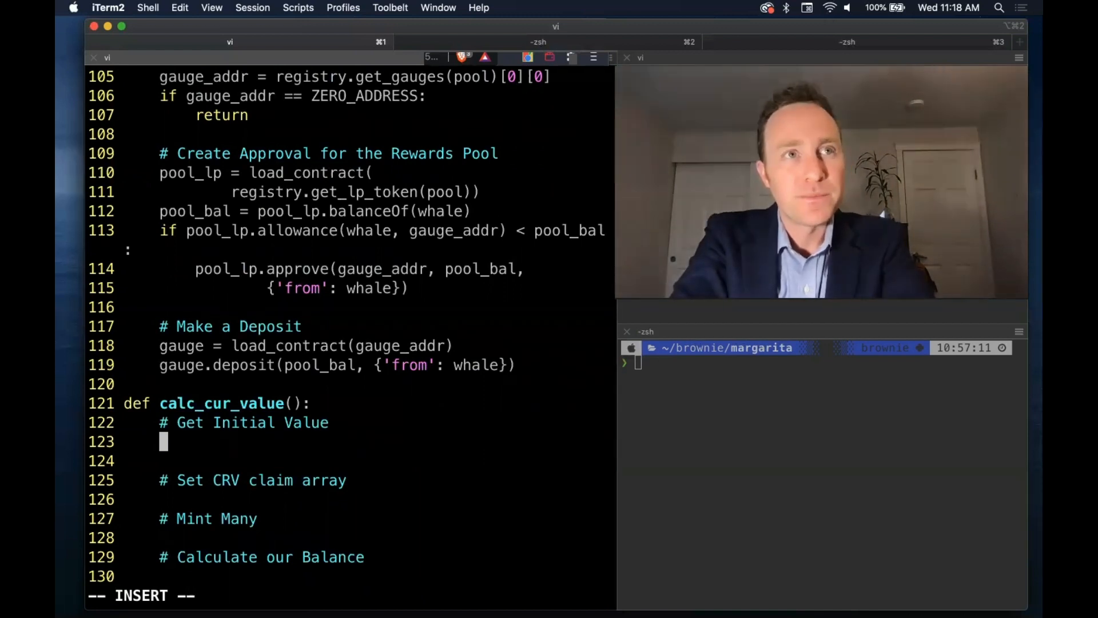
- Set init_val = calc_balance() in calc_cur_value and restore the Undo Mint Many comment
text(init_val = calc)
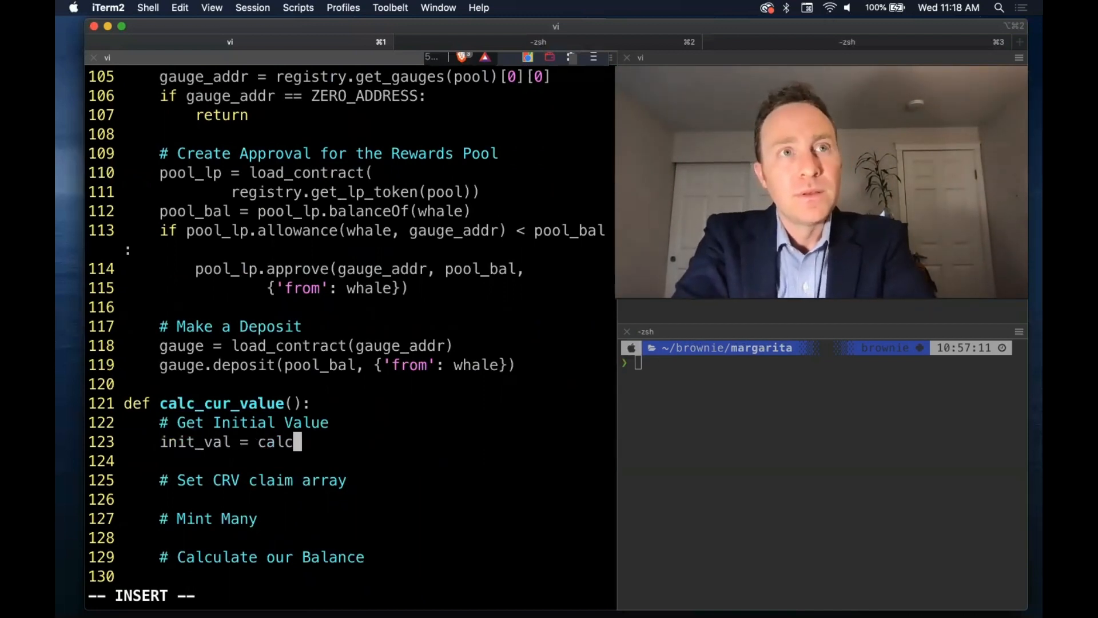
text(_balance())
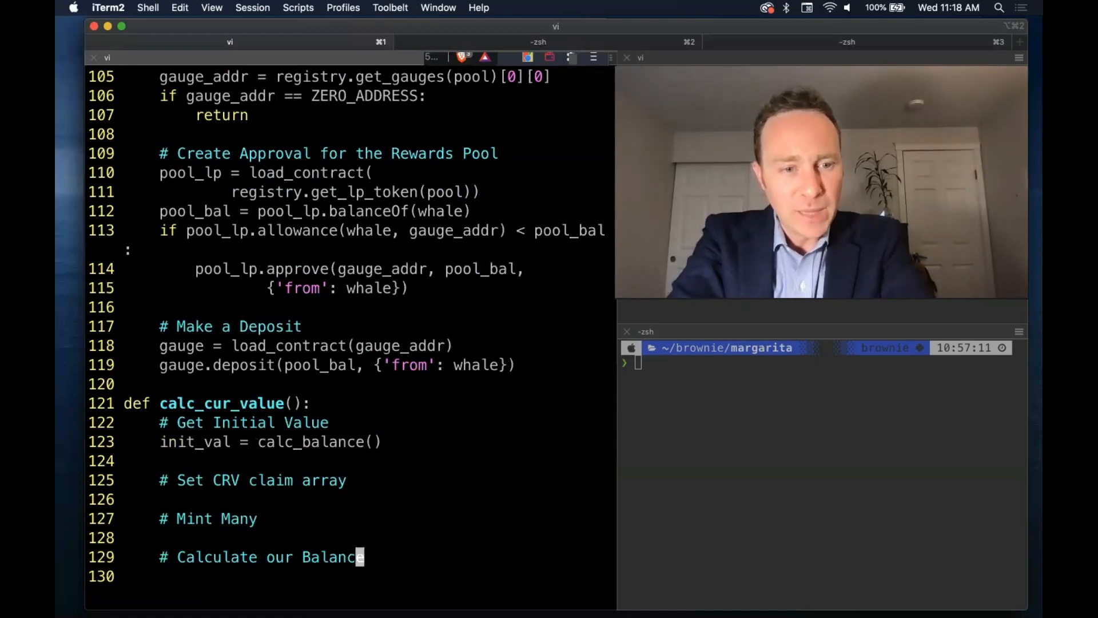
text(# Undo Mint Many)
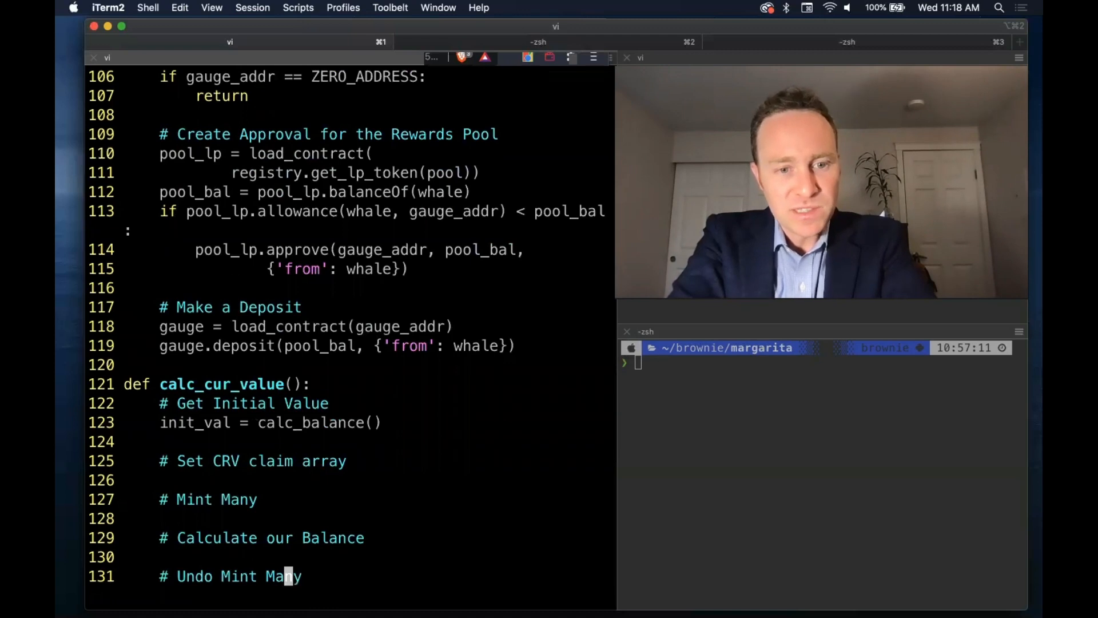
- Define calc_balance() returning crv.balanceOf(whale) / 10 ** crv.decimals()
text(def ca)
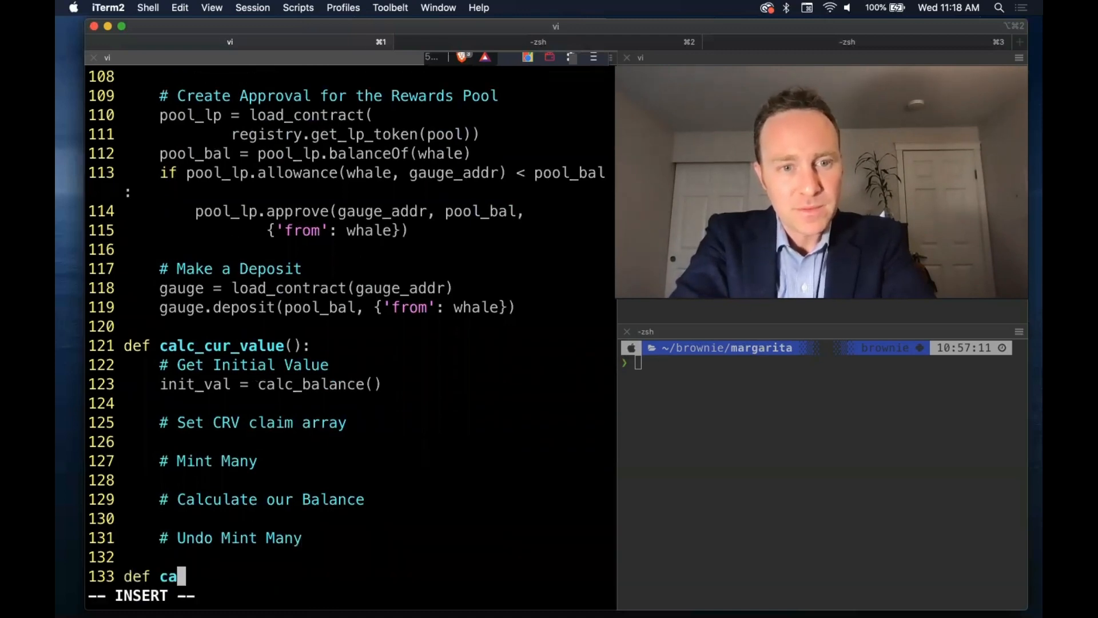
text(lc_balance():)
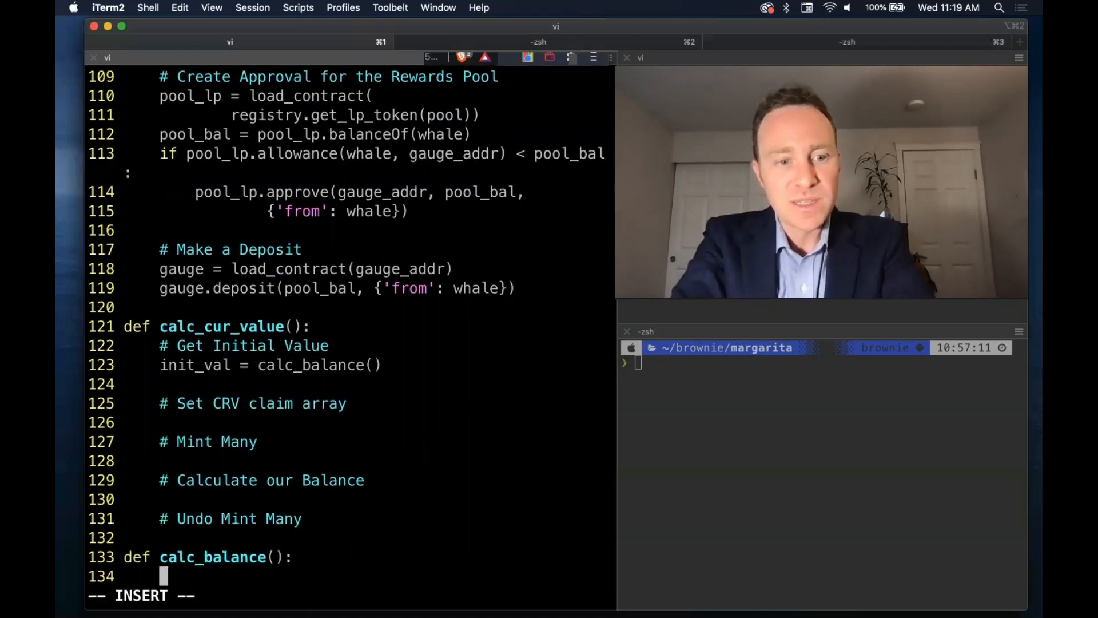
text(return)
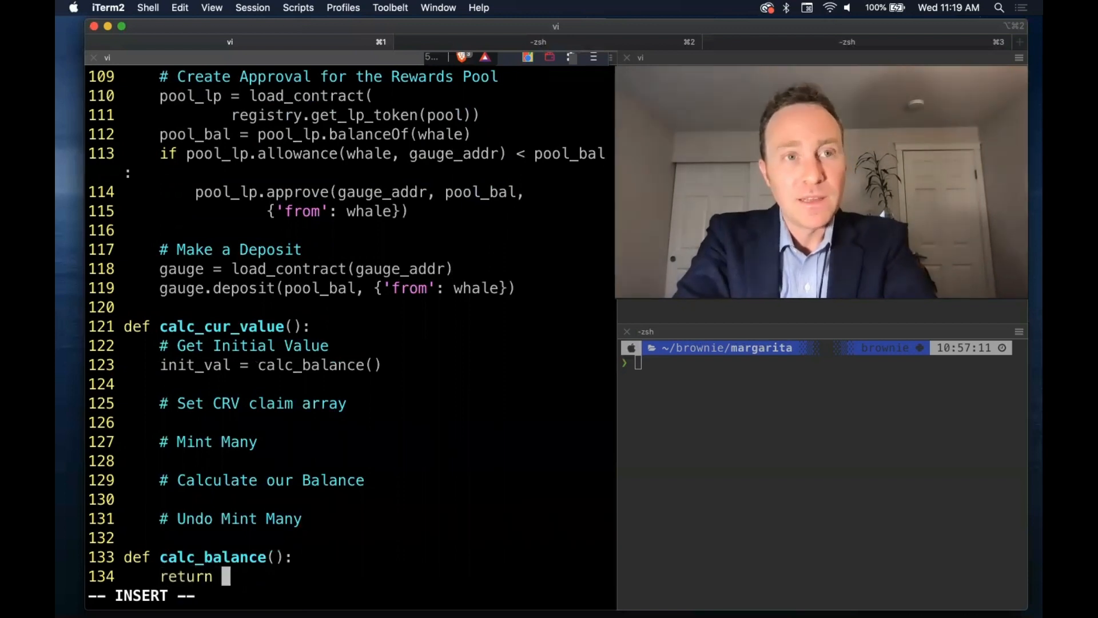
text(crv.balanceOf)
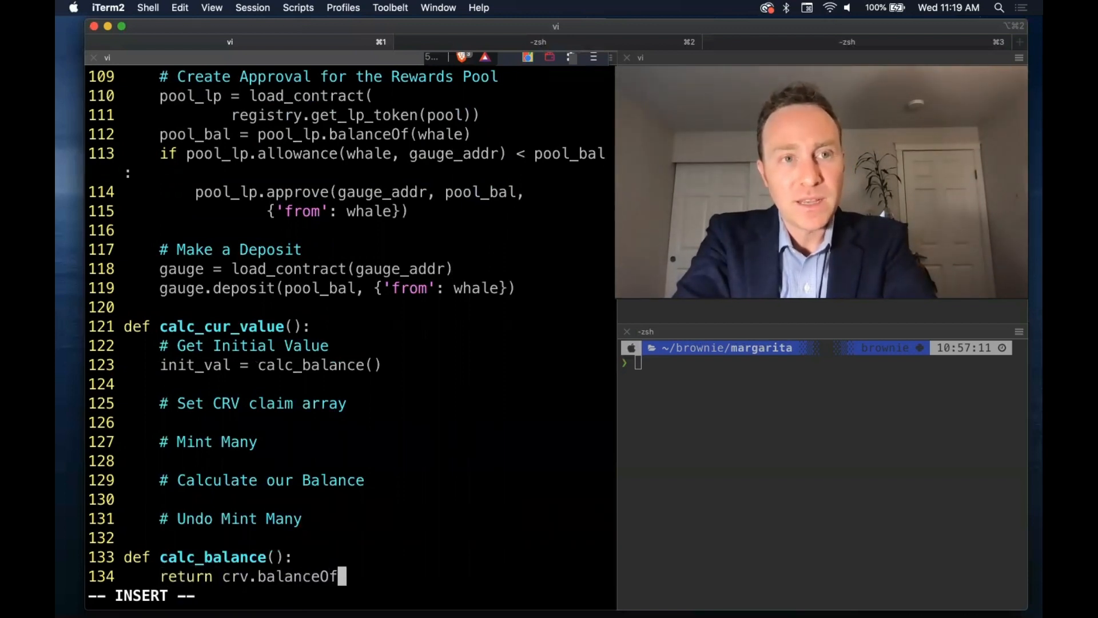
text((whale) /)
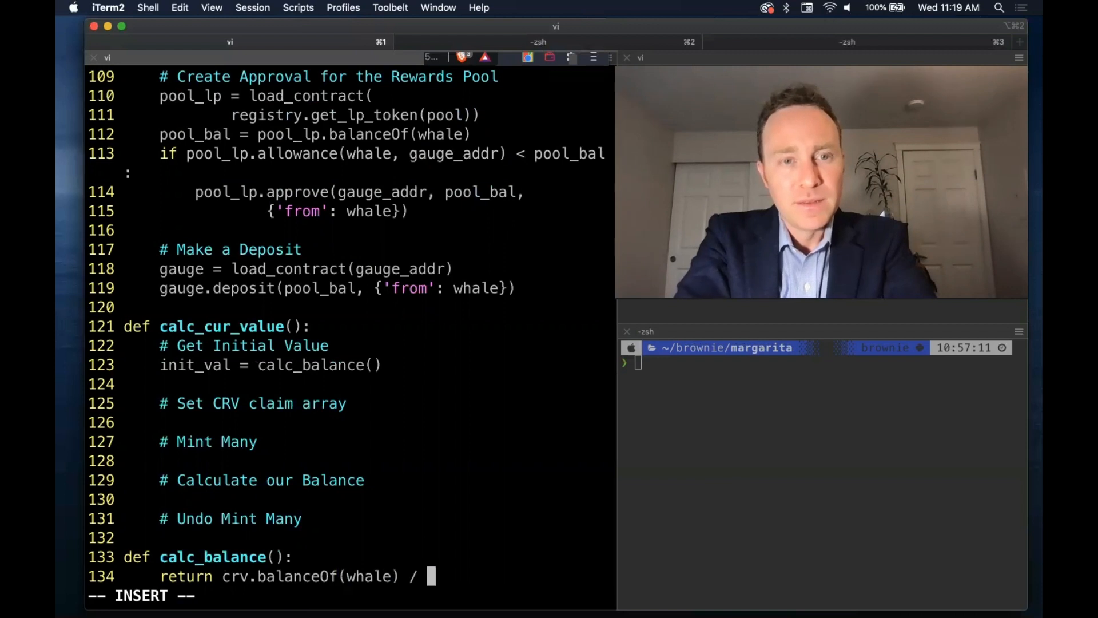
text(10 ** crv.)
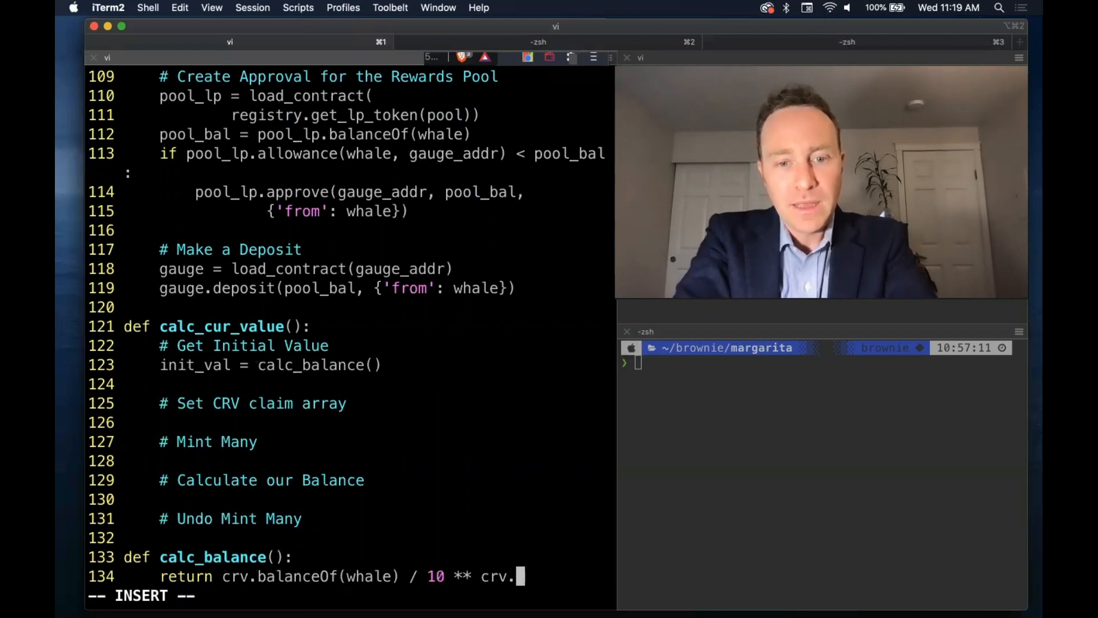
text(decimals()
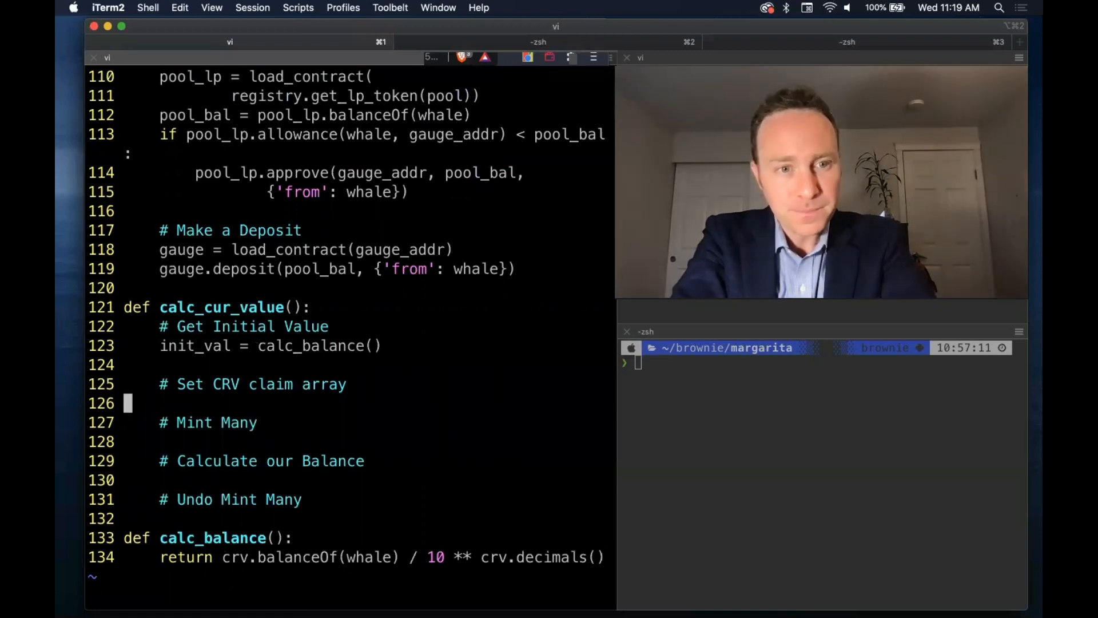
- Set crv_pools = [ZERO_ADDRESS] * 8 under the claim-array comment and start a j counter line
key(i)
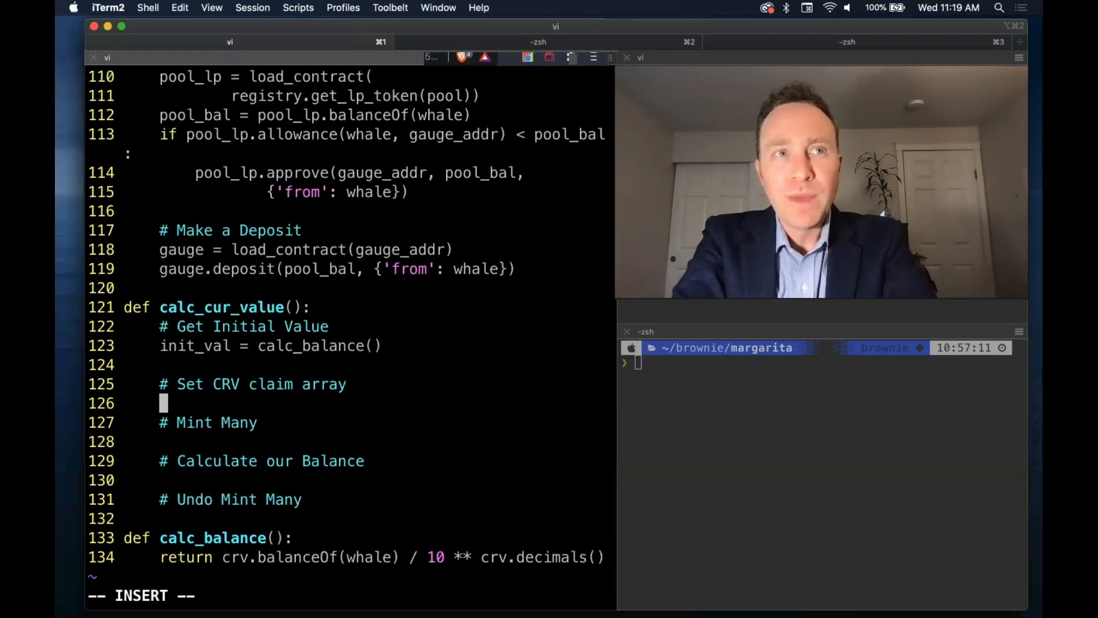
text(crv_pools = [ZER)
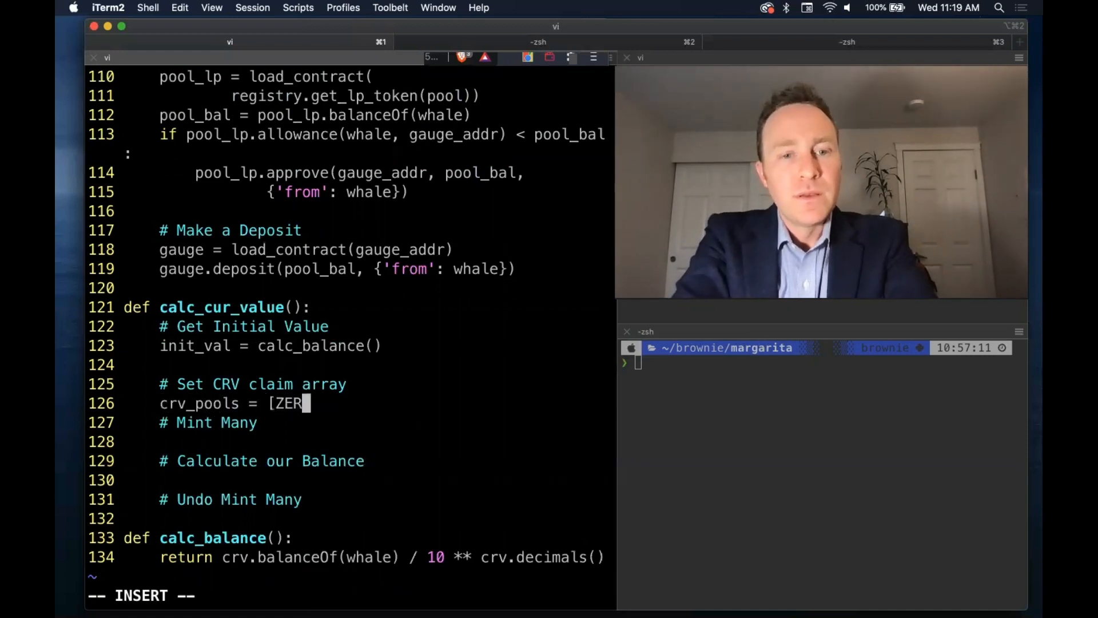
text(O_ADDRESS] * 8)
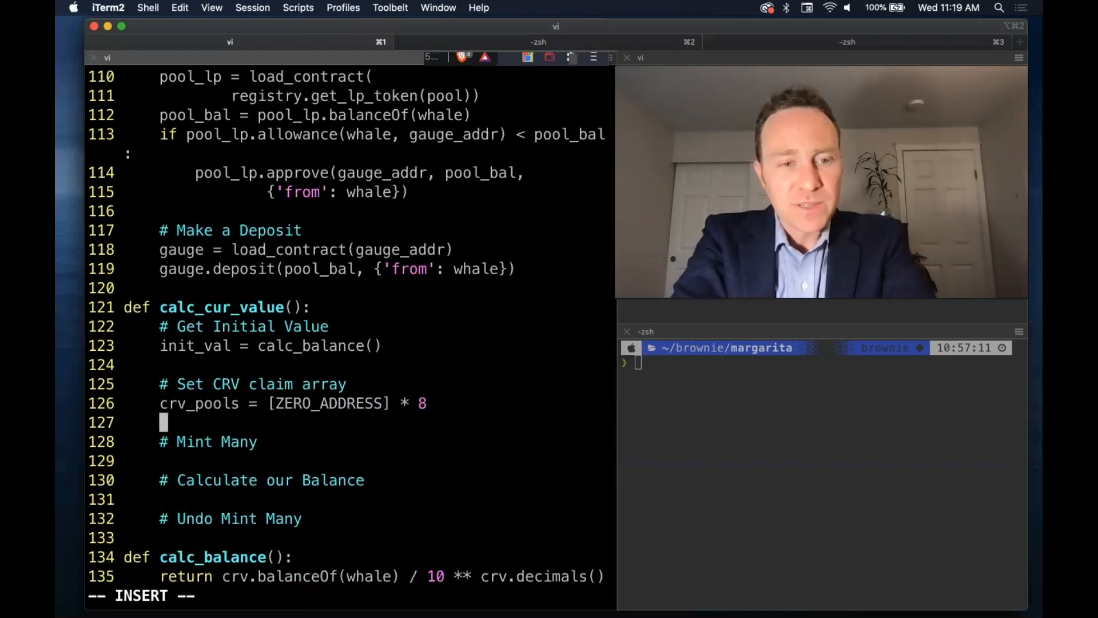
text(j = 0)
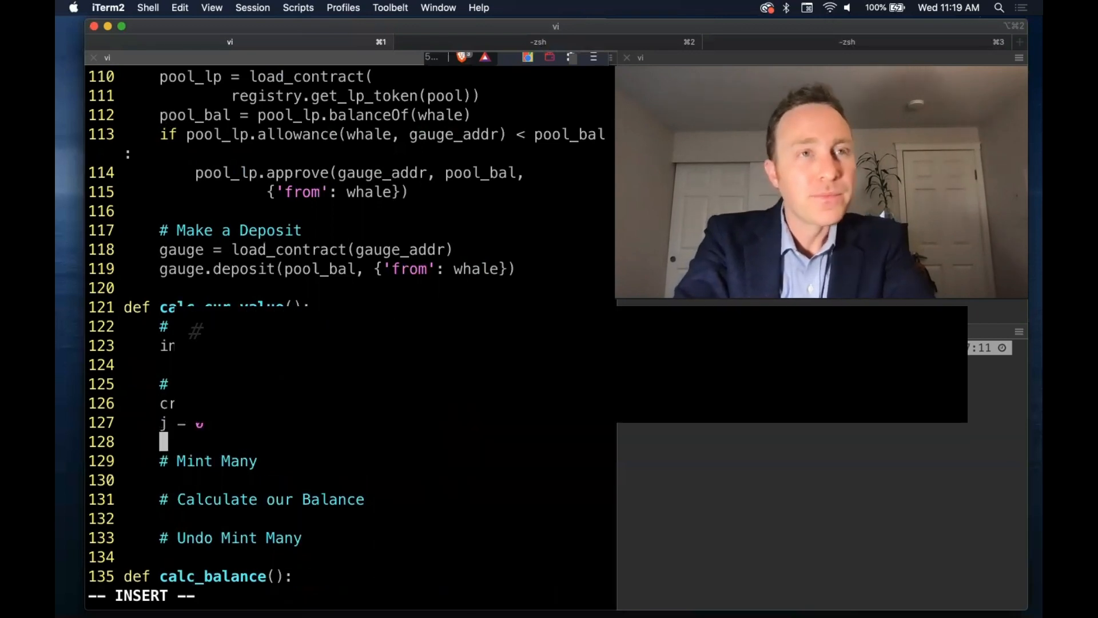
- Loop over range(registry.pool_count()) with comments for checking the gauge exists and adding it
text(for i in)
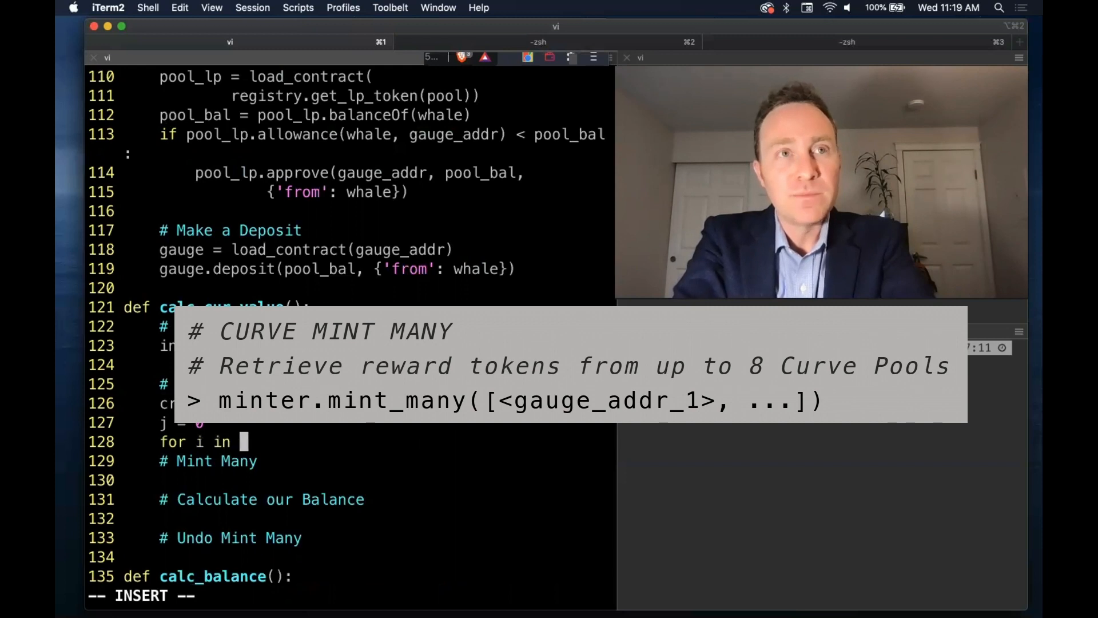
text(range(reg)
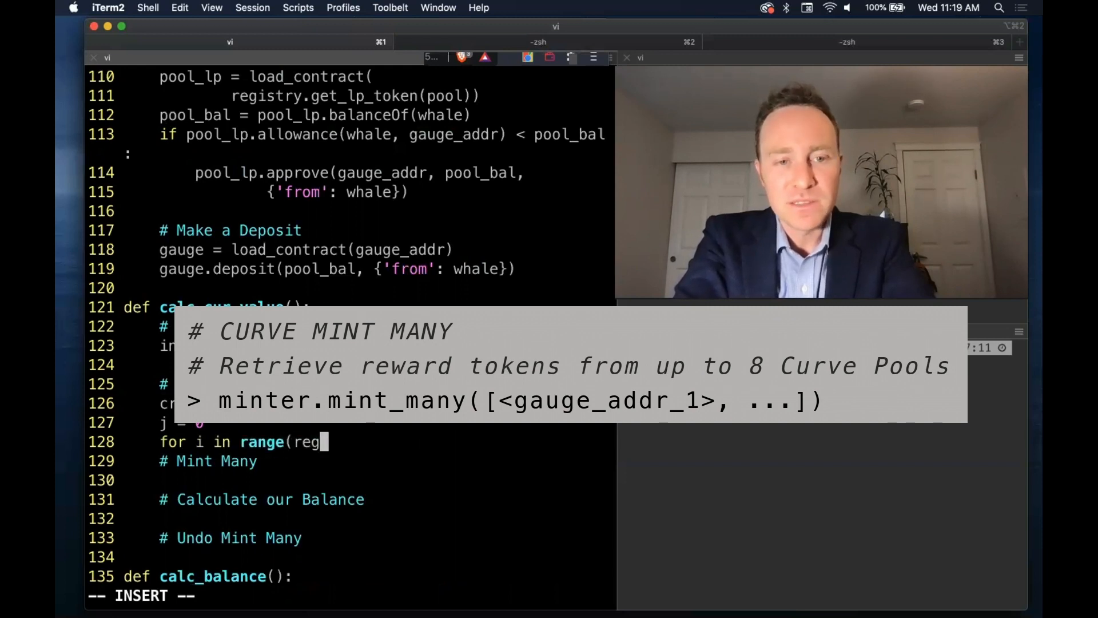
text(istry.pool)
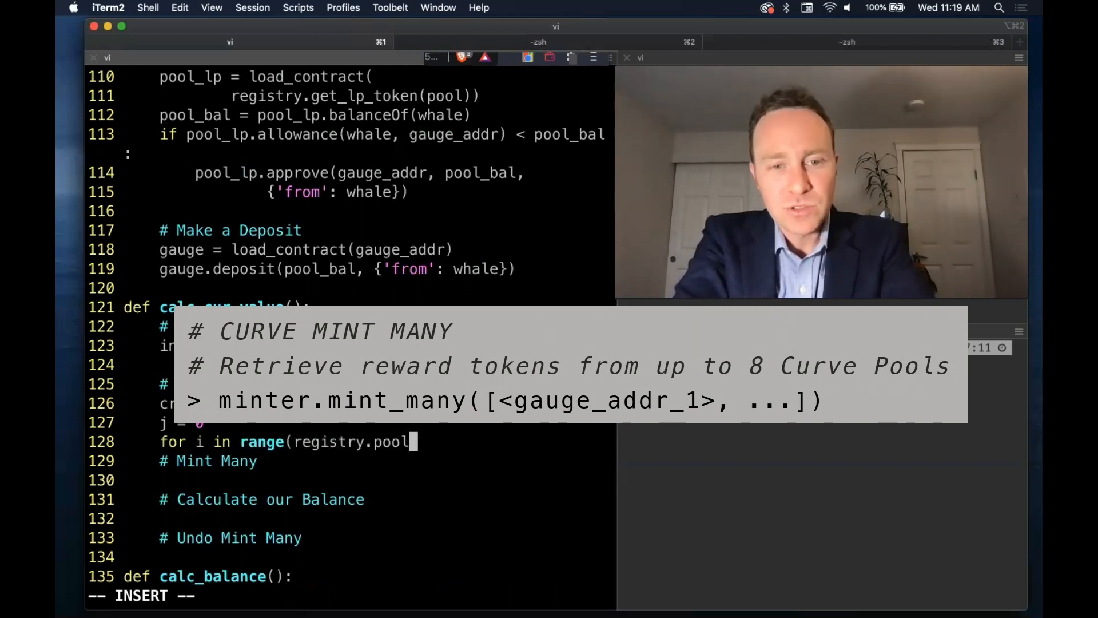
text(_count()):)
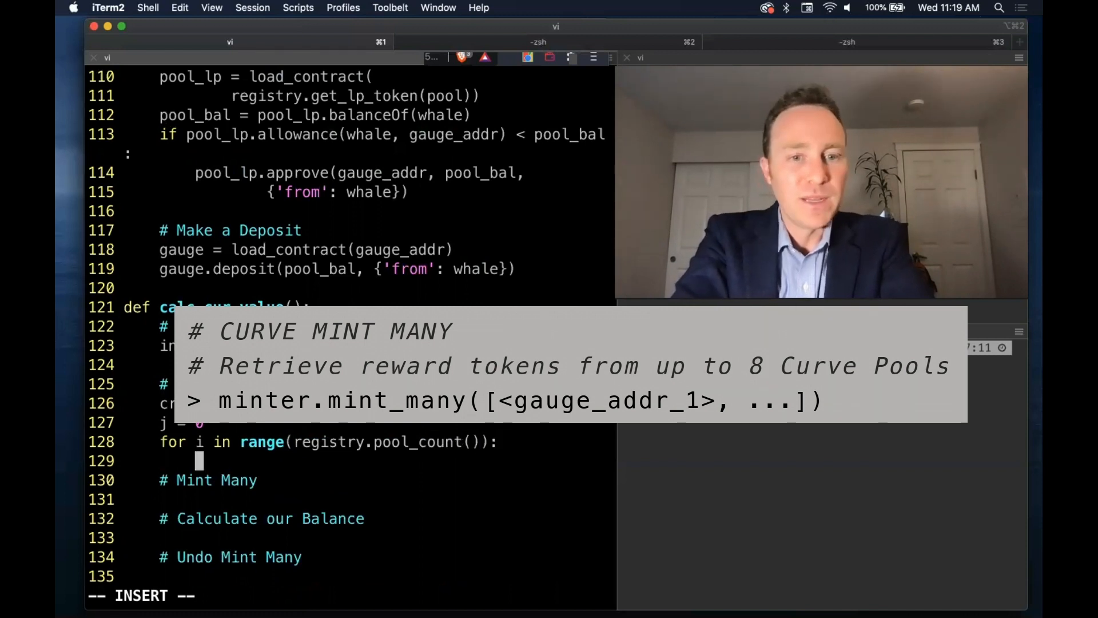
text(#)
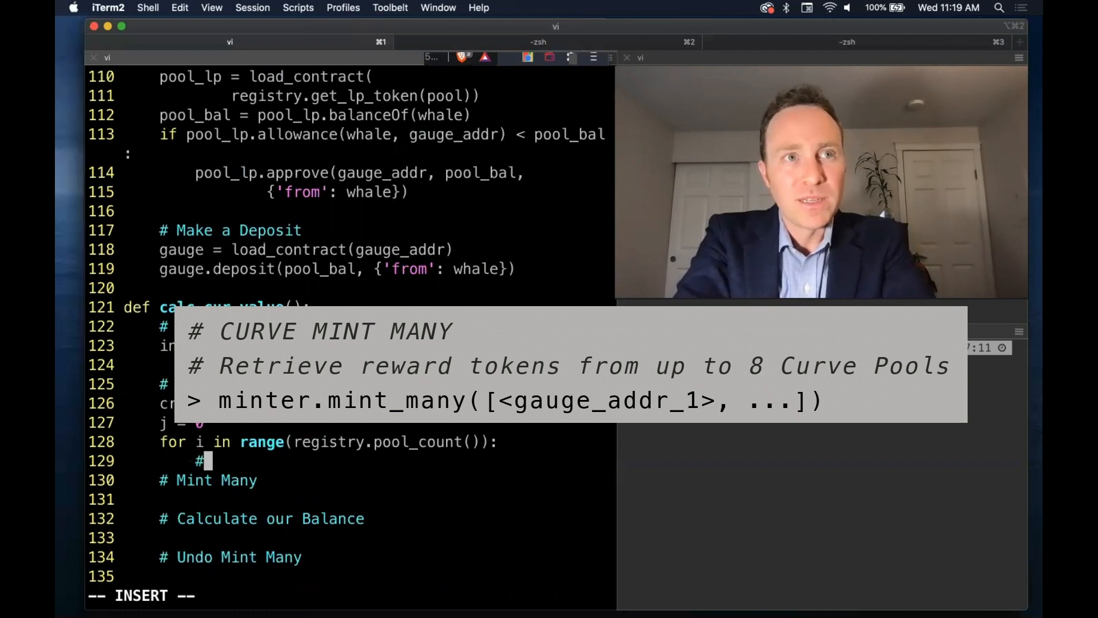
text(Check if)
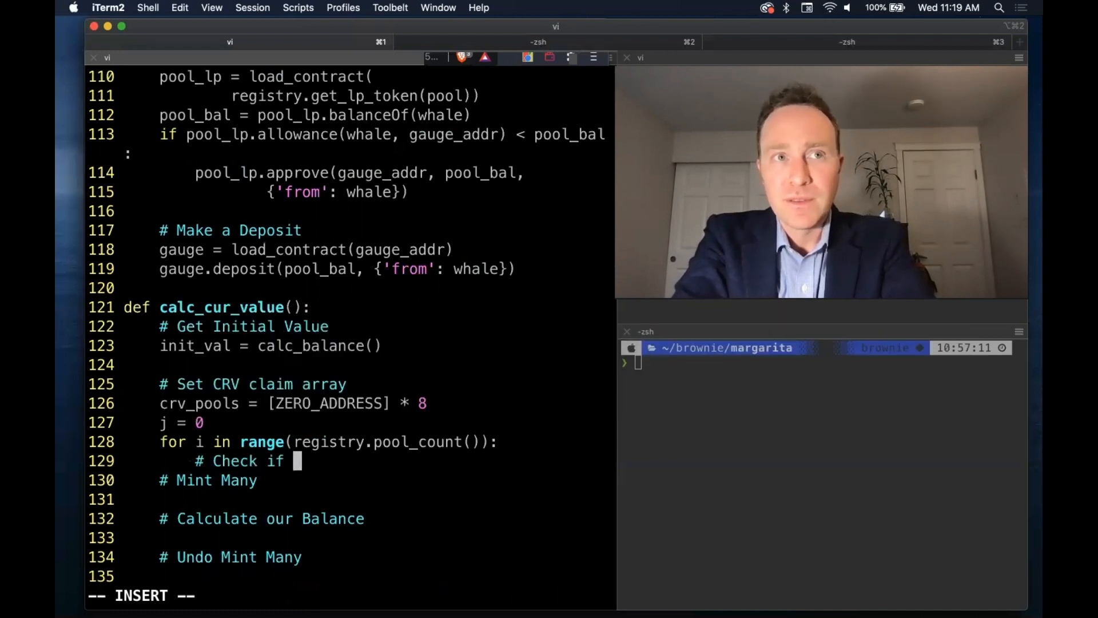
text(Gauge exists)
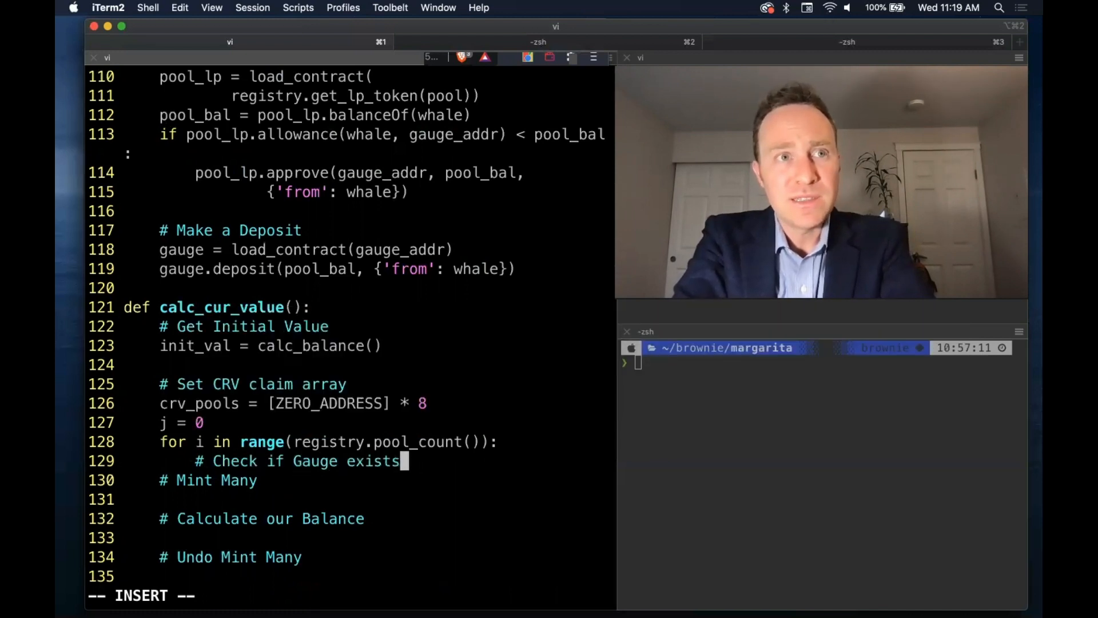
text(# Add)
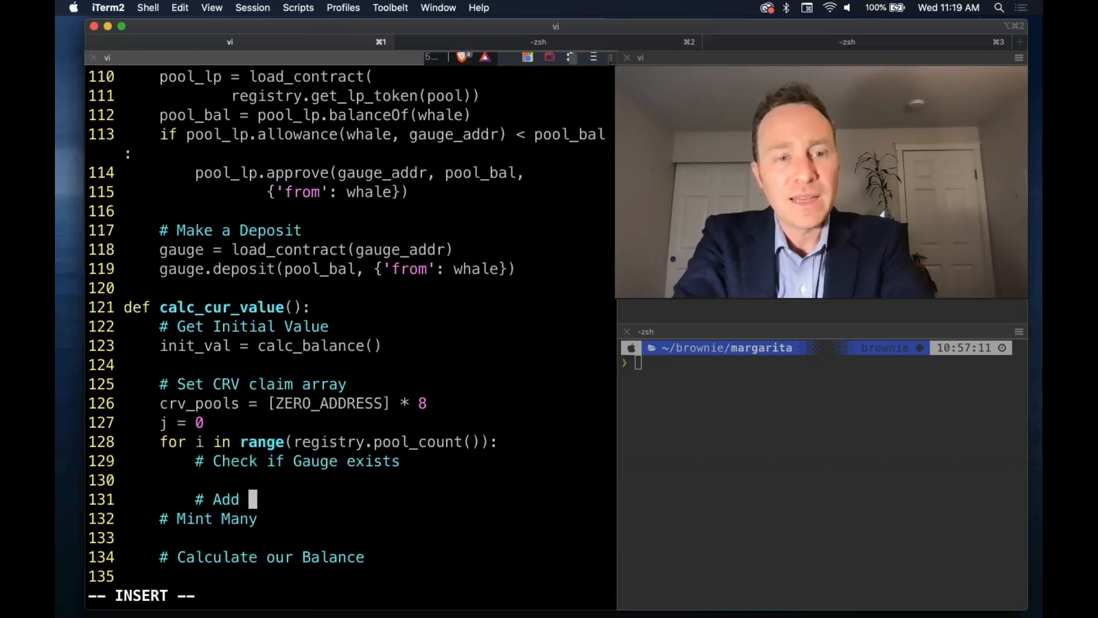
text(gauge to claim if balance)
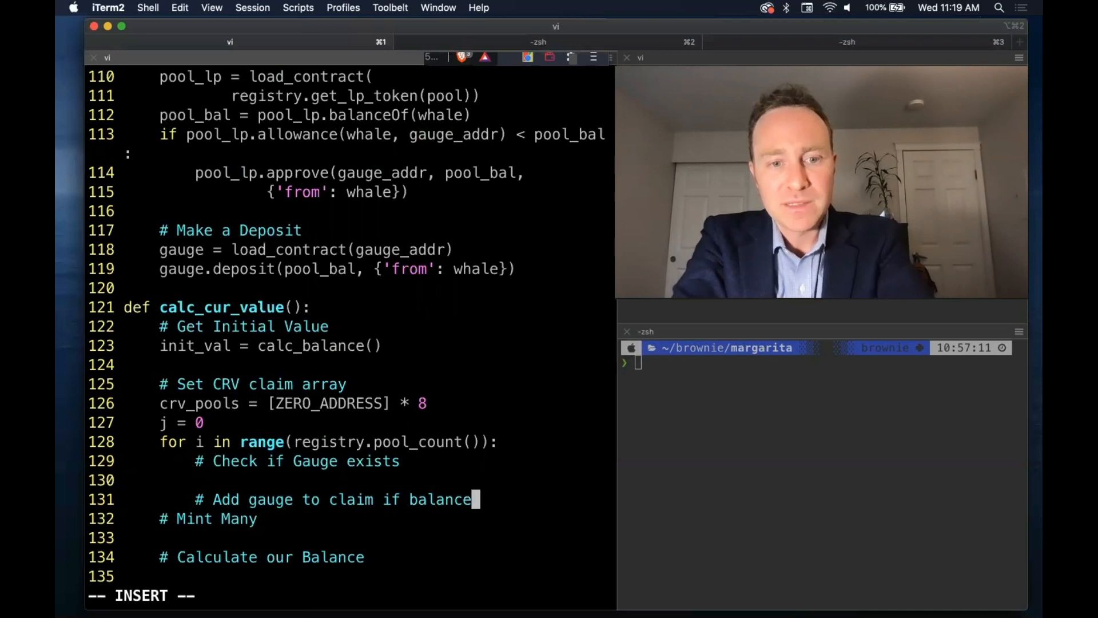
key(enter)
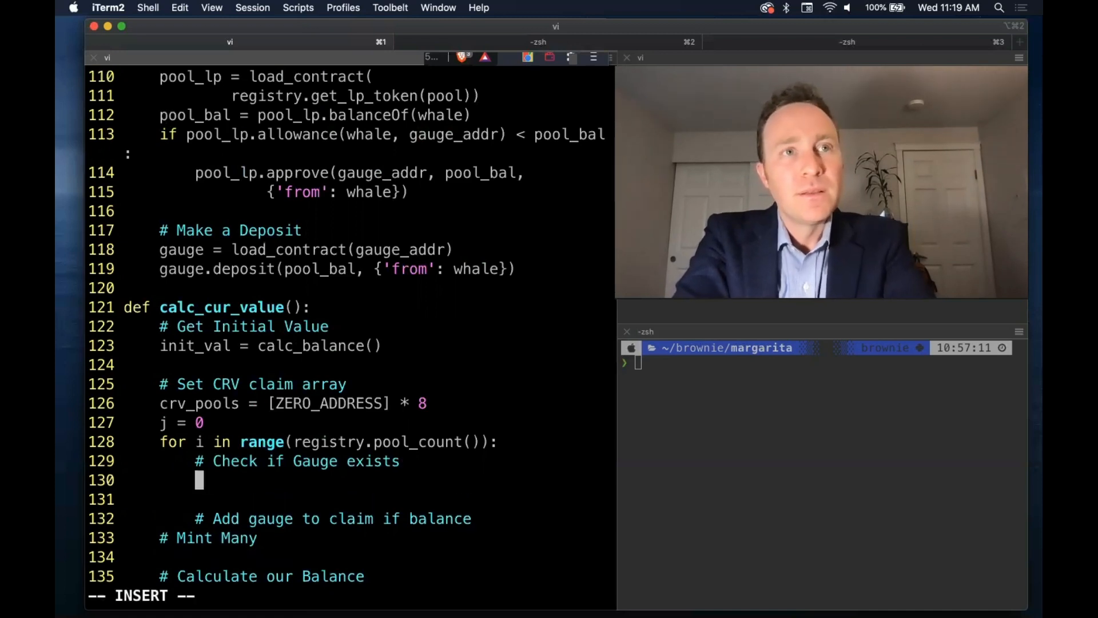
- Fetch each gauge _addr from registry.pool_list(i) and continue when it equals ZERO_ADDRESS
text(_addr = registry.get_gauges()
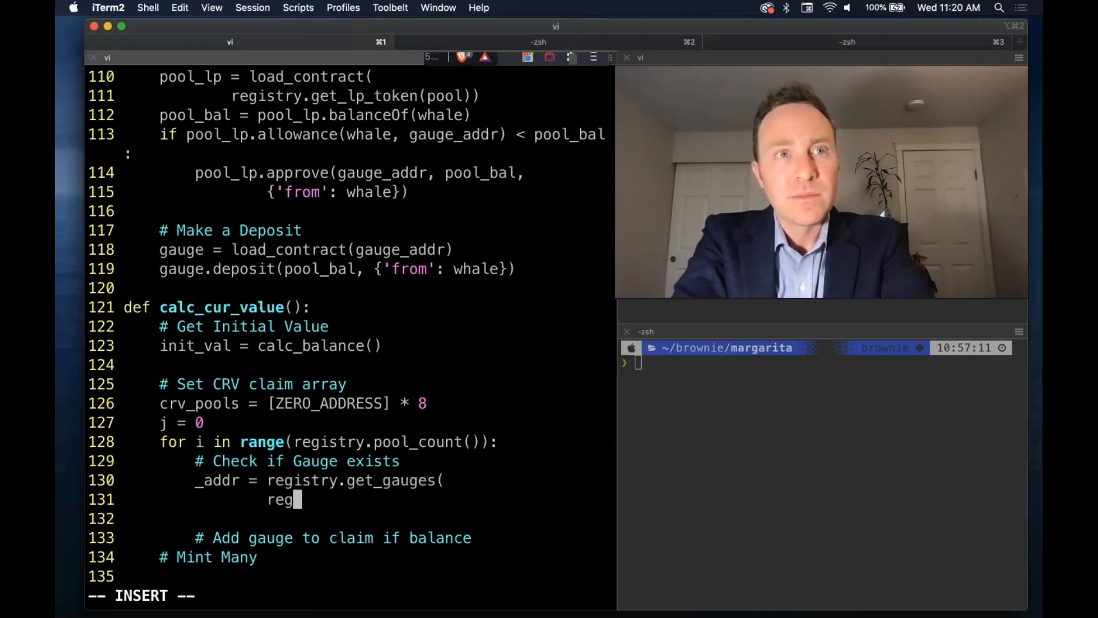
text(istry.pool_list()
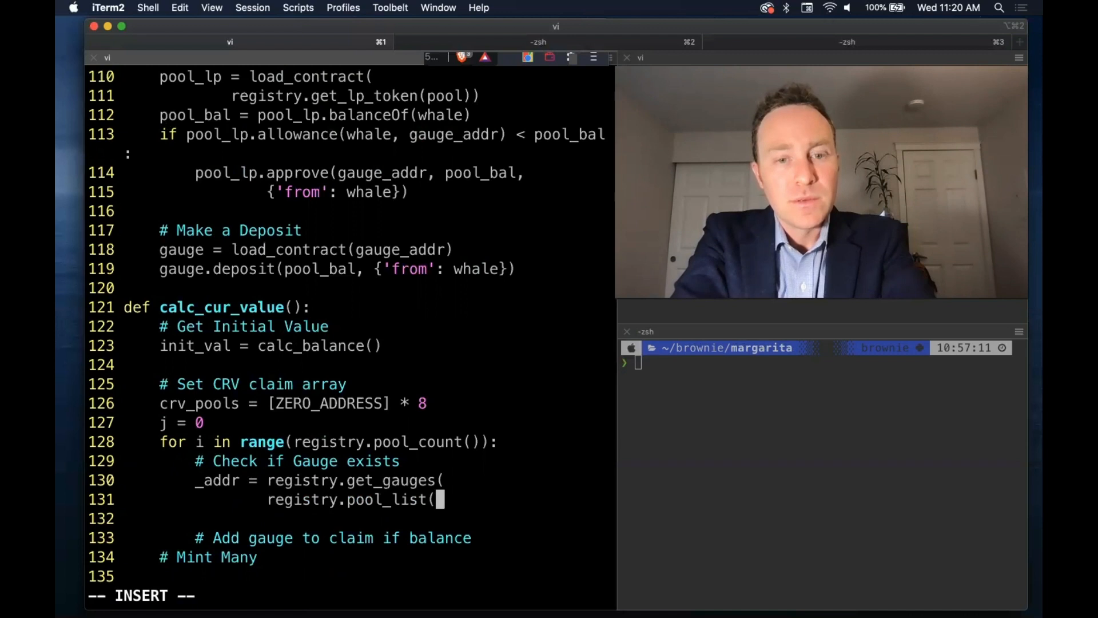
text(i))[0][0)
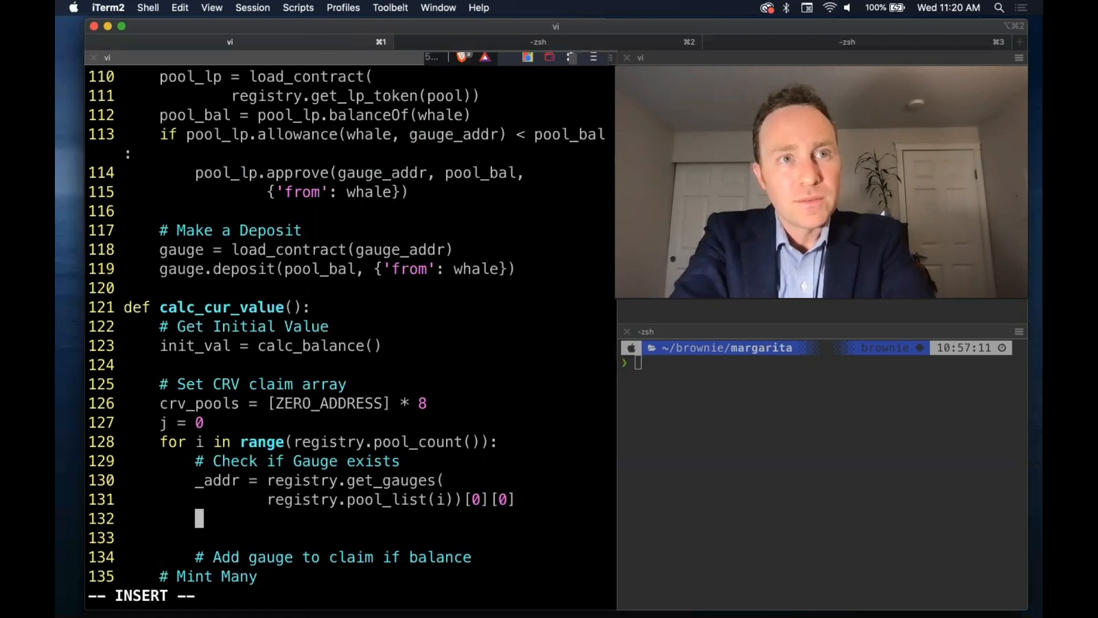
text(if)
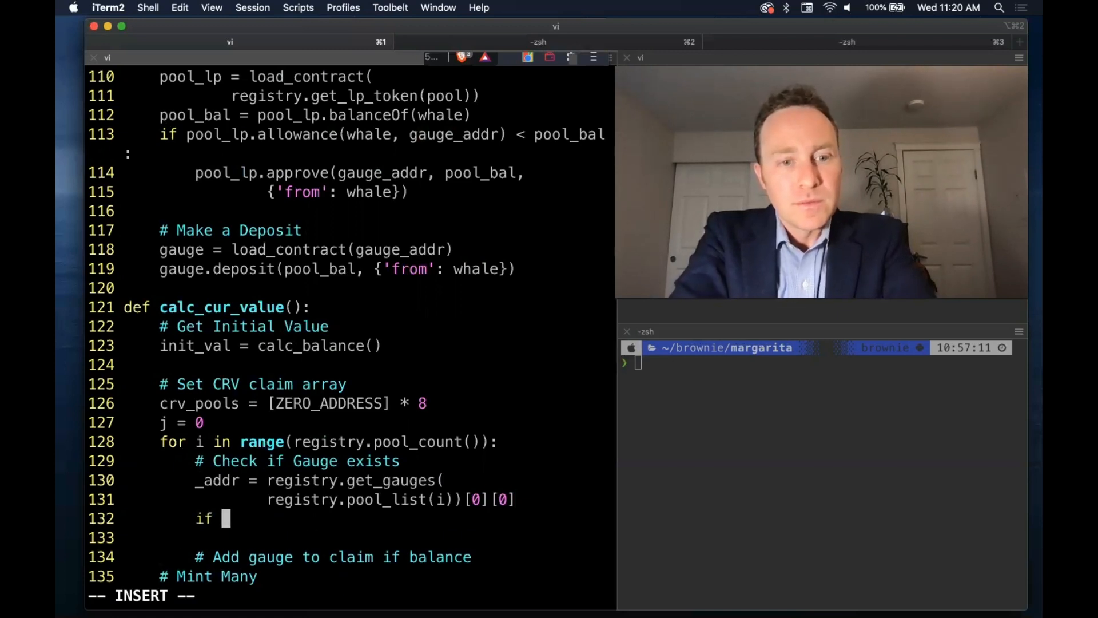
text(_addr ==)
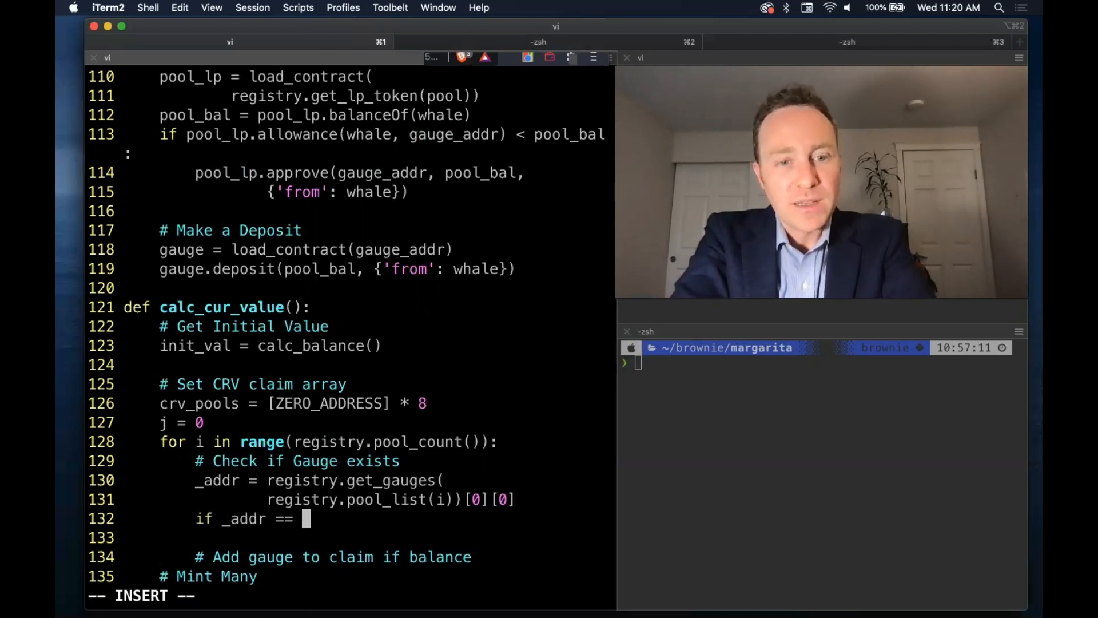
text(ZERO_ADDRESS:)
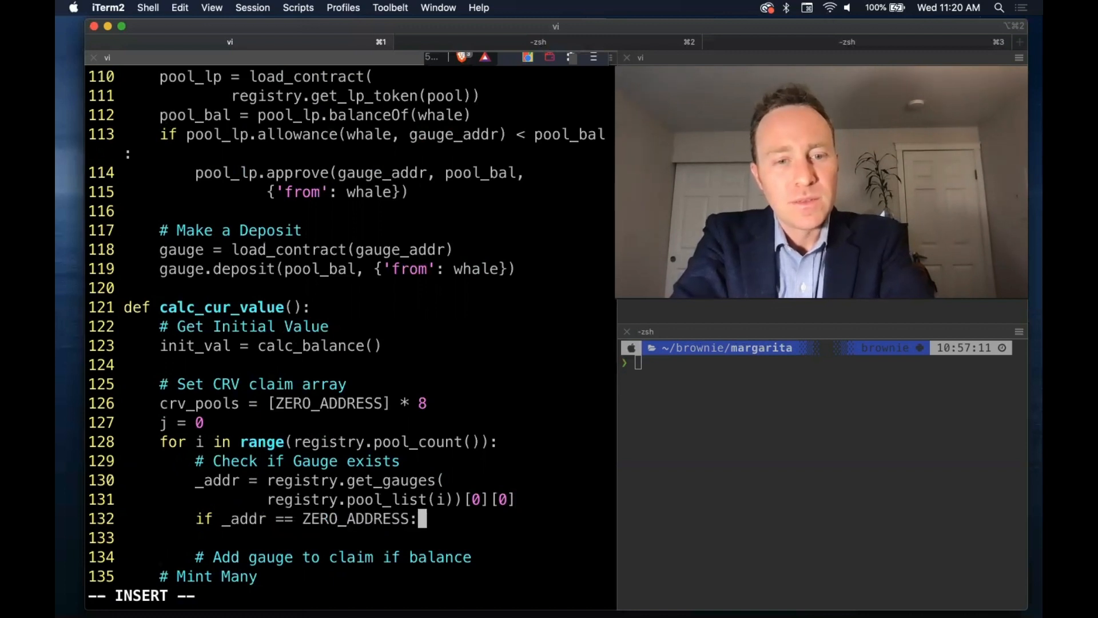
text(coun)
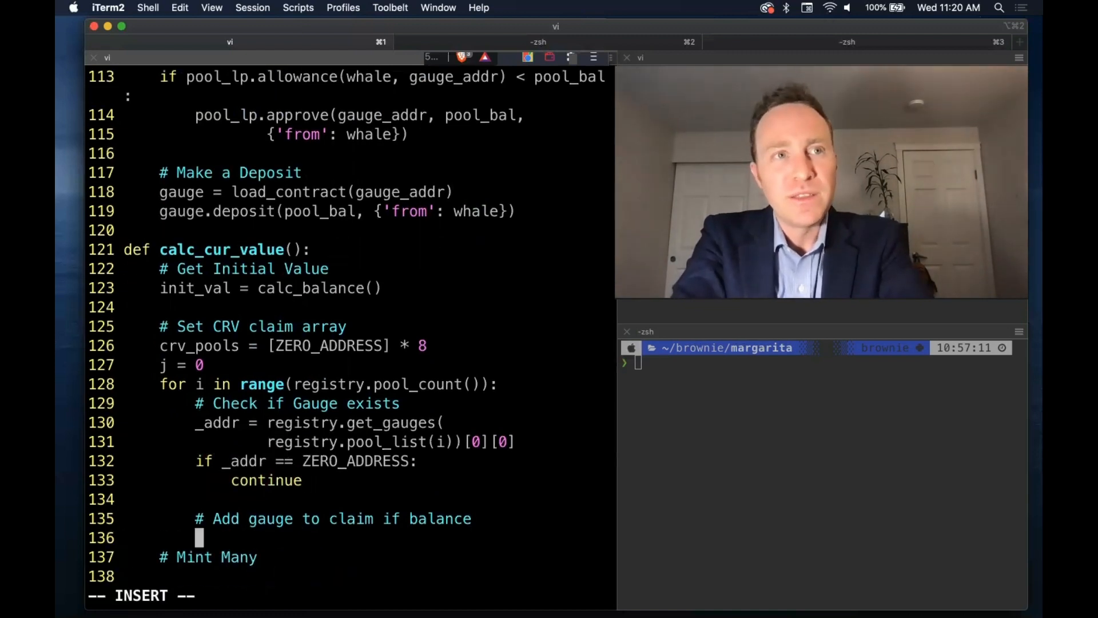
- Load the gauge contract and store _addr in crv_pools[j] when the whale holds a balance and j < 8
text(_gauge = load)
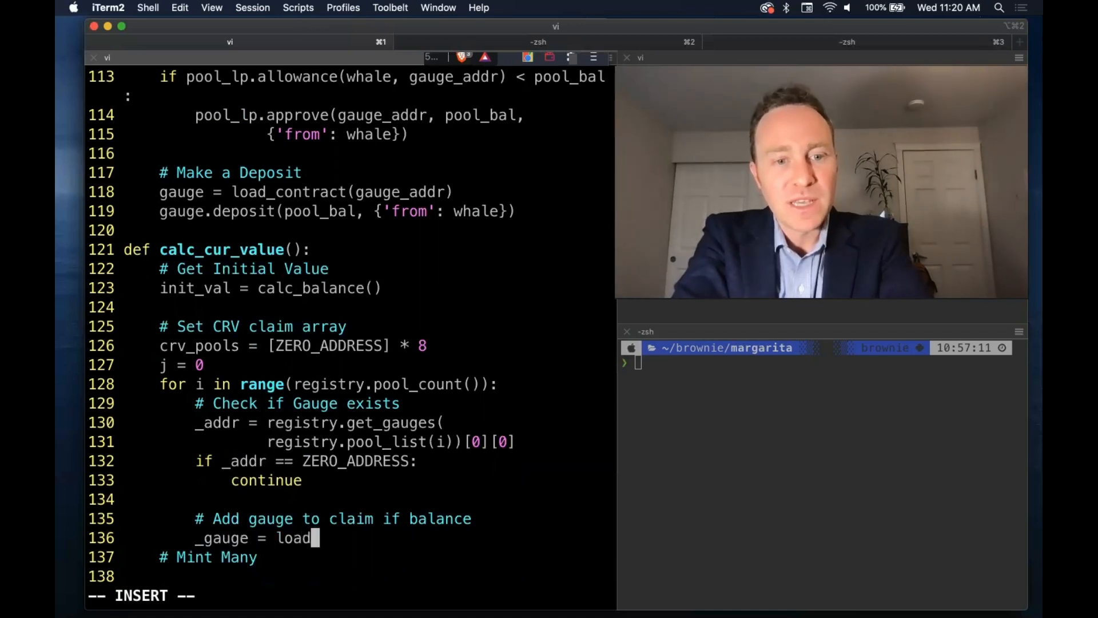
text(_contract()
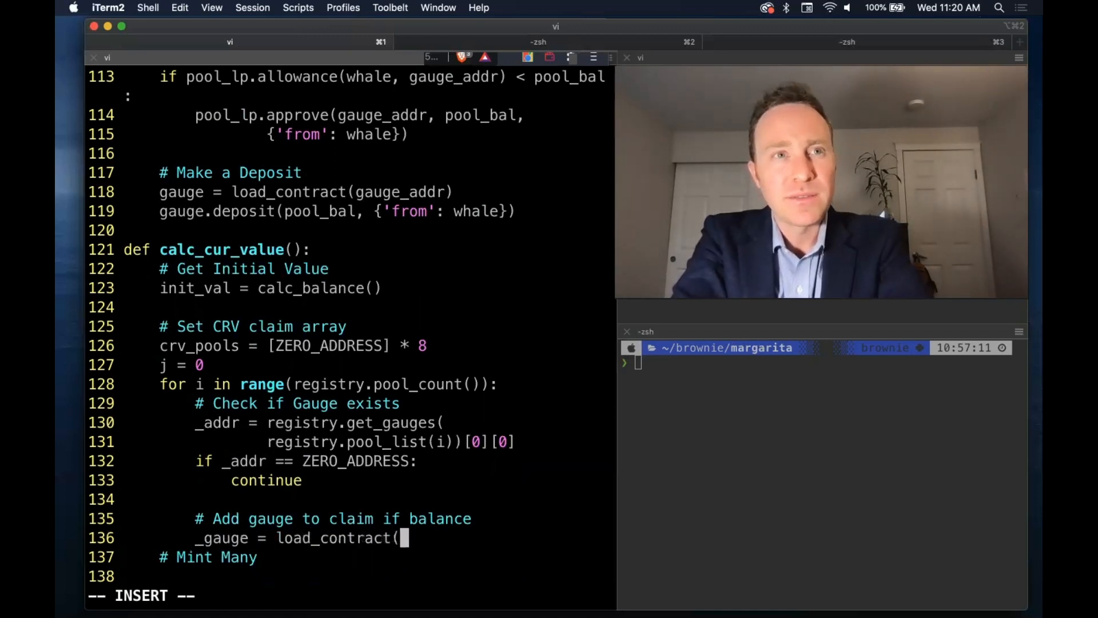
text(_addr):)
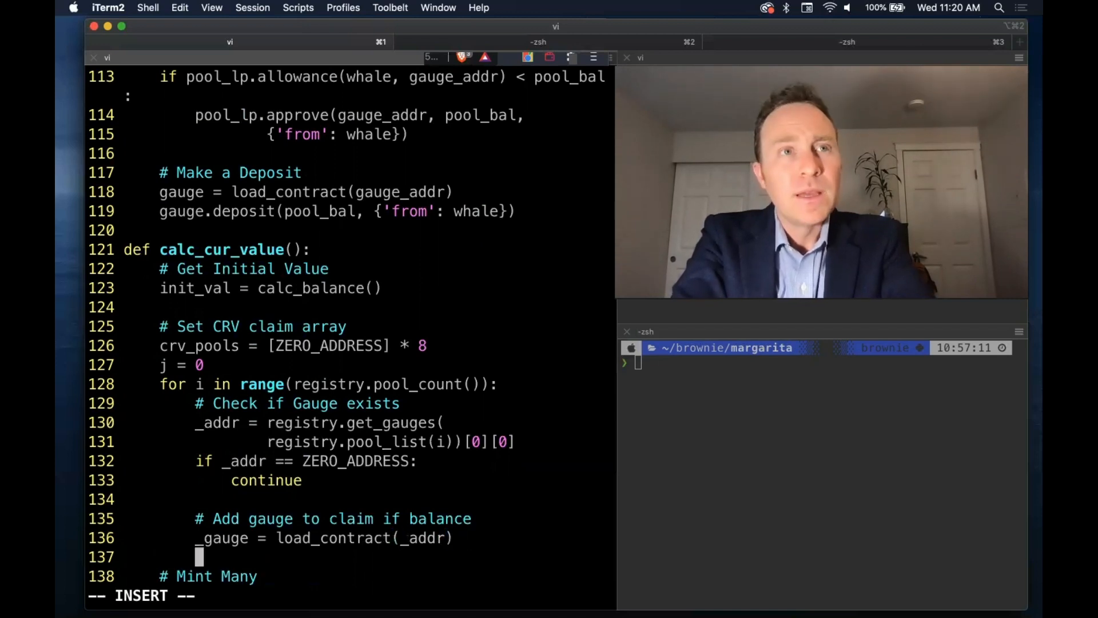
text(if _gauge.)
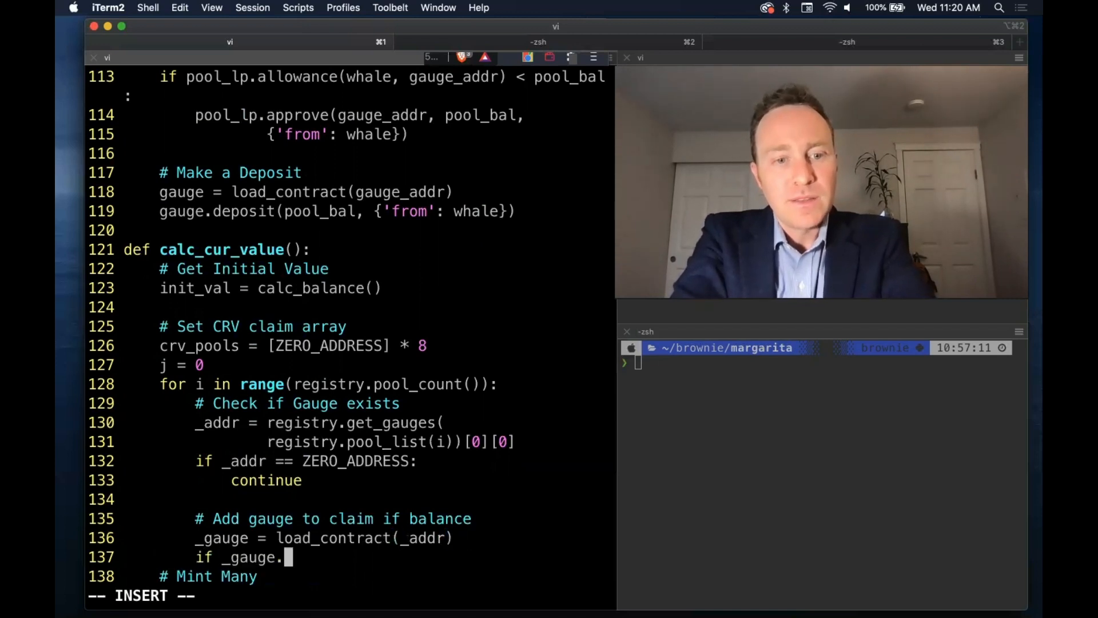
text(balanceOf(wh)
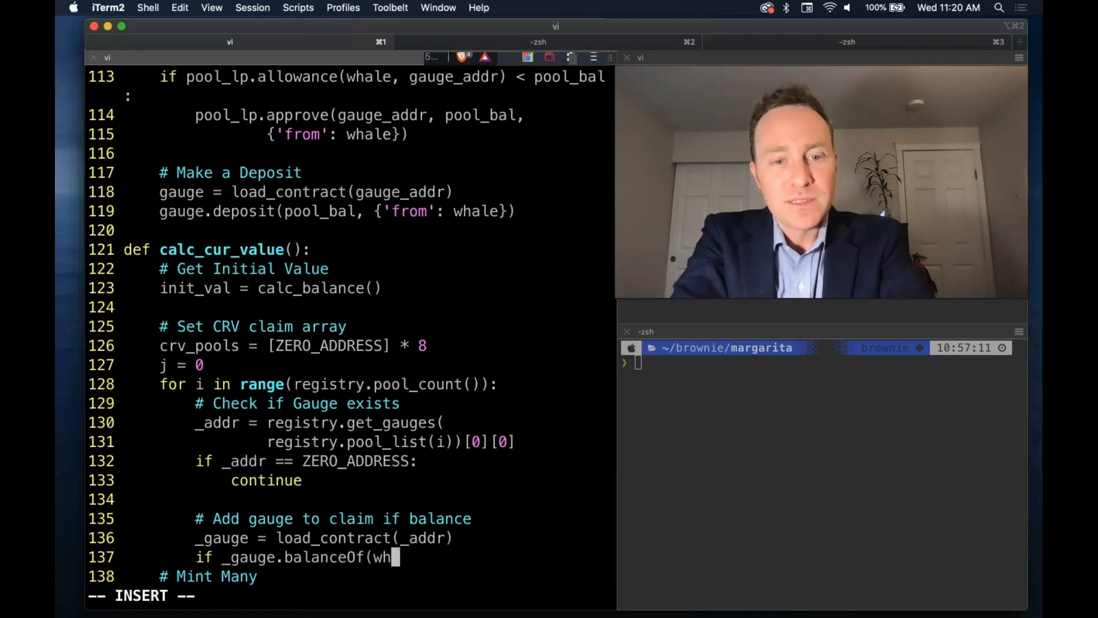
text(ale) >0)
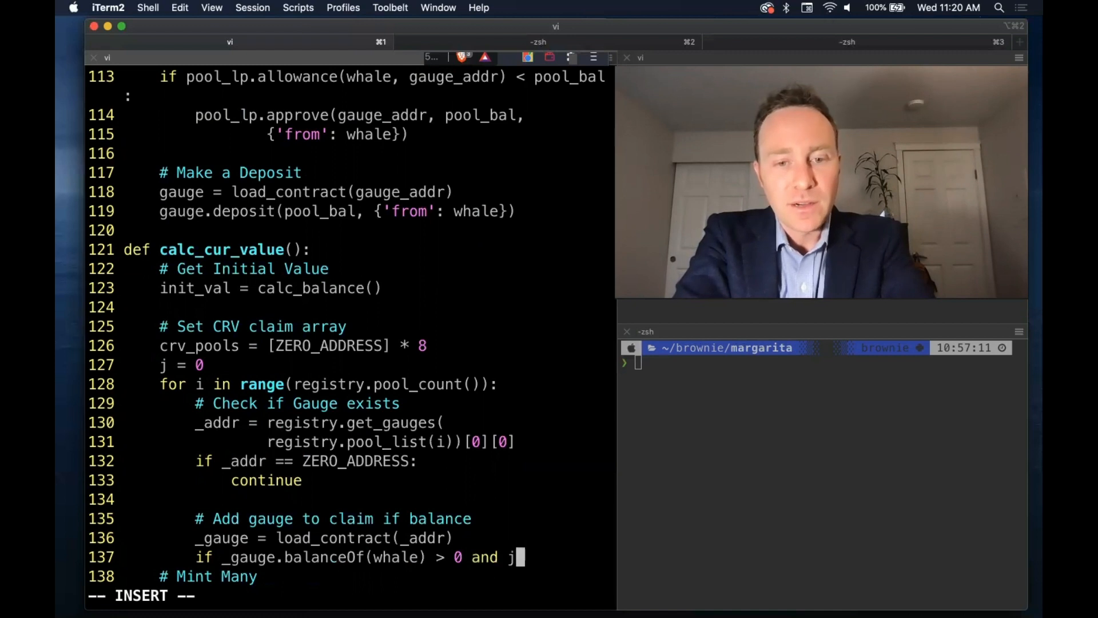
text(< 8:)
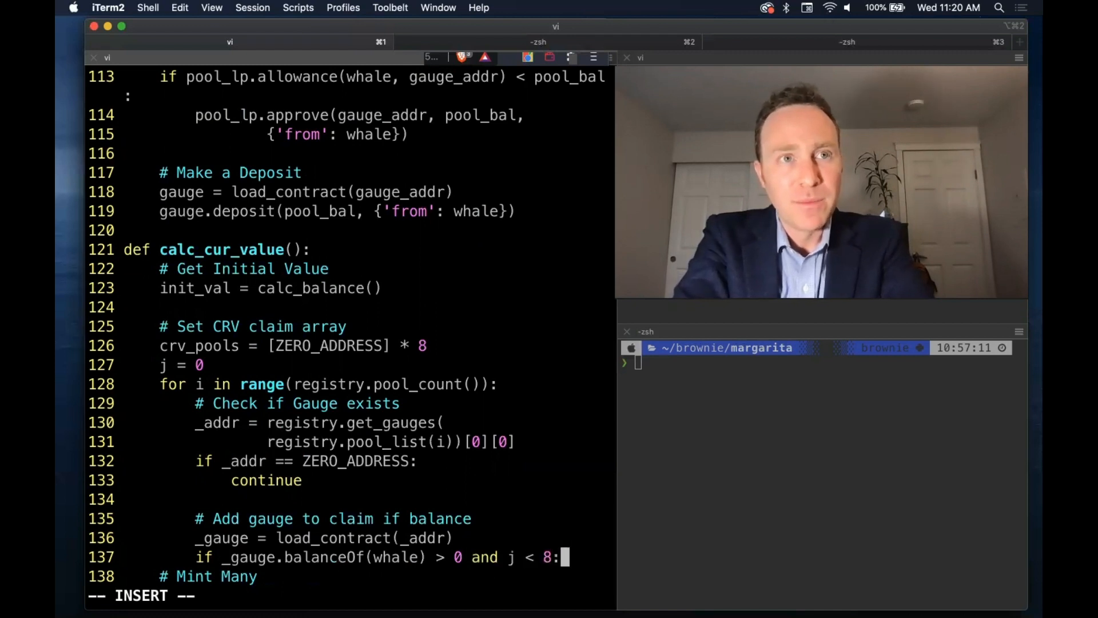
text(crv_pools)
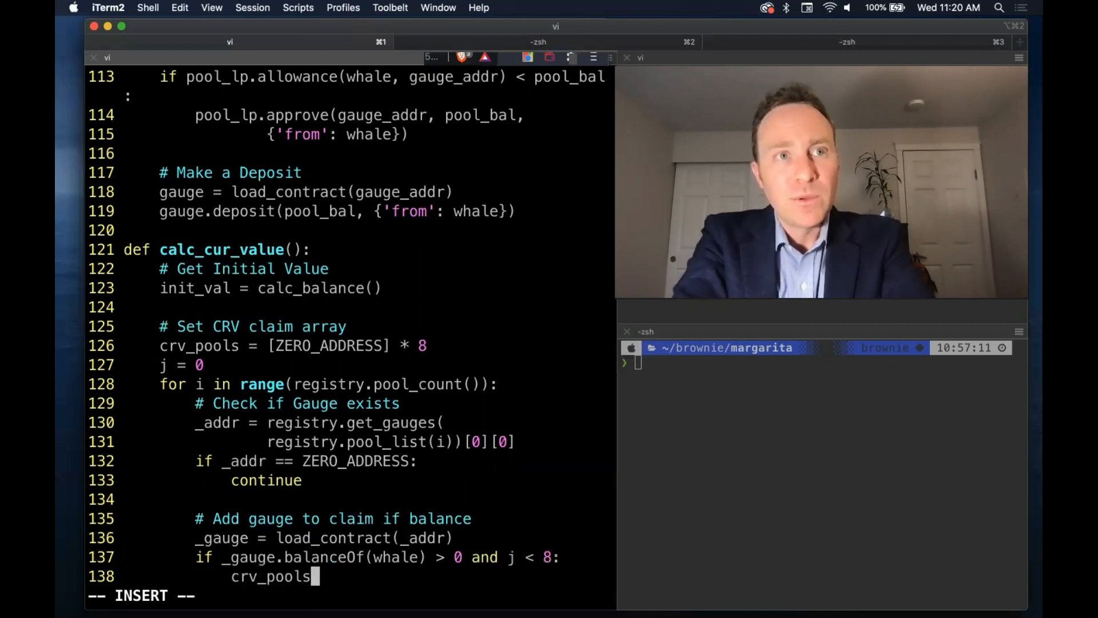
text([j] = _)
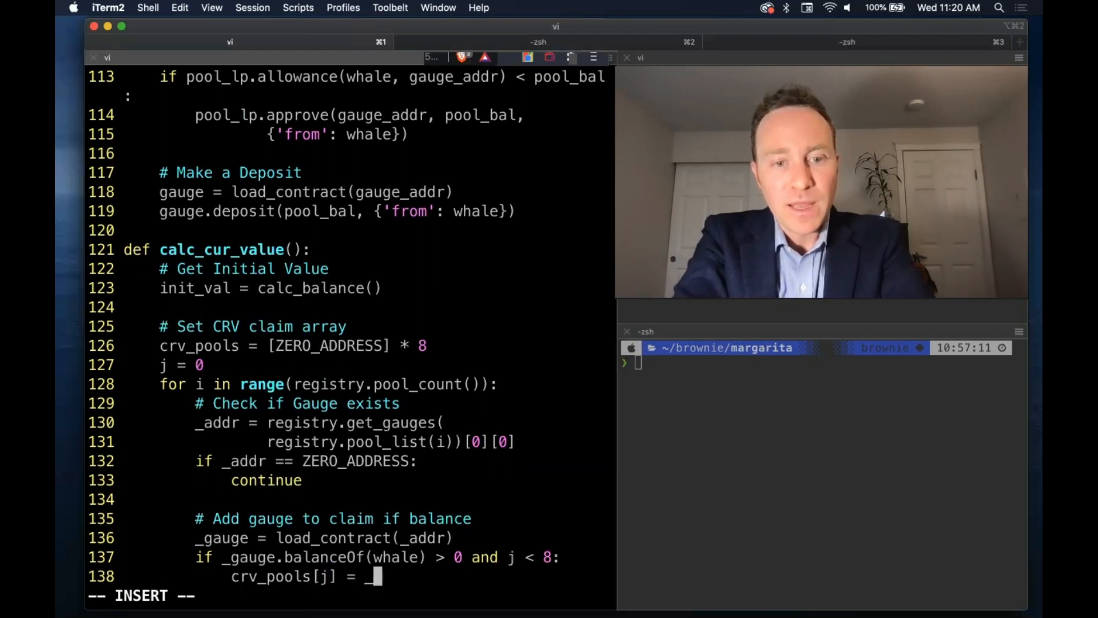
text(_addr)
text(j = j + 1)
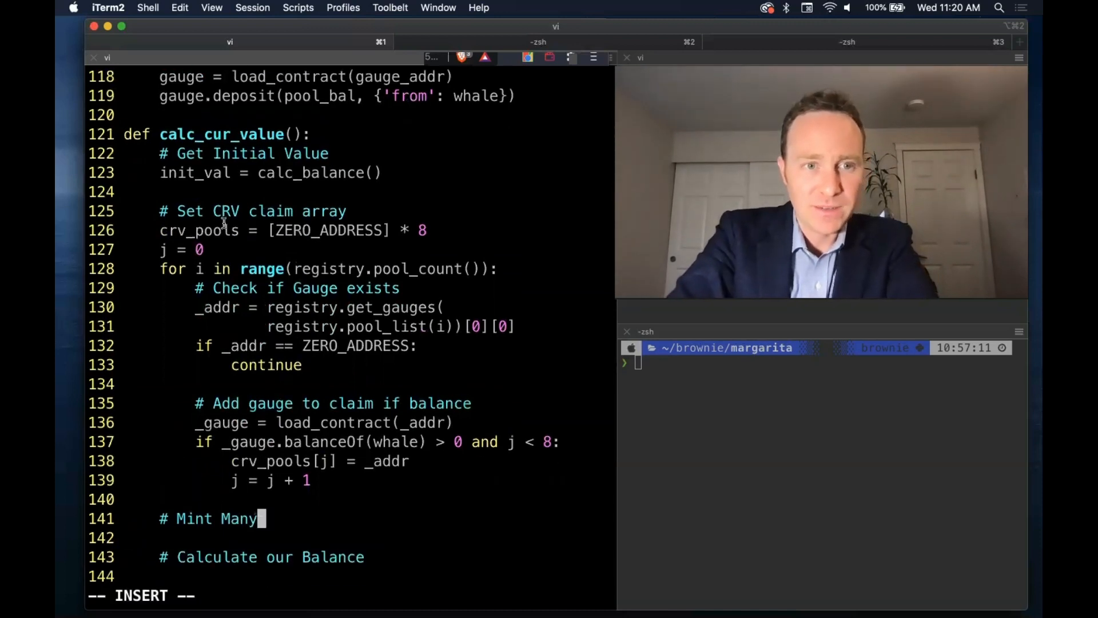
- Call minter.mint_many(crv_pools, {'from': whale}) under the Mint Many comment
key(enter)
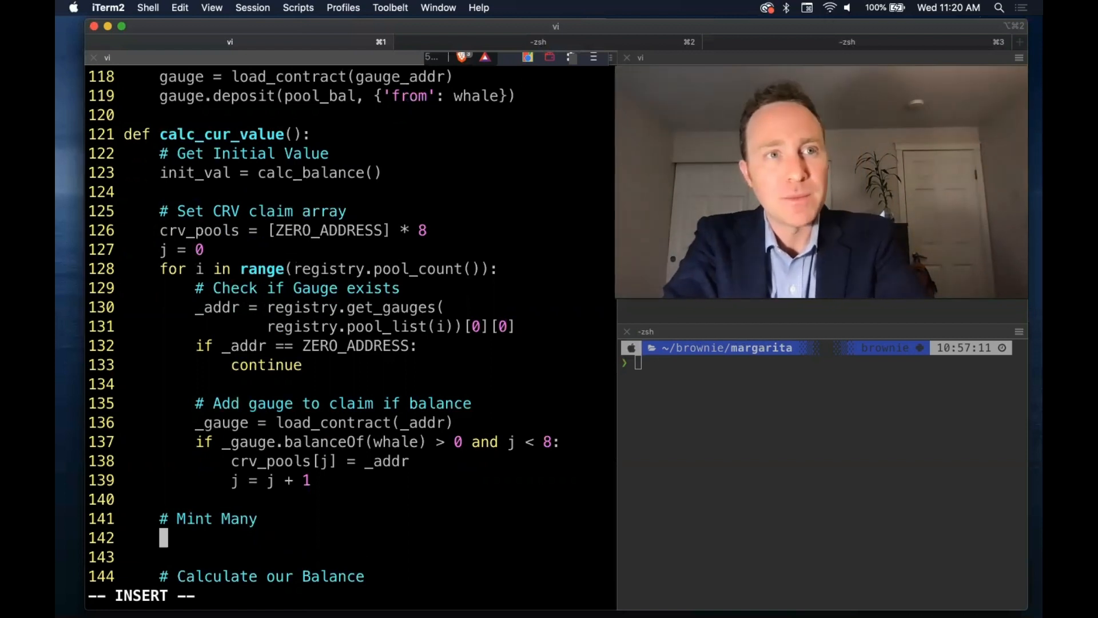
text(minter.ma)
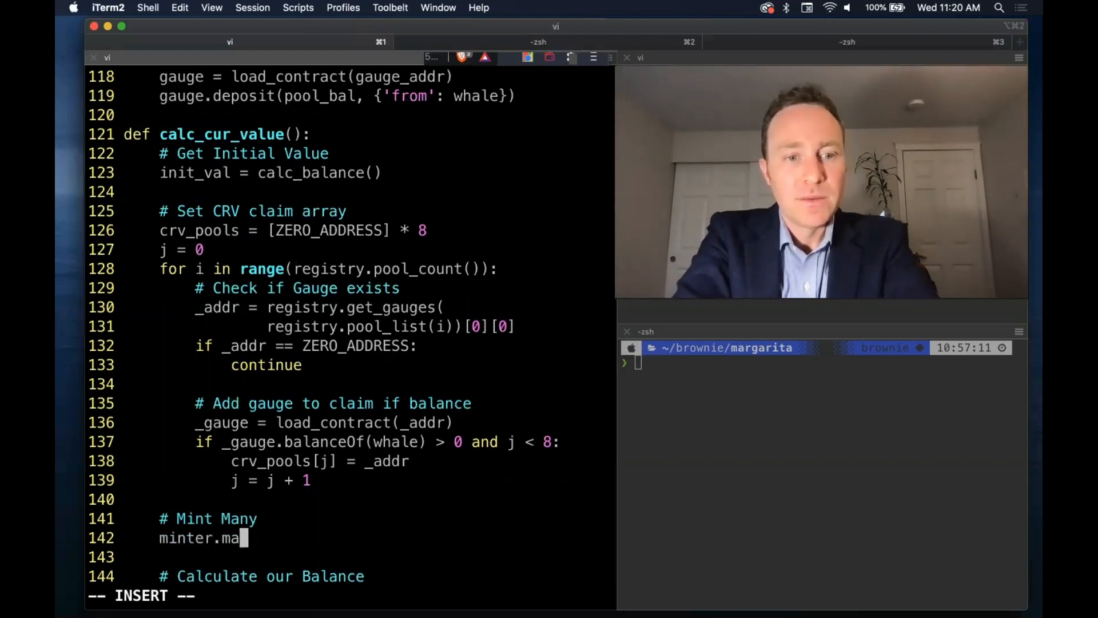
text(int_many(cr)
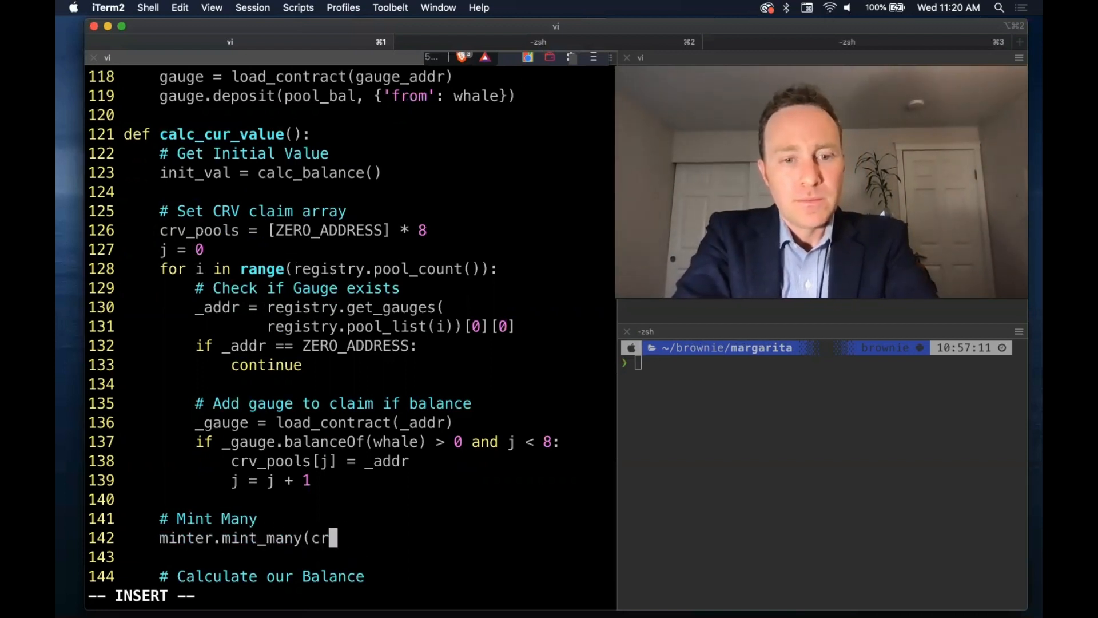
text(v_pools, {'from': whale)
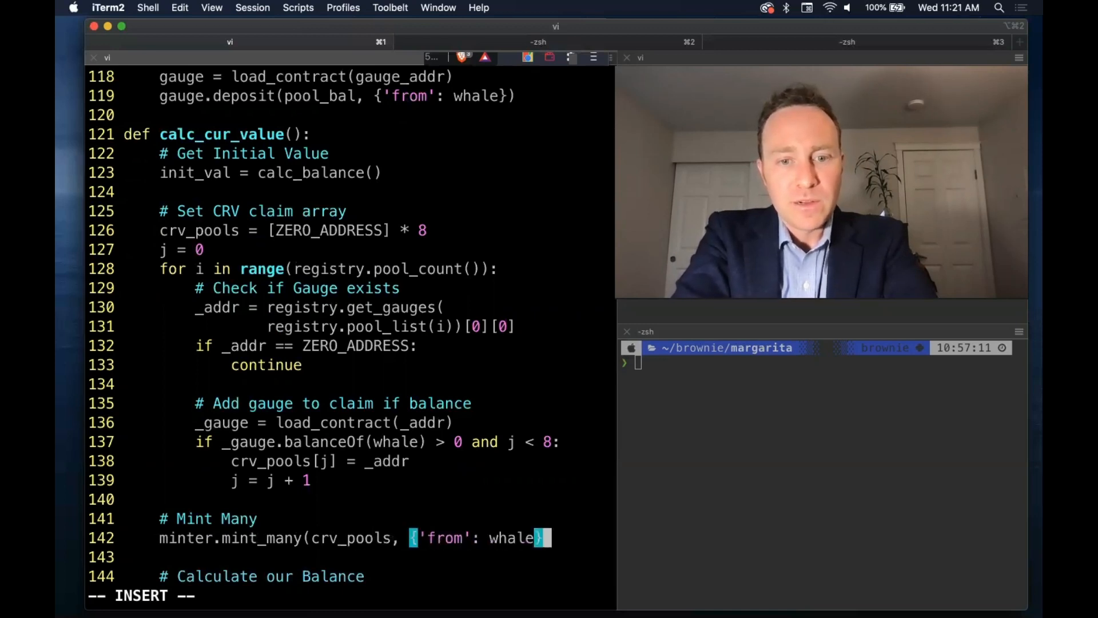
- Set final_val = calc_balance() under the Calculate our Balance comment
key(Escape)
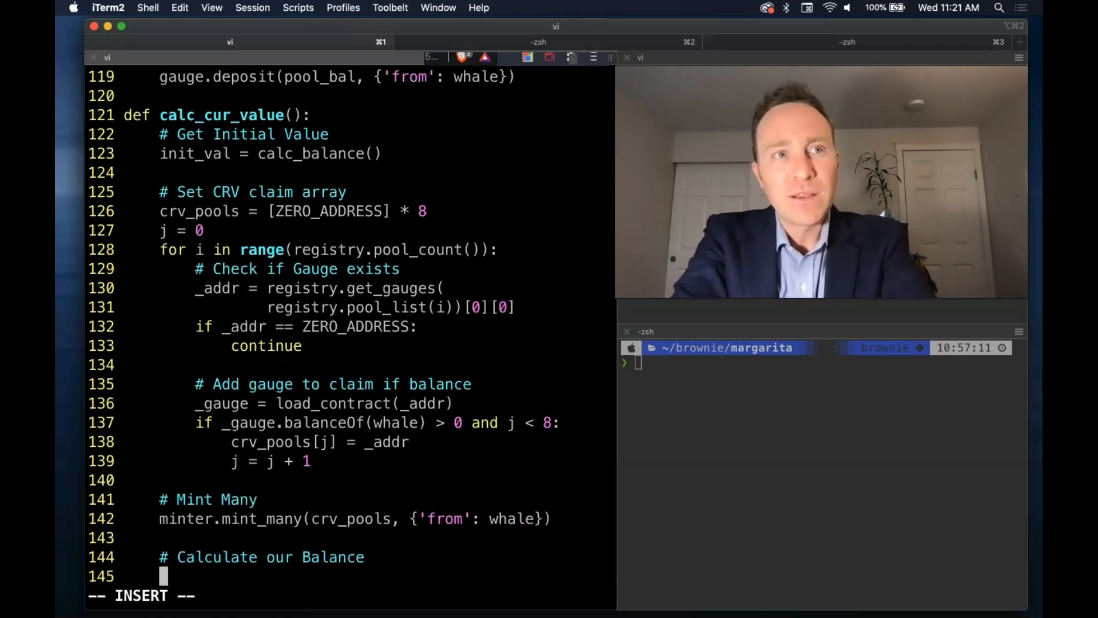
text(final_v)
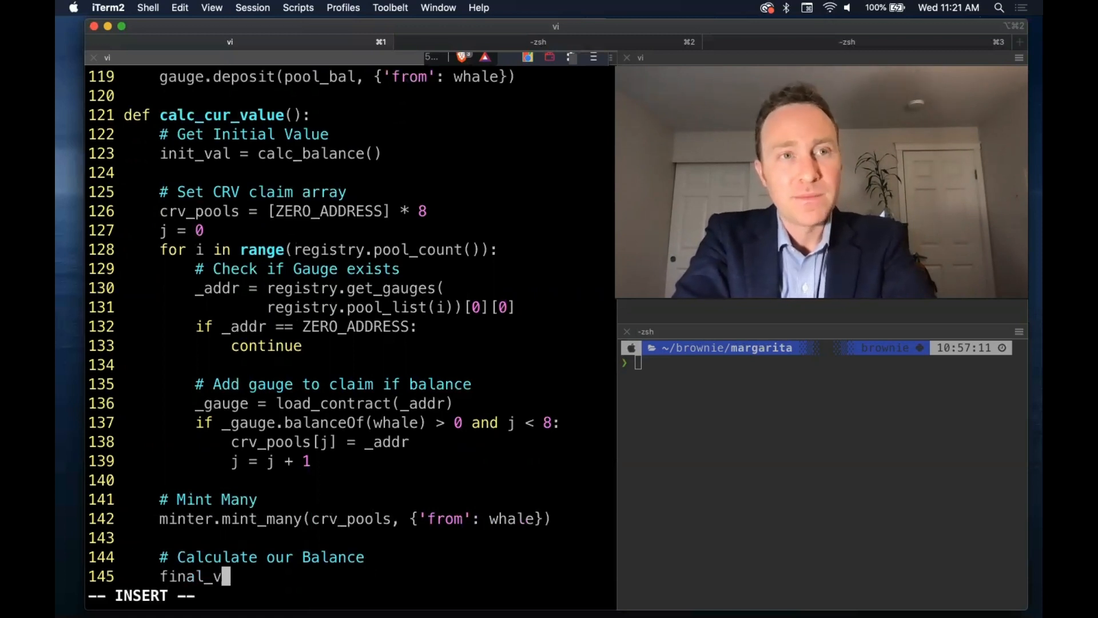
text(al = calc_balance()
text(# Undo Mint Many)
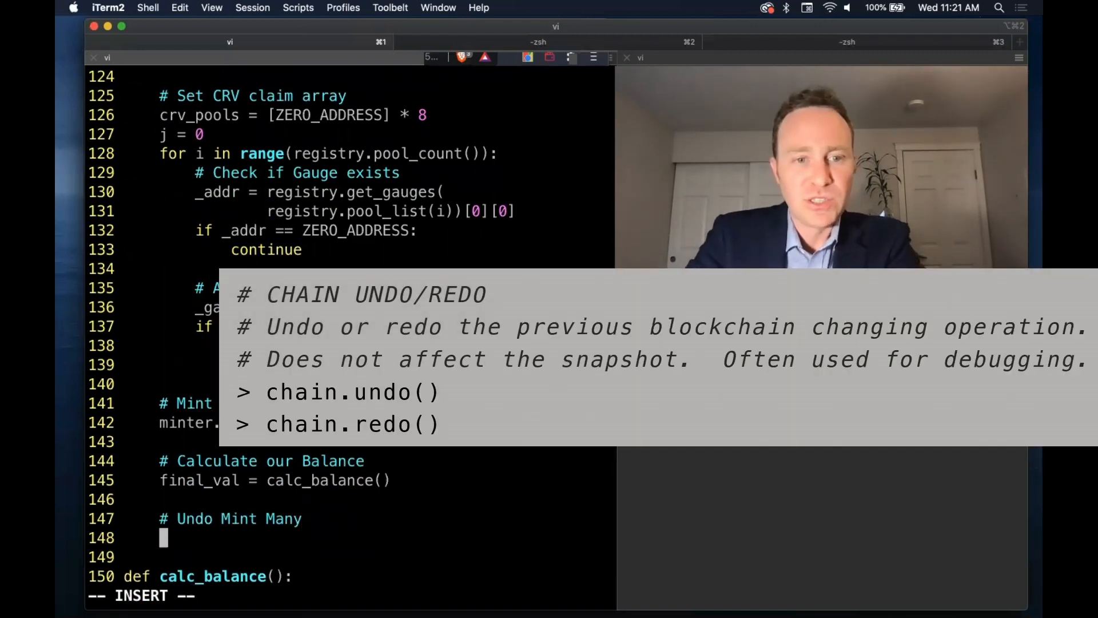
- Add chain.undo() under the undo comment and return final_val - init_val
text(chai)
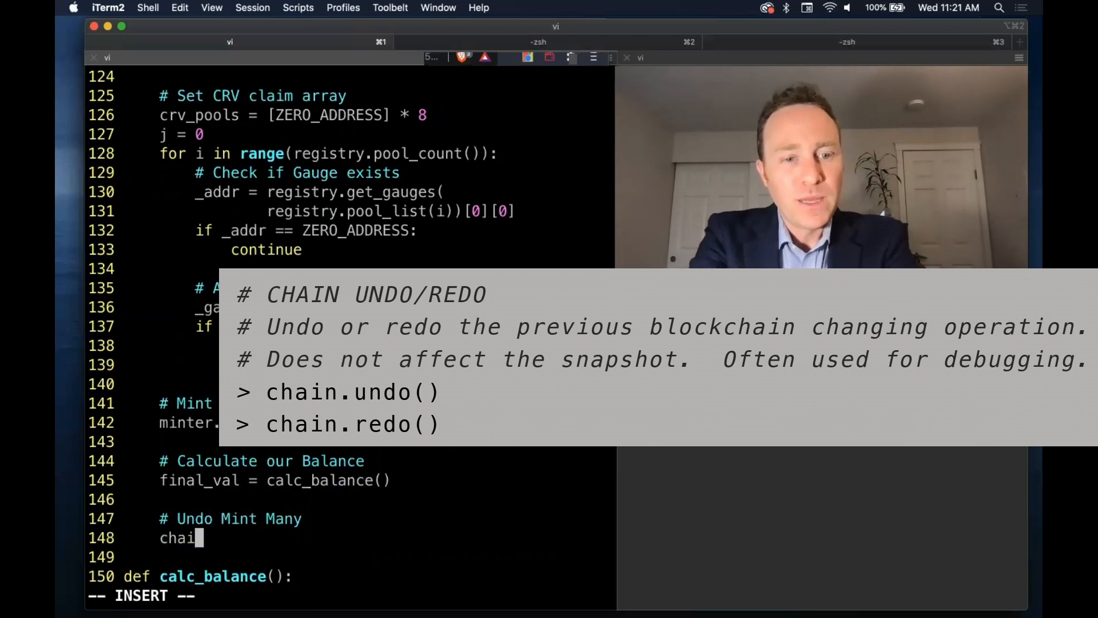
text(n.undo())
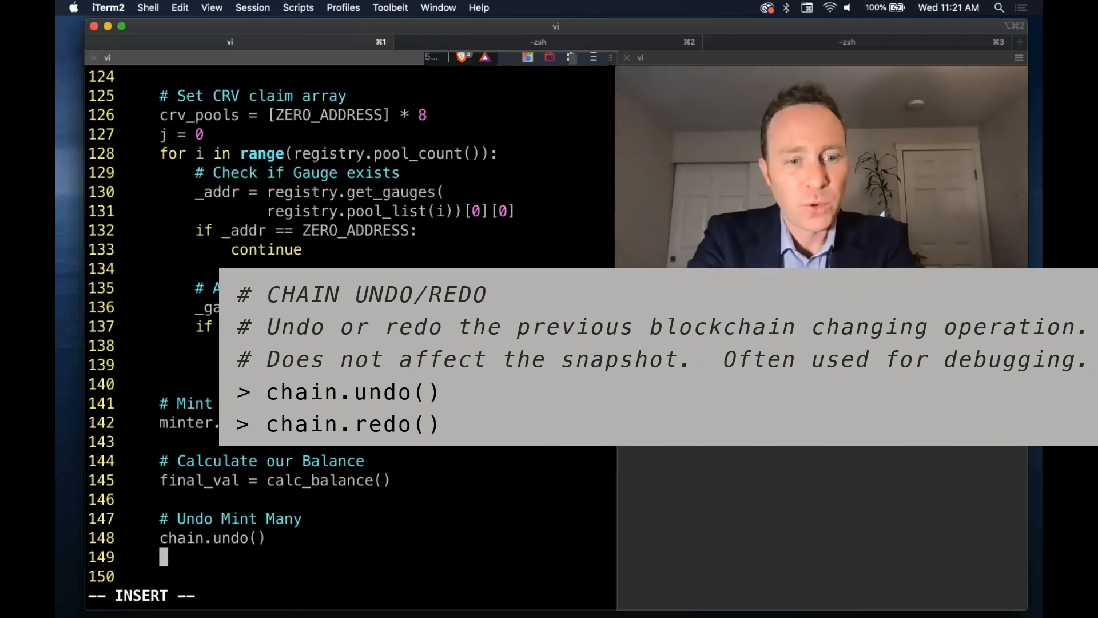
text(return)
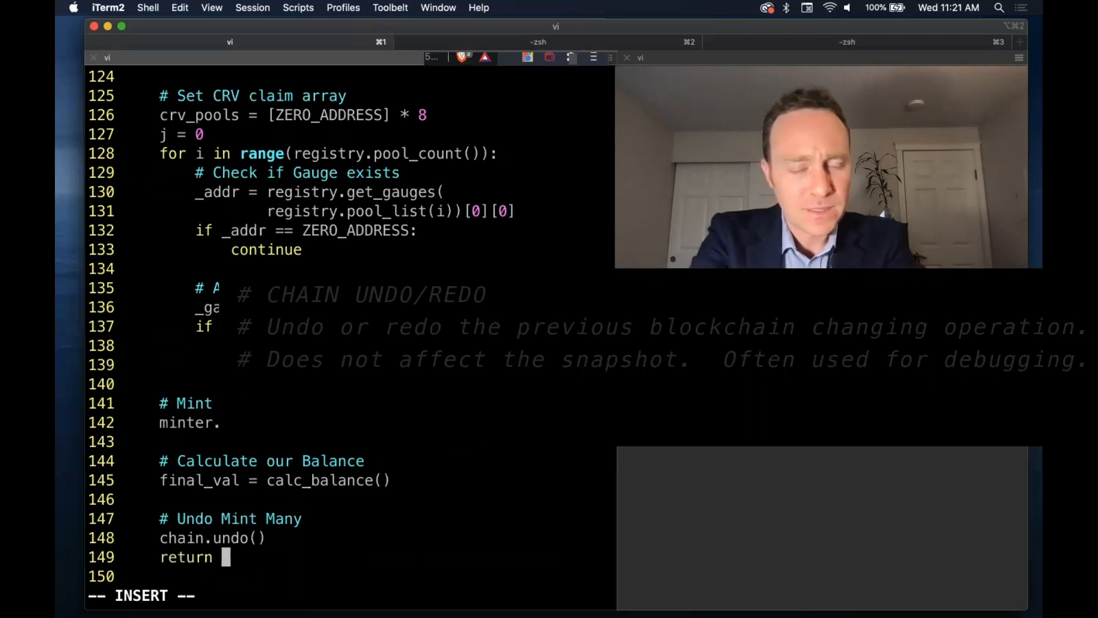
text(final)
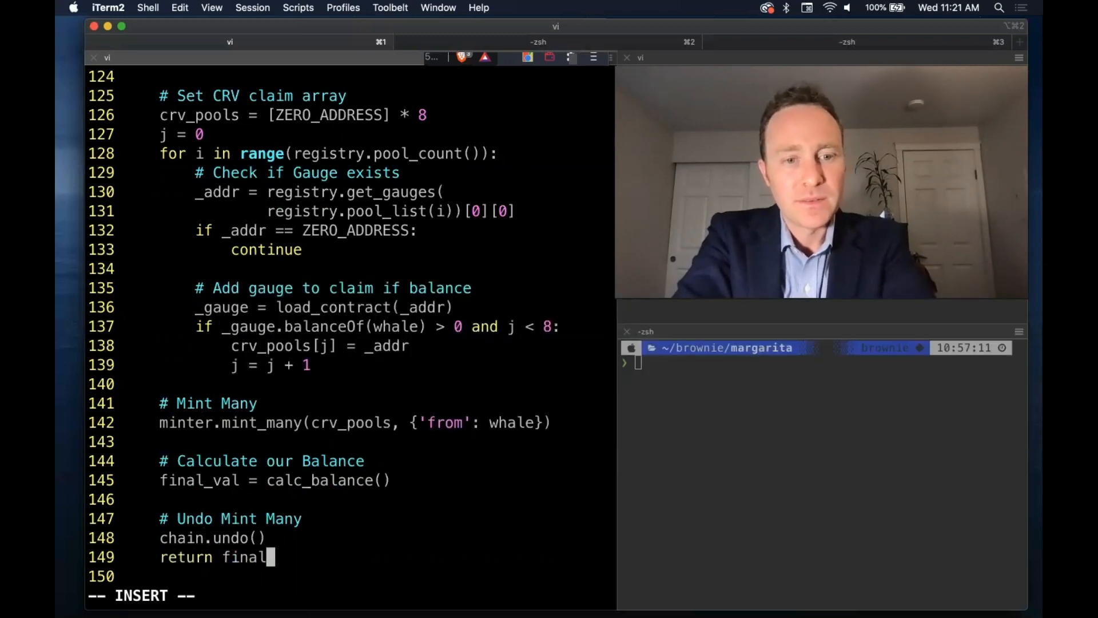
text(_val - init_val)
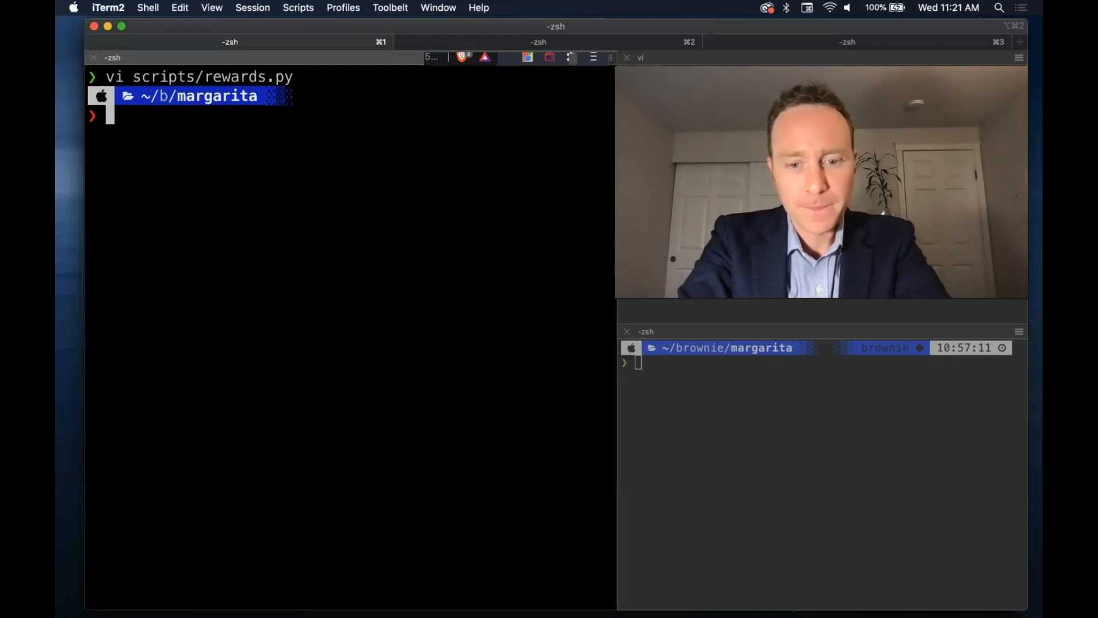
- Run brownie run rewards --network mainnet-fork -I and open scripts/rewards.py in vi in the other pane
text(brownie)
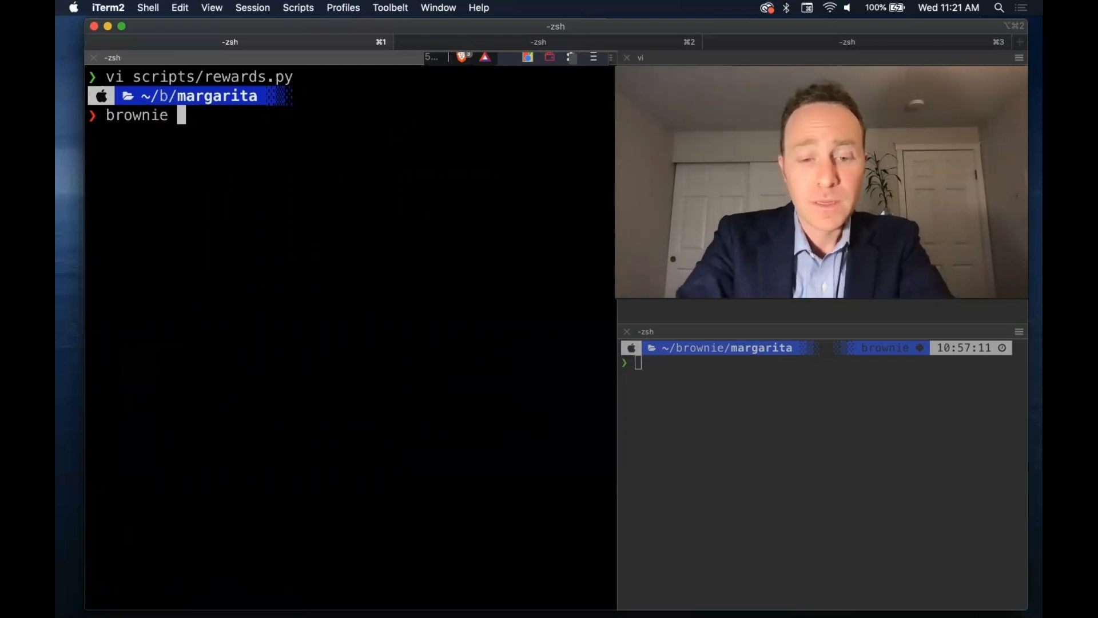
text(run)
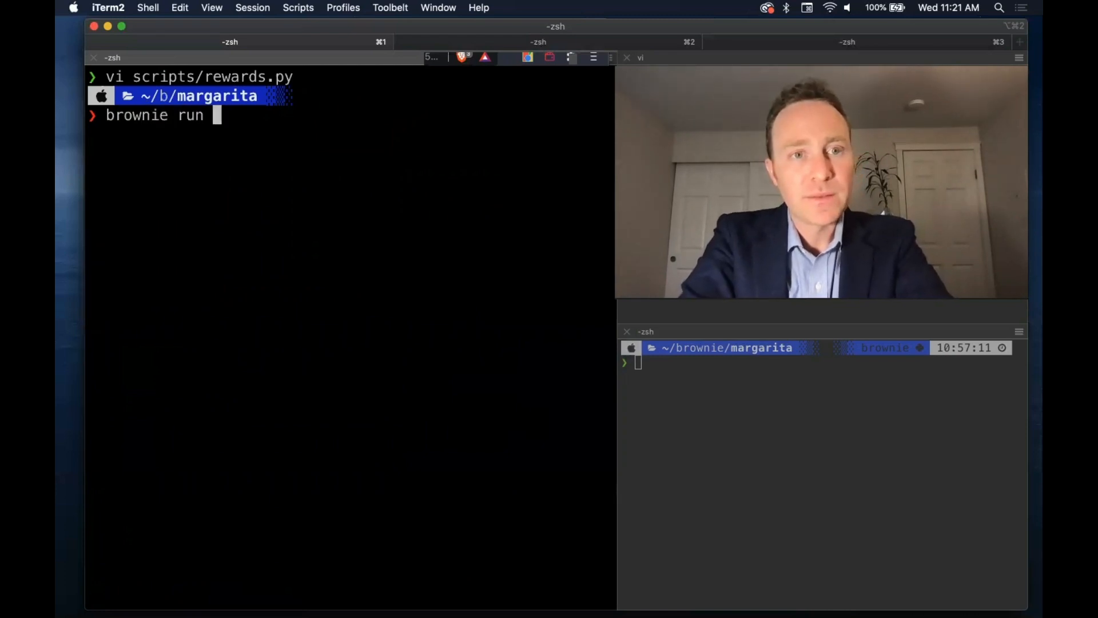
text(rewards --neto)
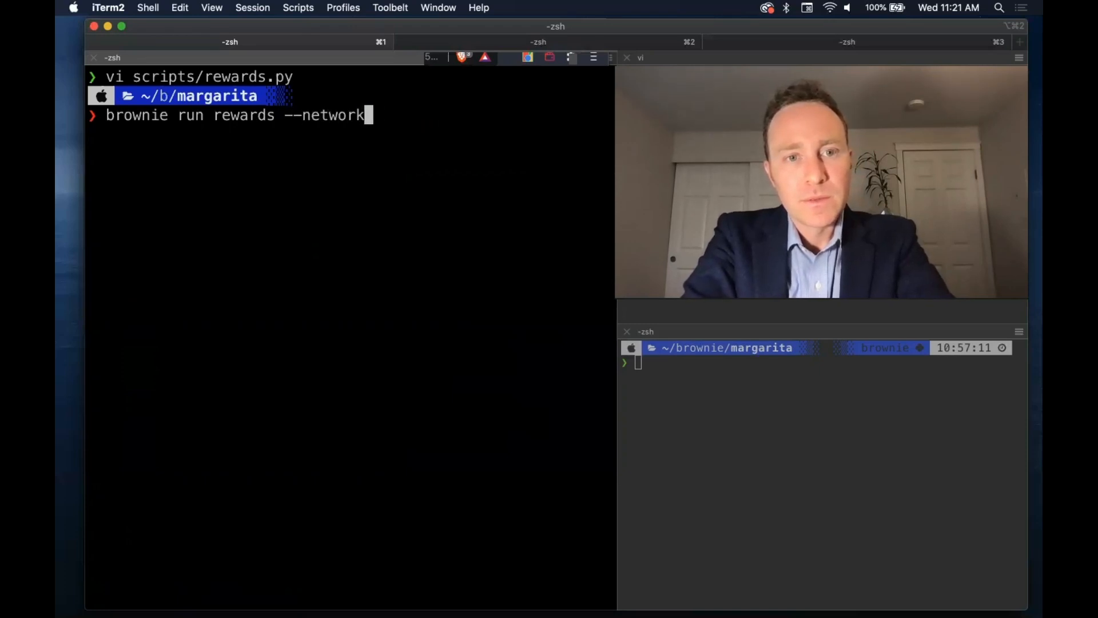
text(mainnet-fork -I)
click(823, 361)
text(v)
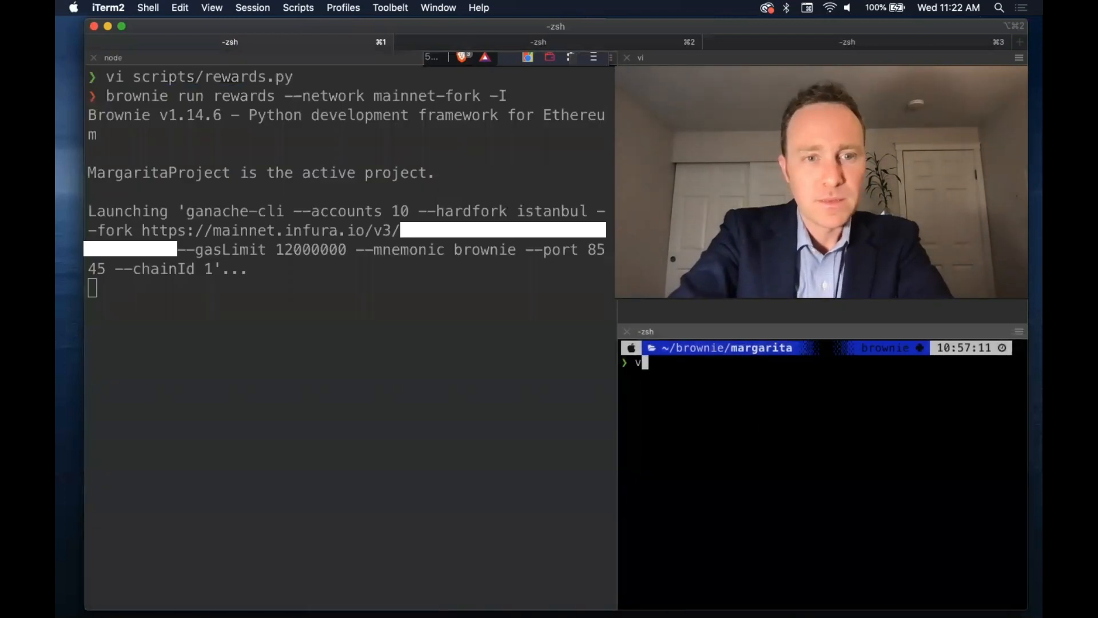
text(i)
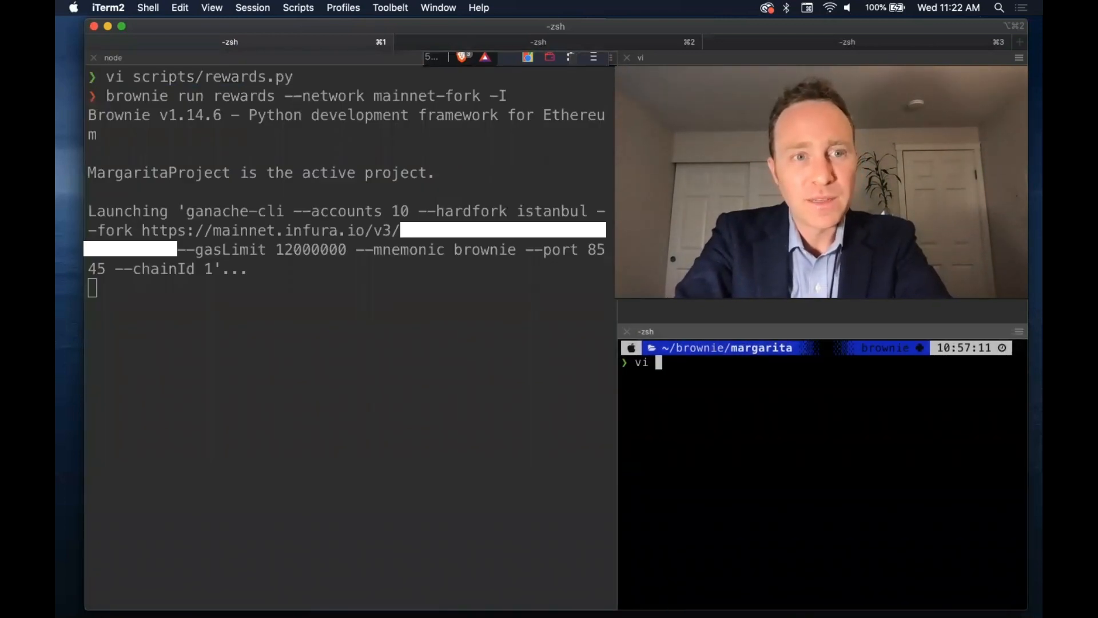
text(scripts/rewards.py)
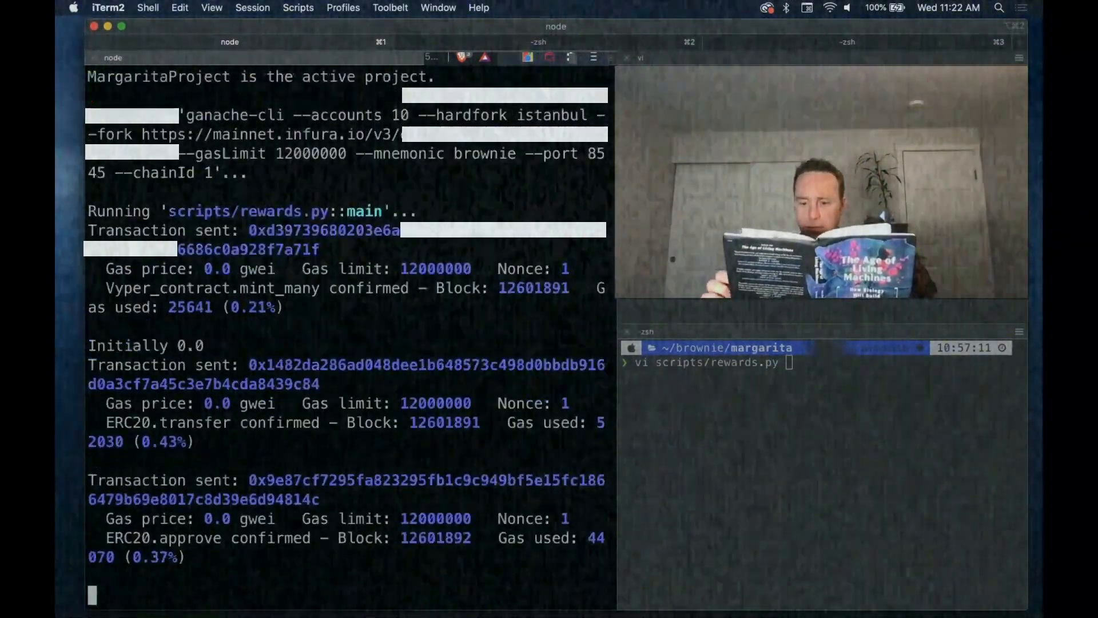
- Scroll the run output to the AttributeError traceback about balanceOf at the interactive prompt
scroll(down, 3)
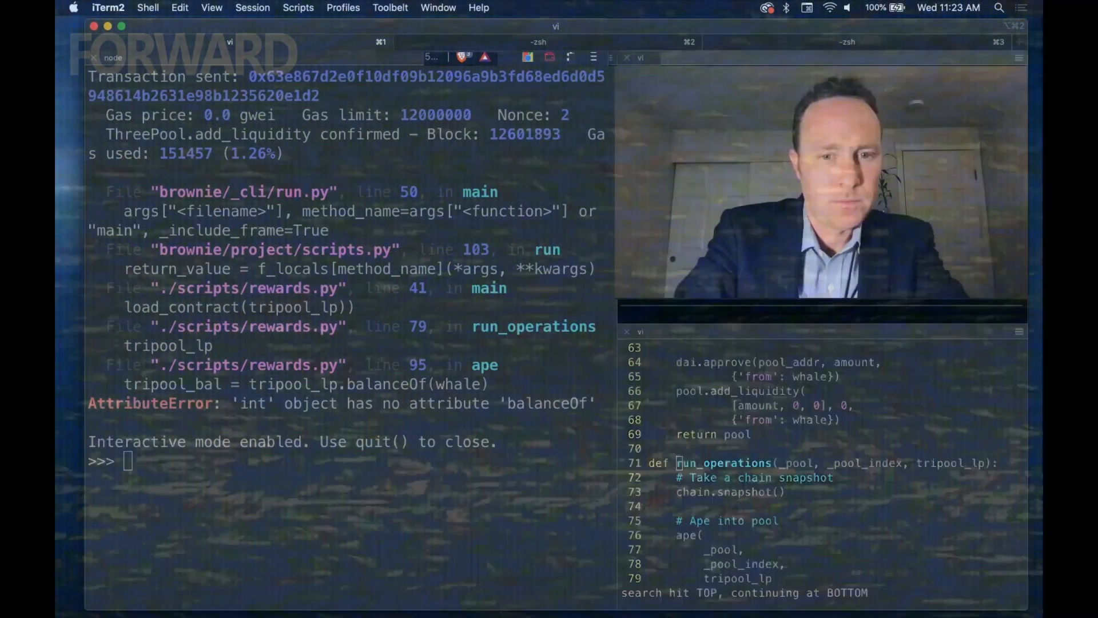
- Check tripool_lp at the prompt, reorder ape's parameters to pool, pool_index, tripool_lp and save rewards.py
text(tripool_lp)
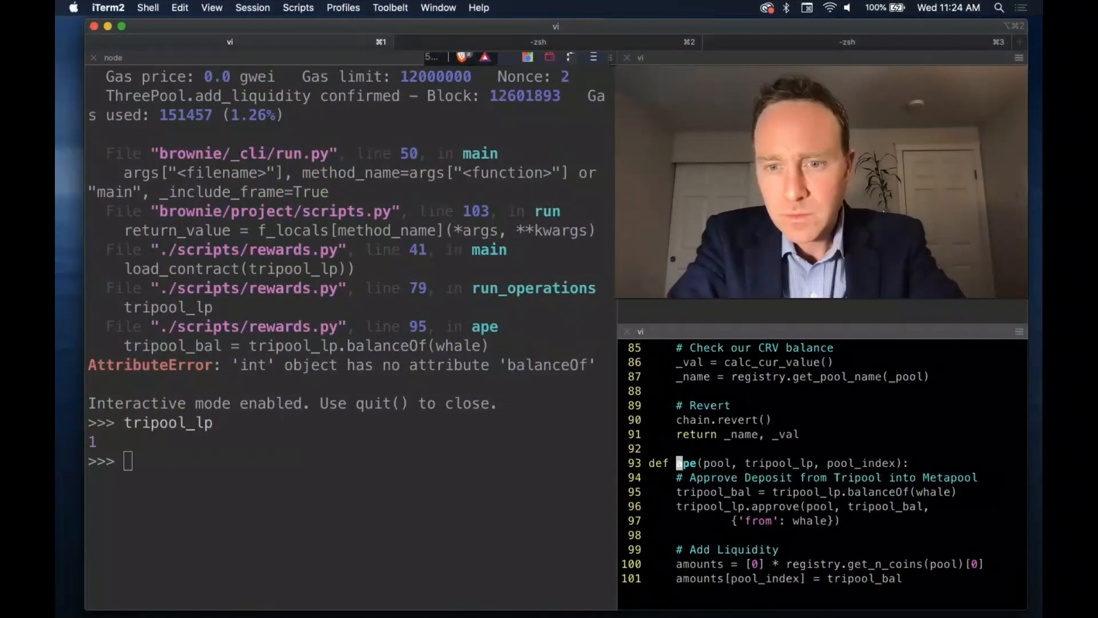
text(p)
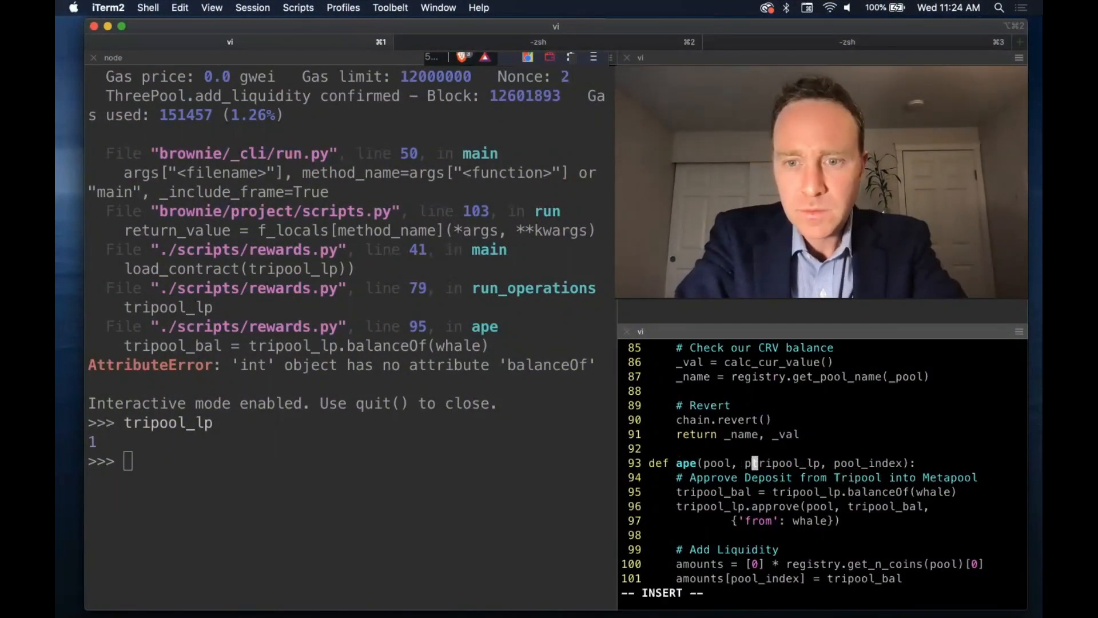
text(ool_index,)
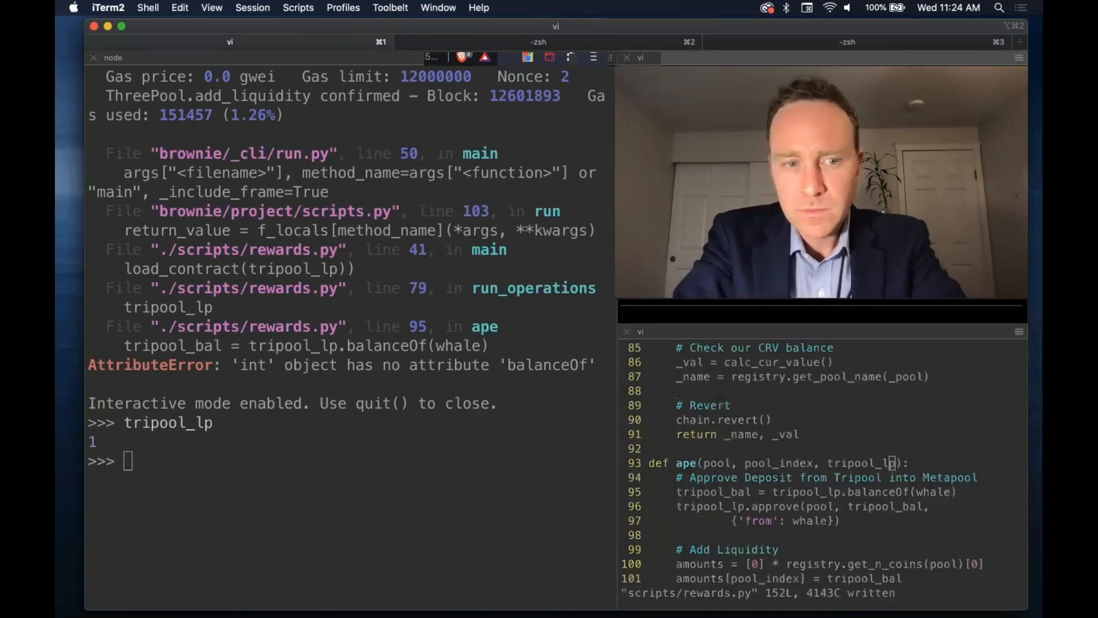
text(q)
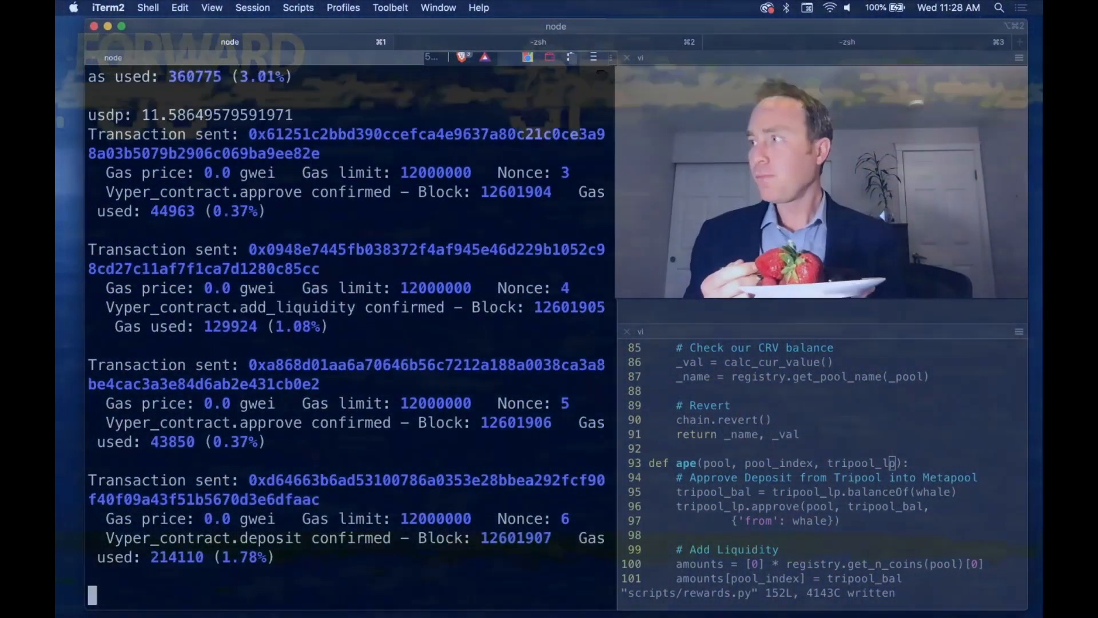
- Scroll the rerun output to the per-pool CRV values such as usdp 11.586 and tusd 5.198
scroll(down, 3)
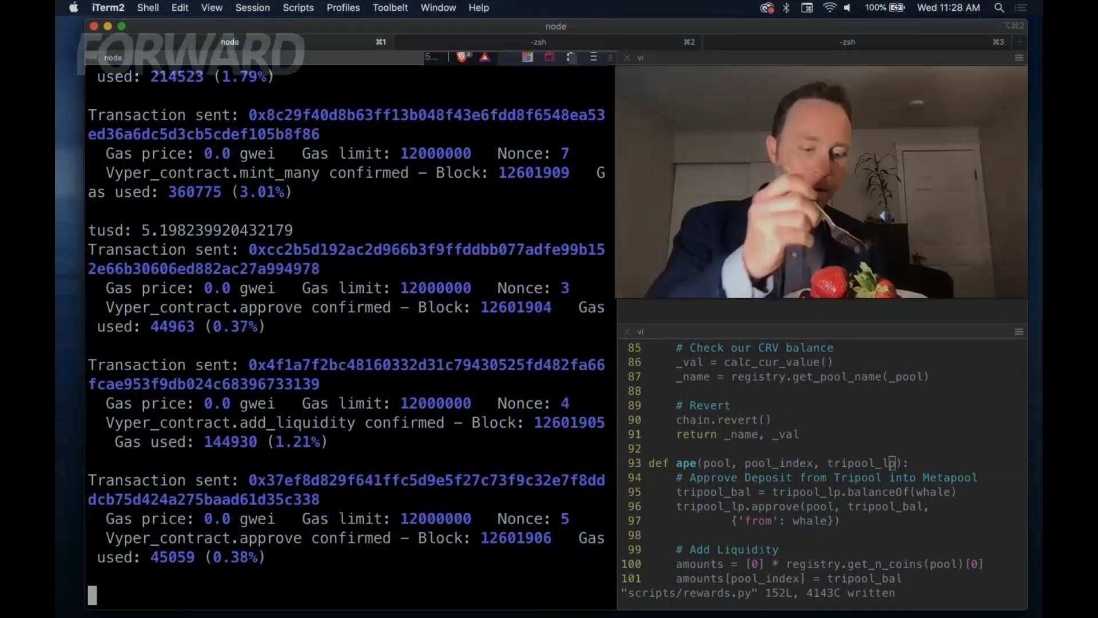